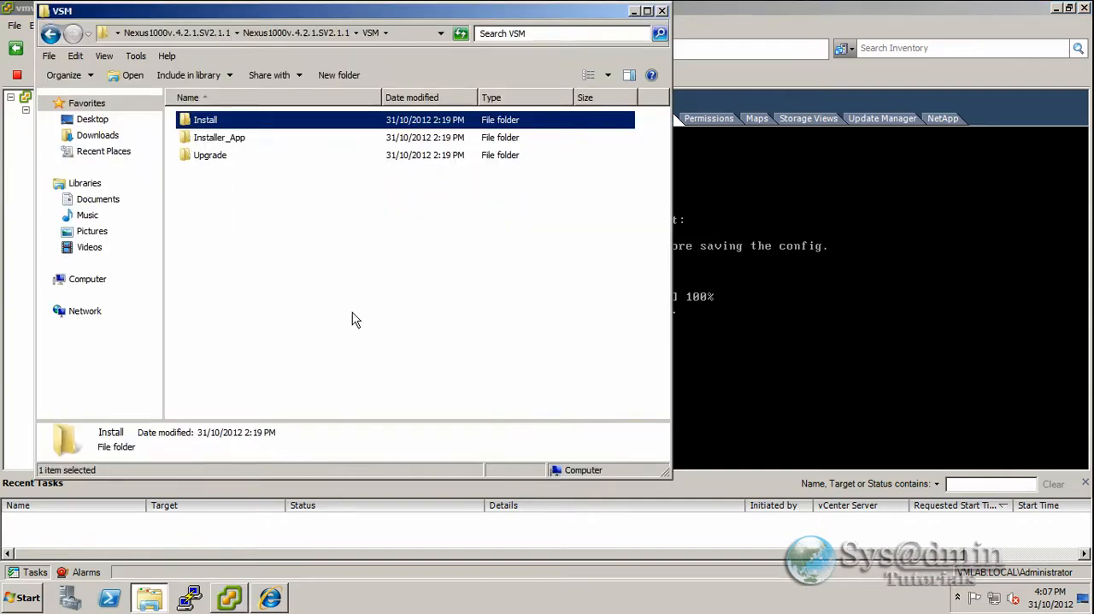
pyautogui.moveTo(483, 374)
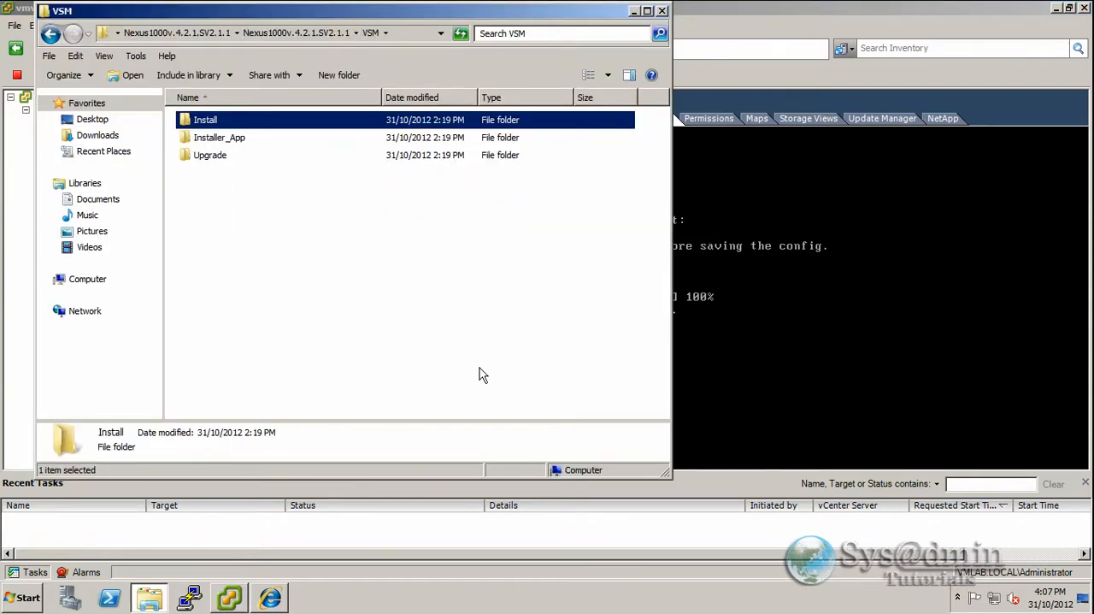
pyautogui.moveTo(410, 318)
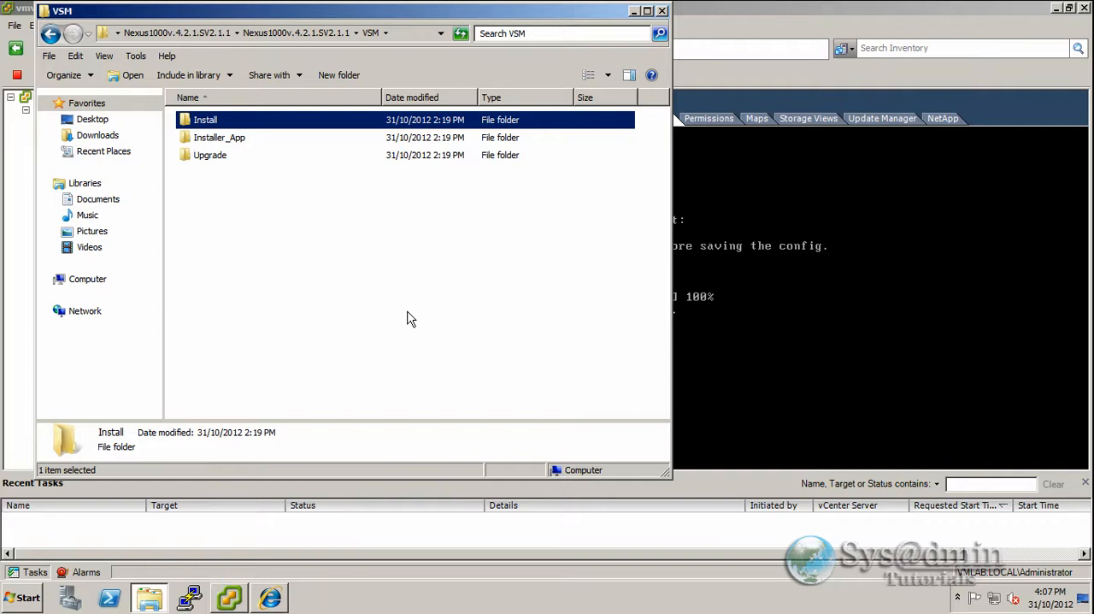
# Step: Navigate from the Nexus1000v folder into VSM > Installer_App to reach the installer jar
pyautogui.click(51, 33)
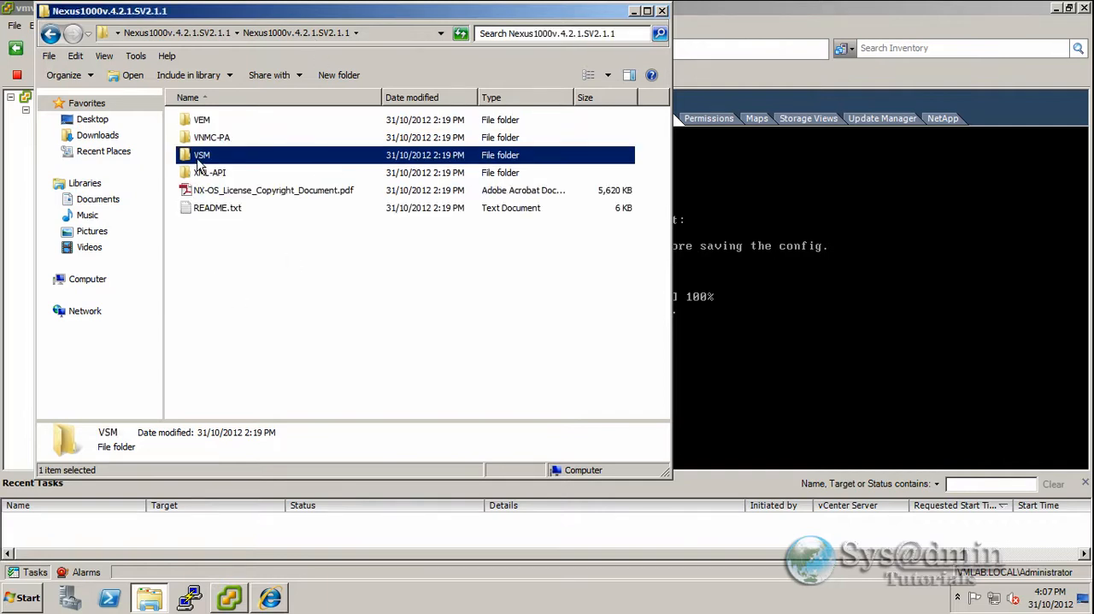
pyautogui.doubleClick(201, 154)
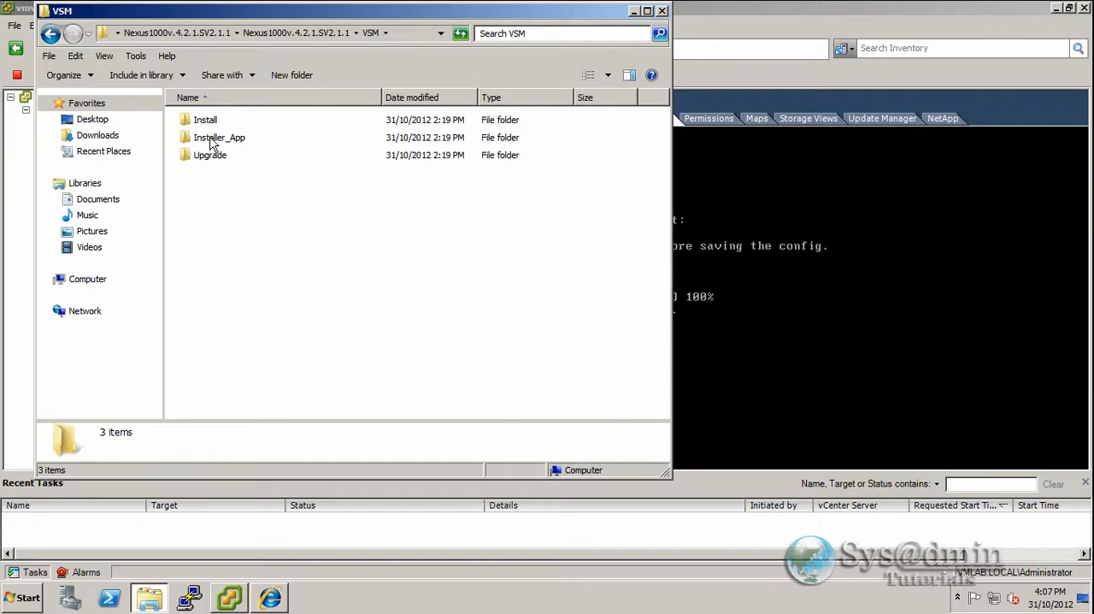
pyautogui.click(219, 137)
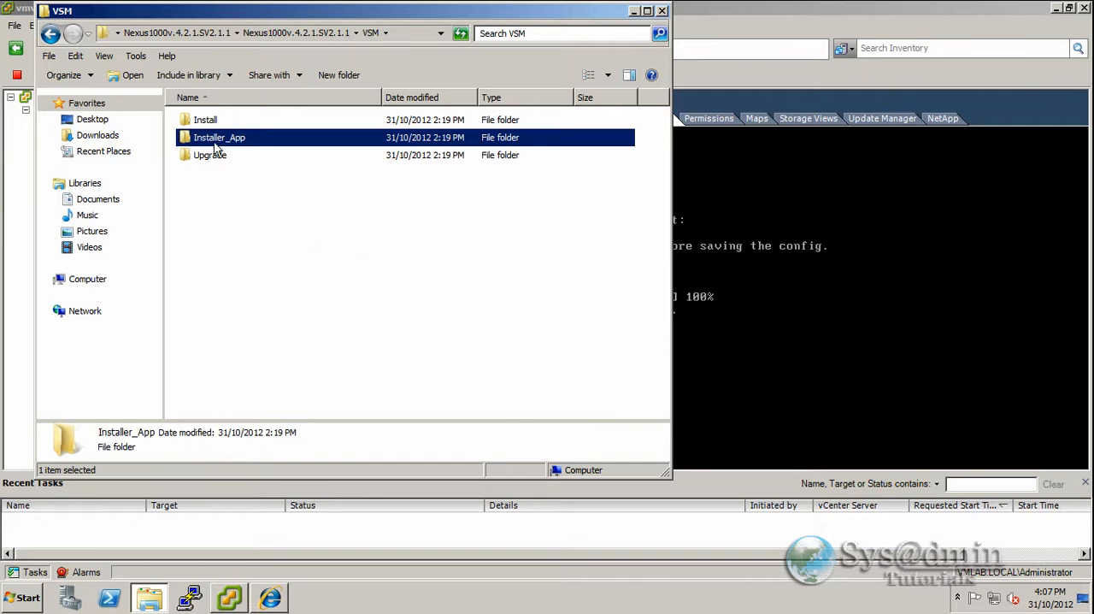
pyautogui.doubleClick(220, 137)
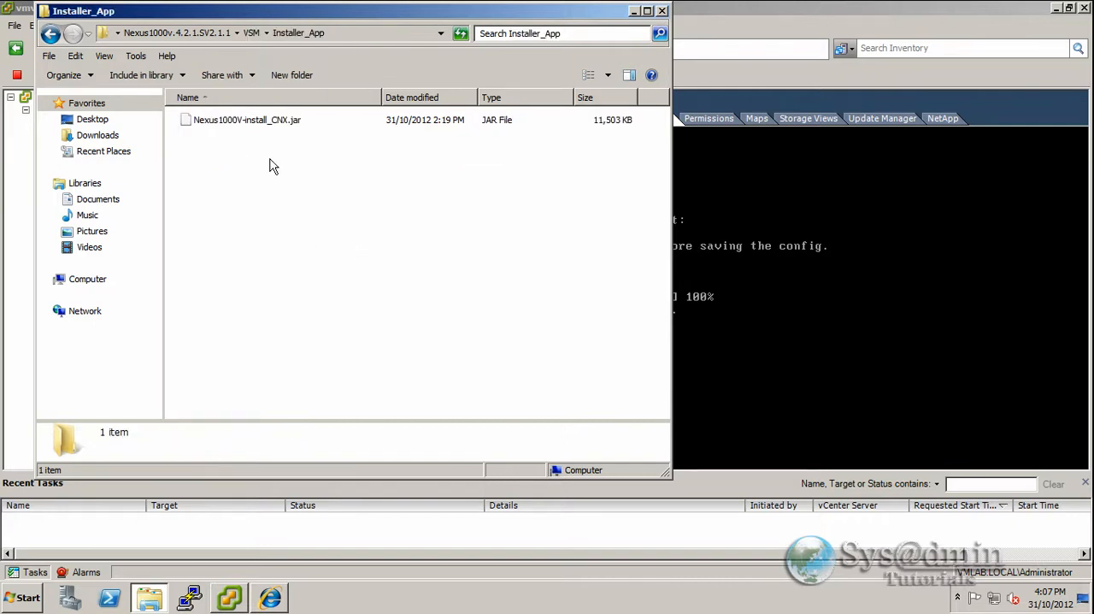
pyautogui.moveTo(312, 163)
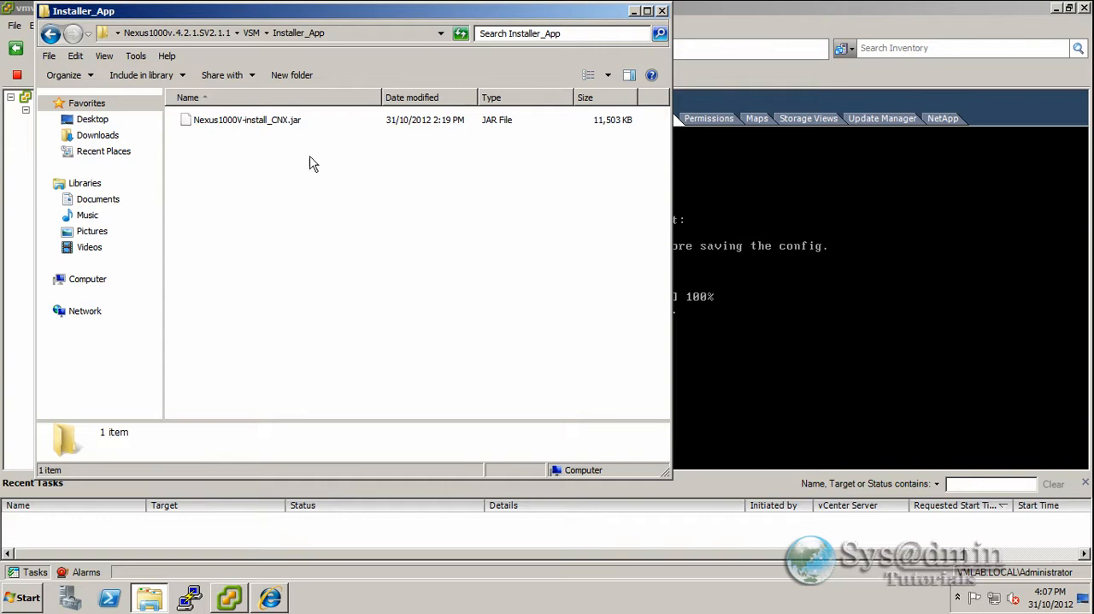
pyautogui.moveTo(301, 133)
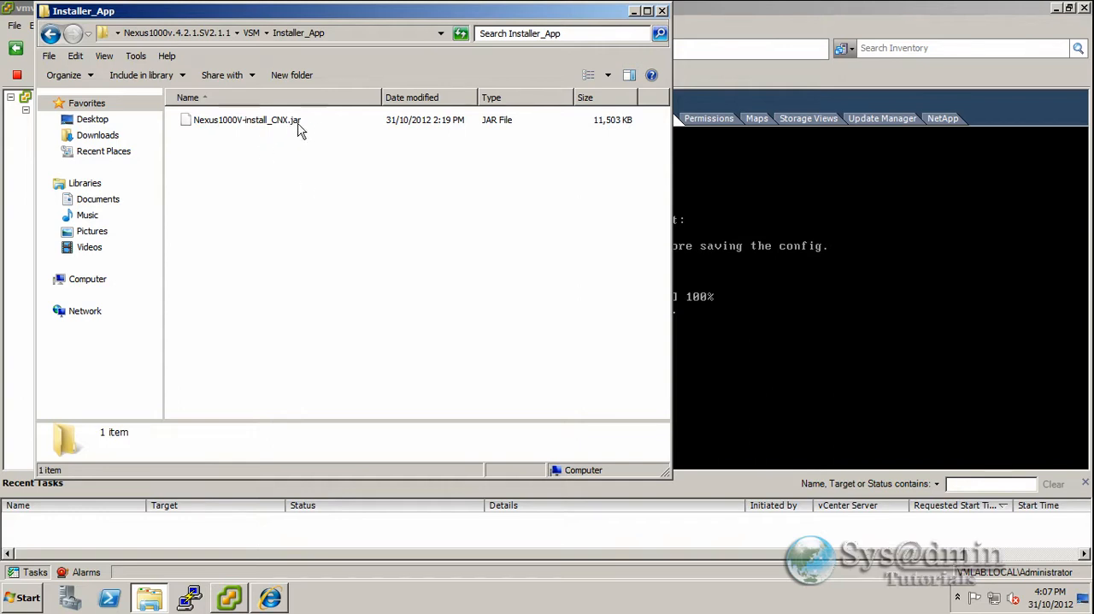
pyautogui.moveTo(267, 157)
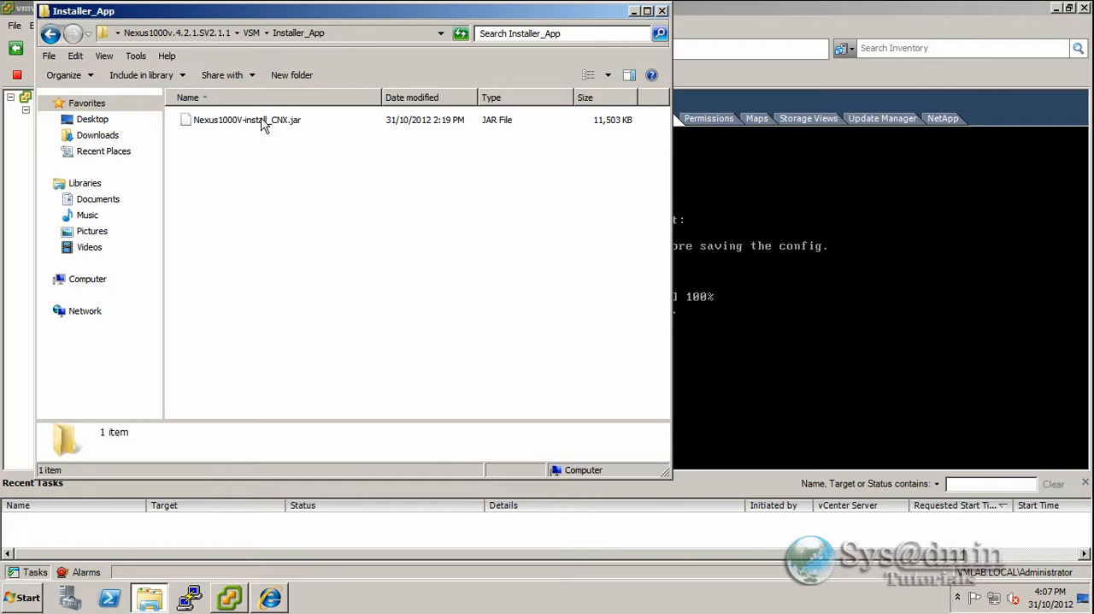
pyautogui.moveTo(279, 126)
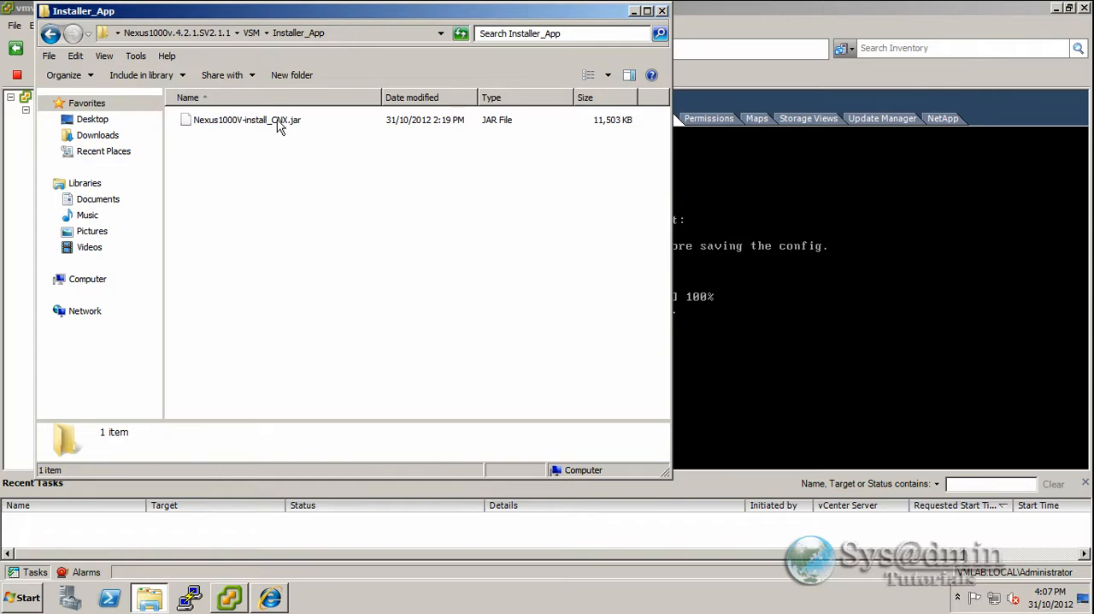
# Step: Launch the Cisco Nexus 1000V Installer App from Nexus1000V-install_CNX.jar
pyautogui.doubleClick(247, 119)
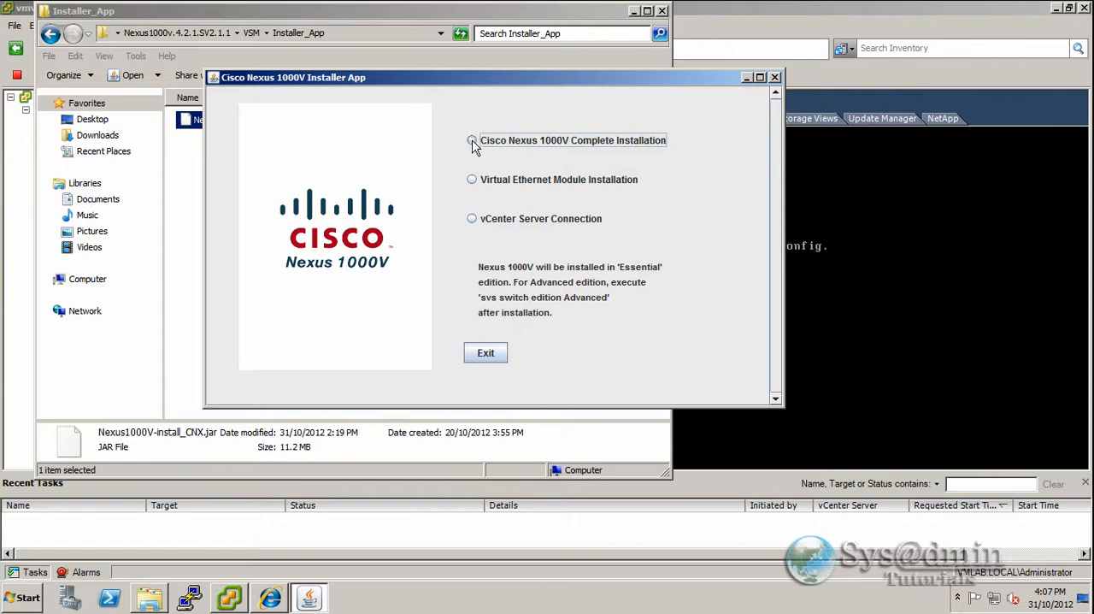
pyautogui.moveTo(594, 191)
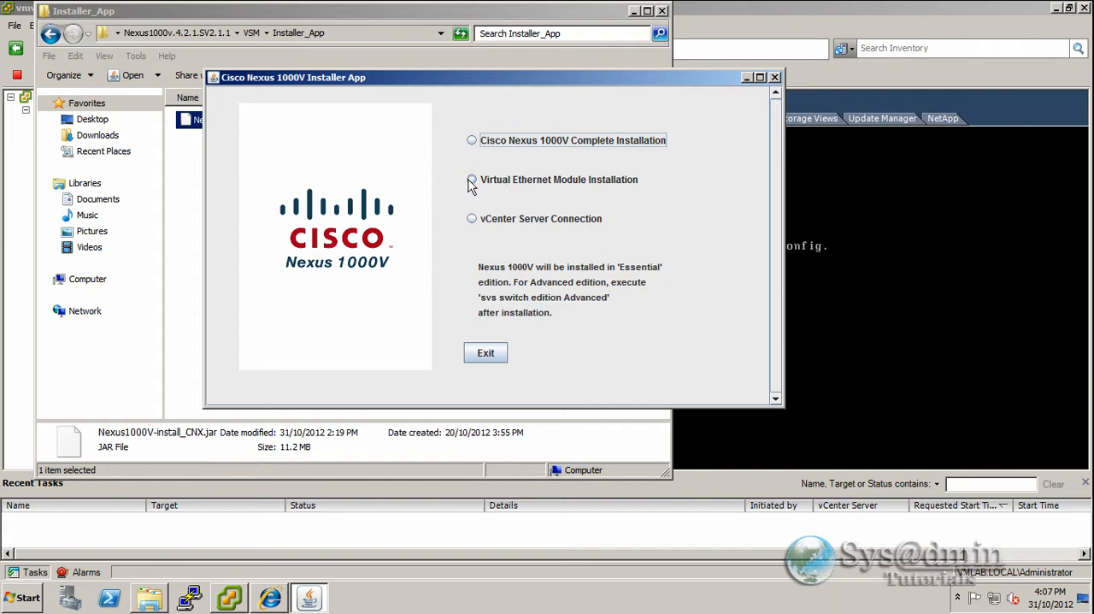
pyautogui.moveTo(461, 179)
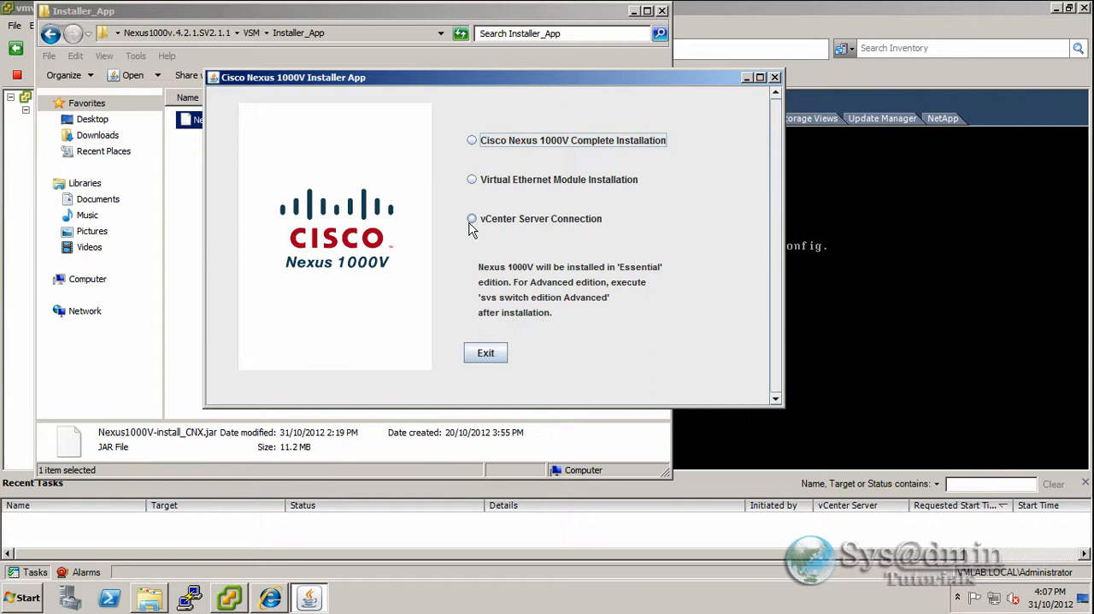
# Step: Choose the vCenter Server Connection option to open its prerequisites wizard
pyautogui.click(471, 219)
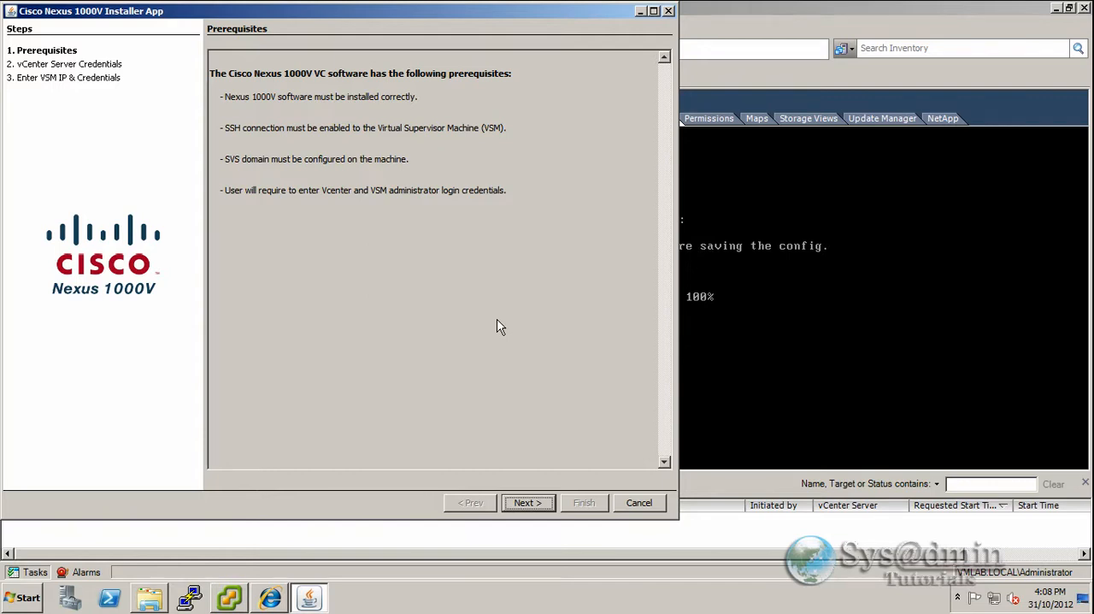
pyautogui.moveTo(299, 109)
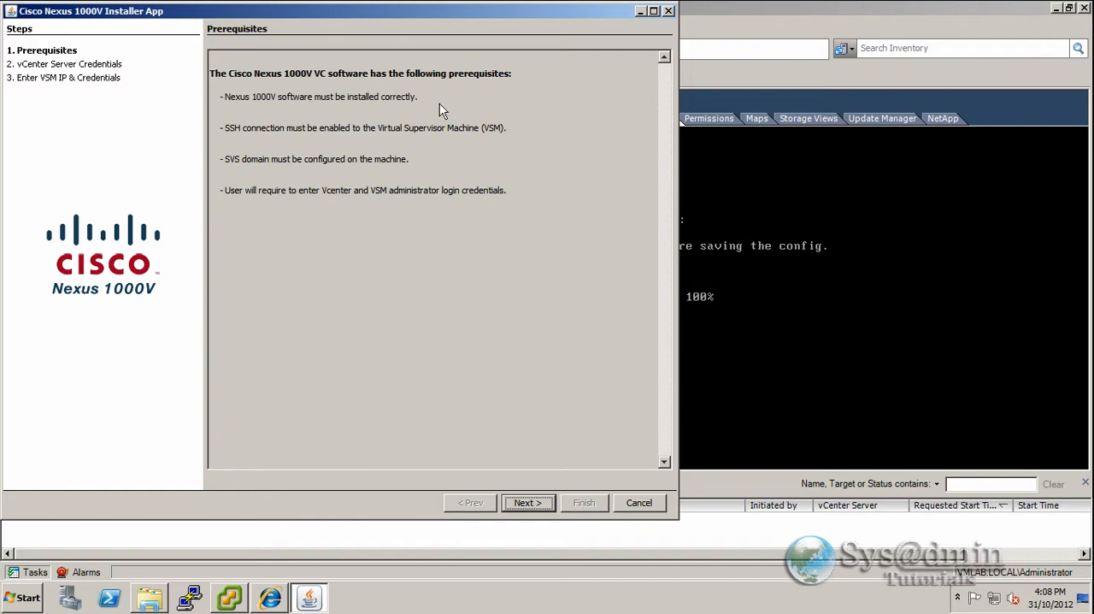
pyautogui.moveTo(396, 201)
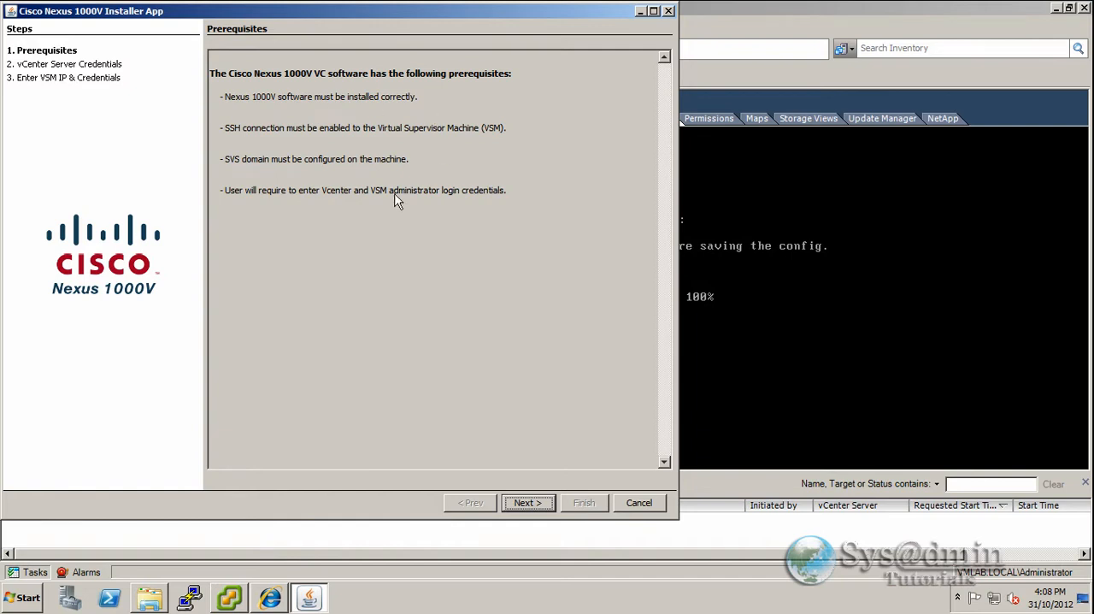
pyautogui.moveTo(325, 137)
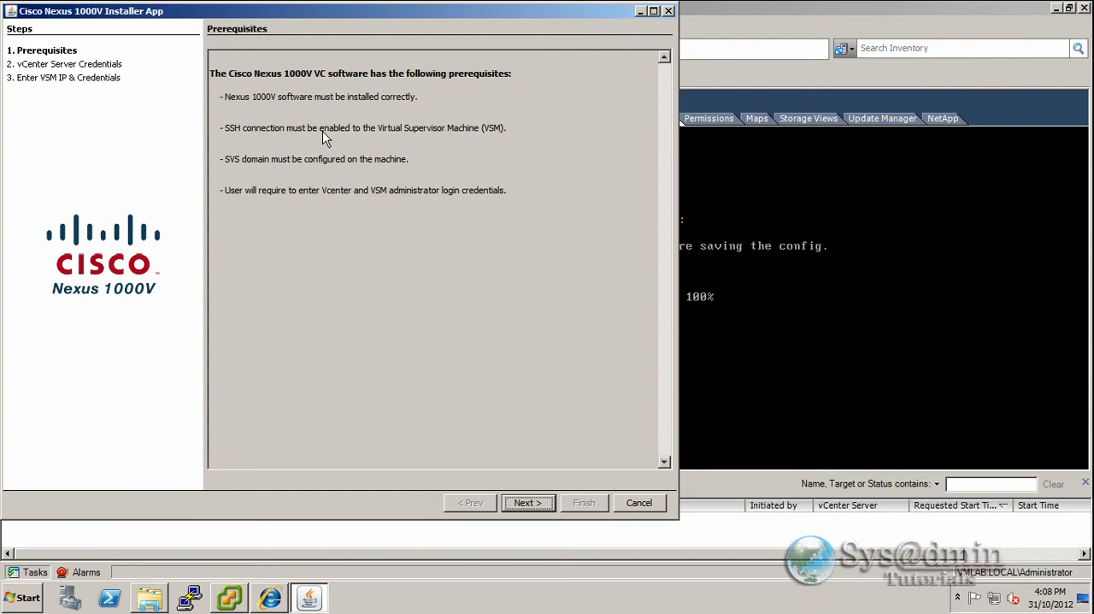
pyautogui.moveTo(474, 135)
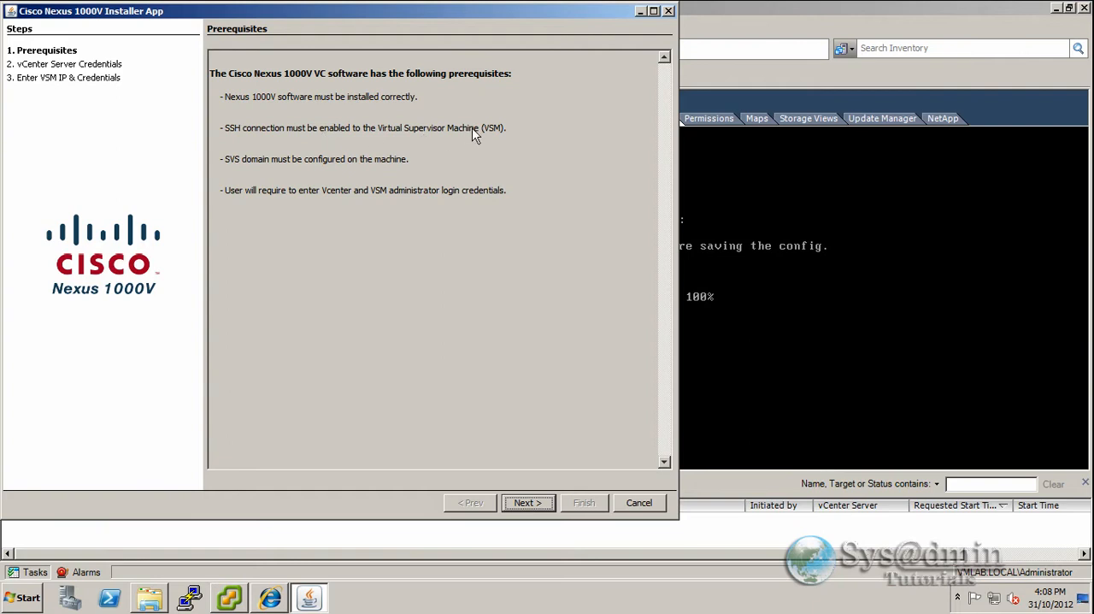
pyautogui.moveTo(498, 142)
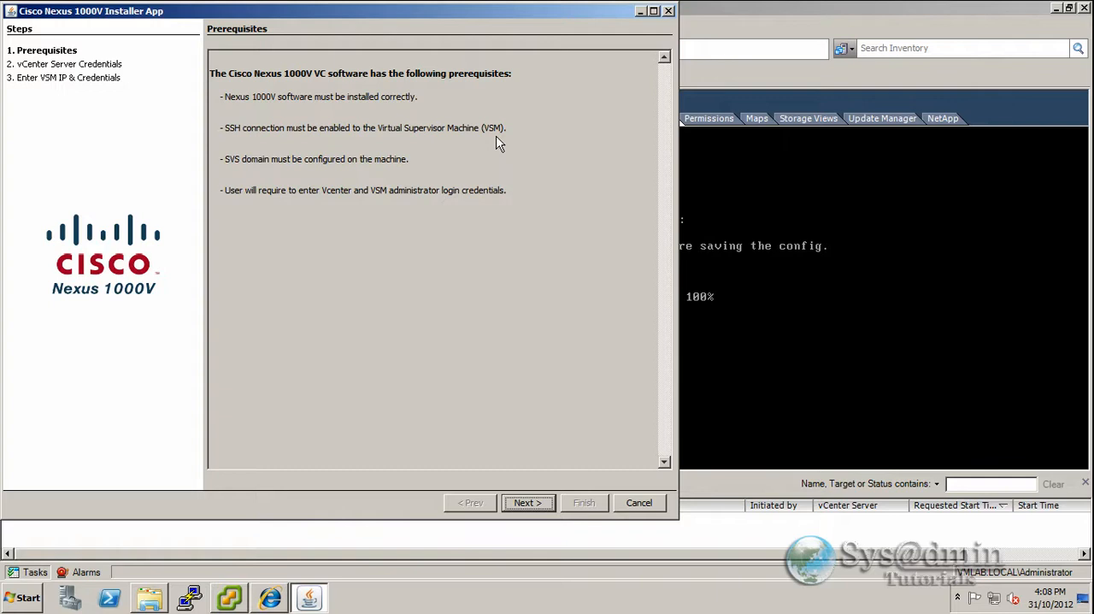
pyautogui.moveTo(292, 171)
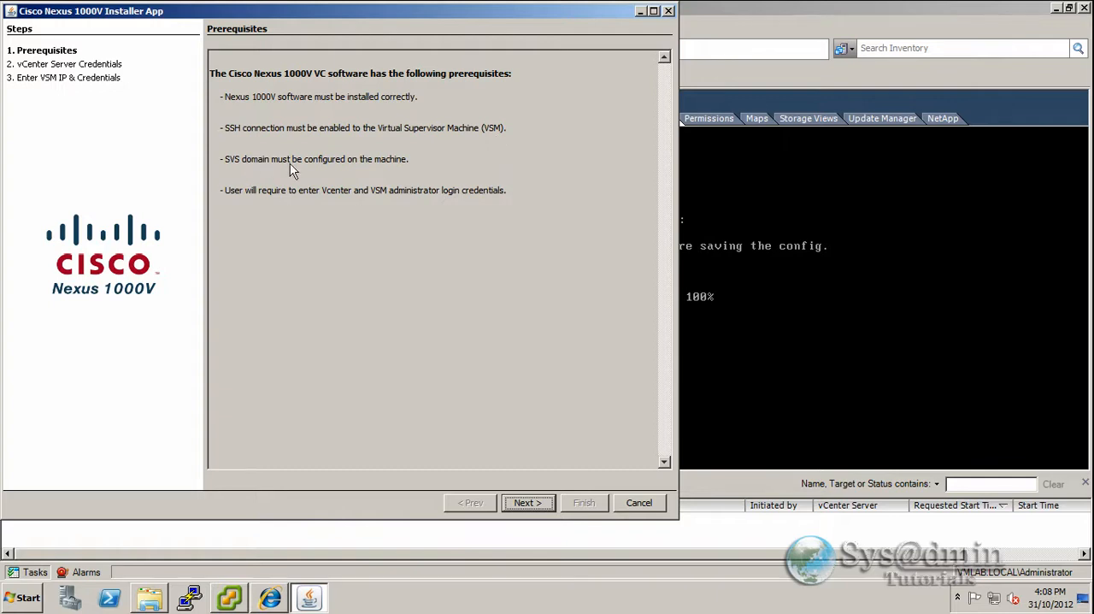
pyautogui.moveTo(321, 178)
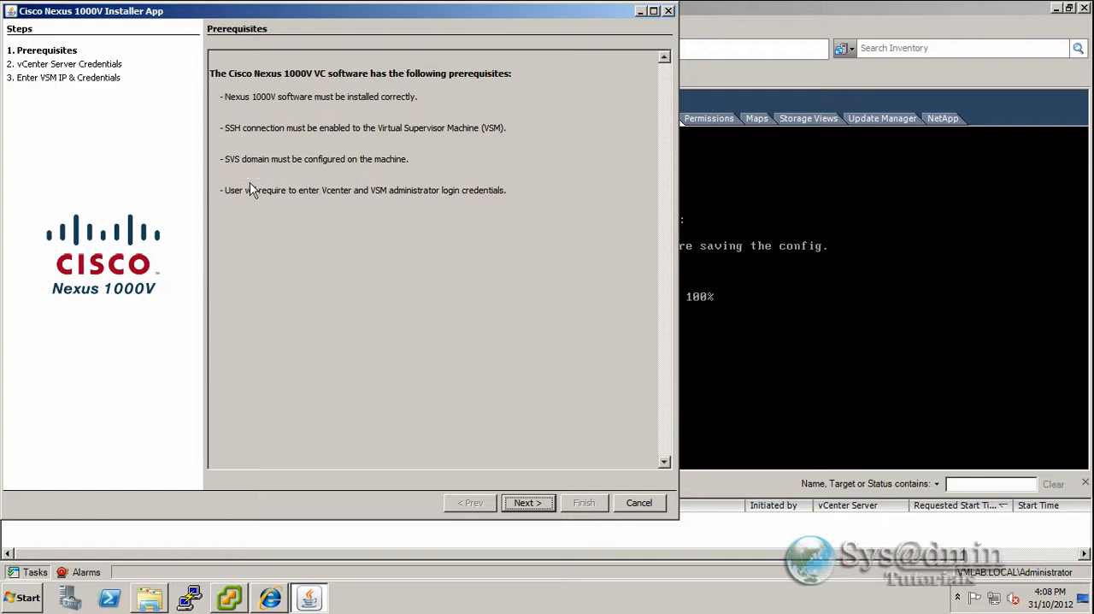
pyautogui.moveTo(307, 204)
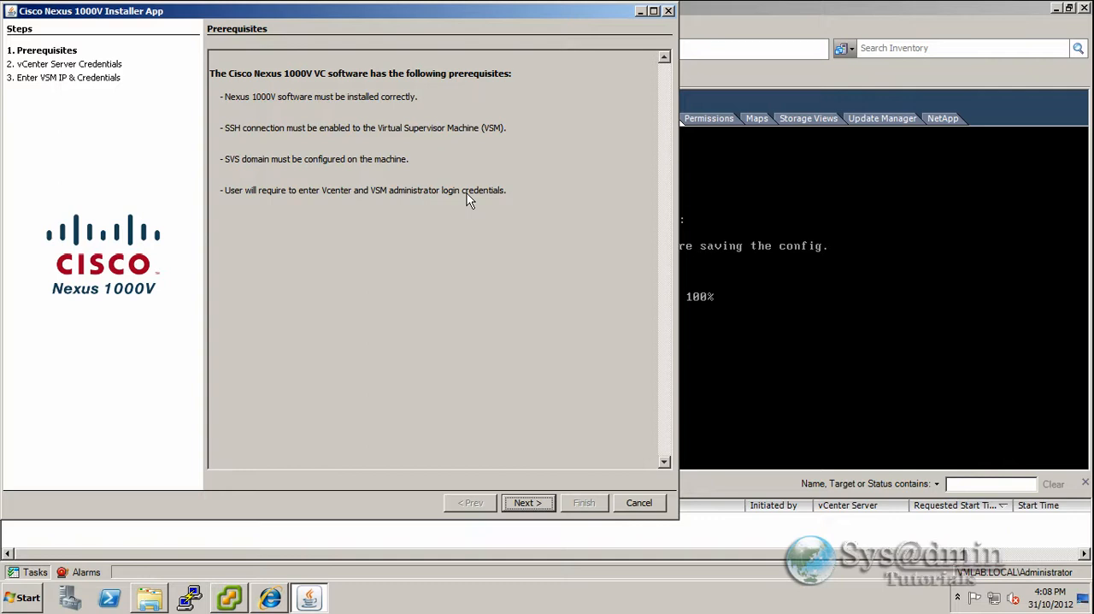
pyautogui.moveTo(464, 313)
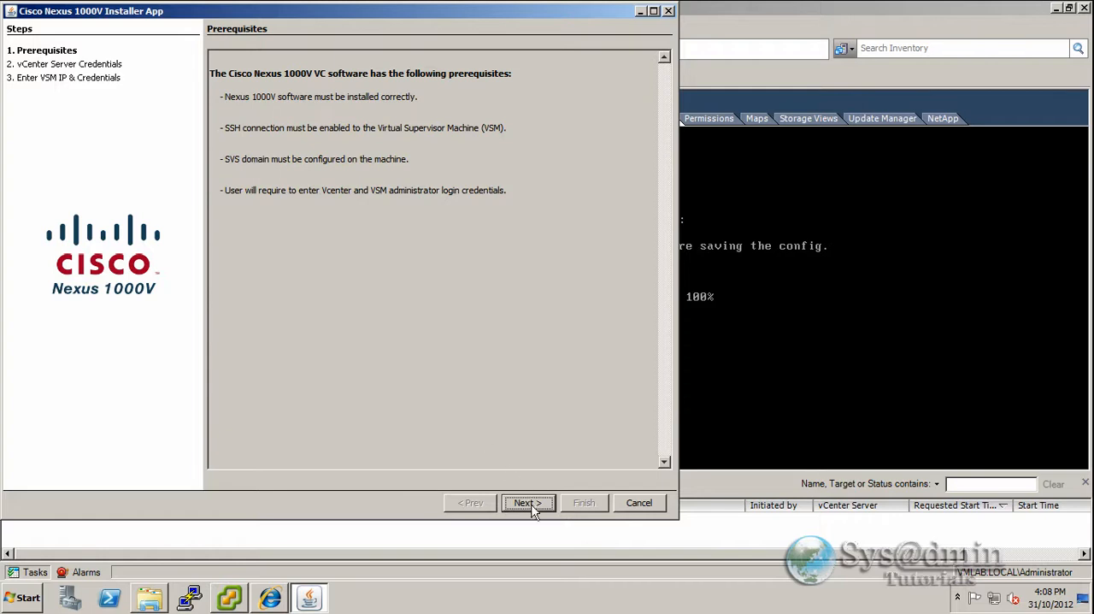
# Step: Enter vCenter 192.168.1.101 credentials for administrator and connect to vCenter
pyautogui.click(527, 502)
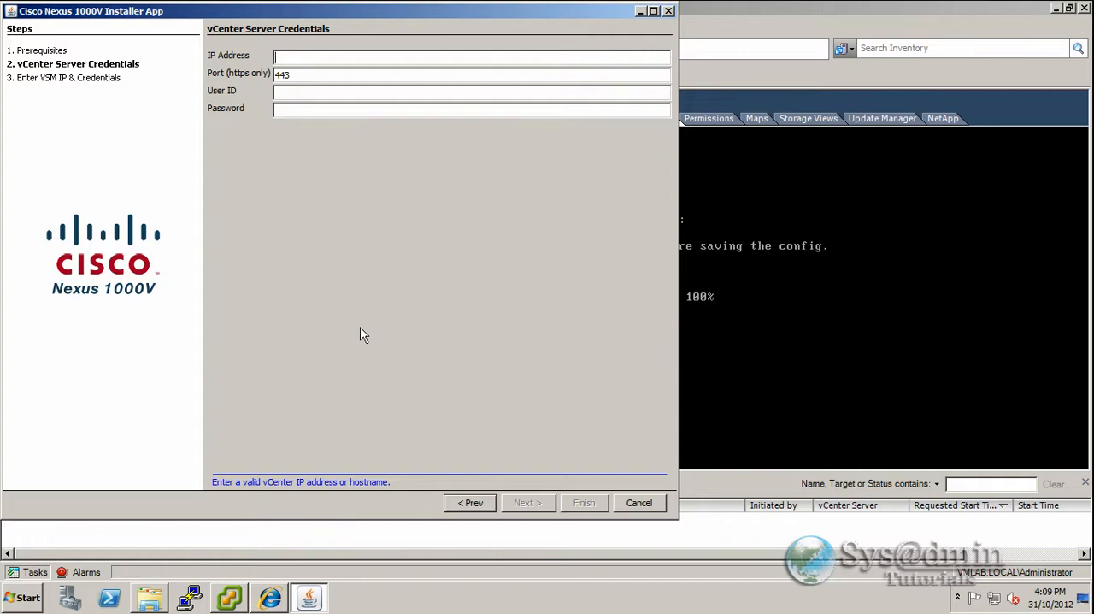
pyautogui.write('192.168.1.101')
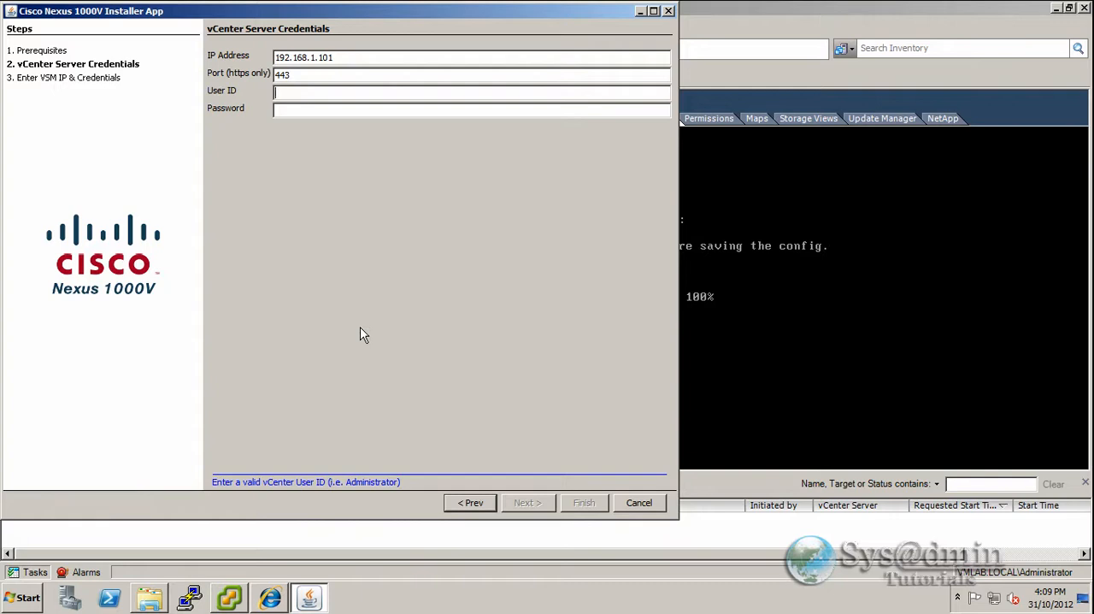
pyautogui.write('administrator')
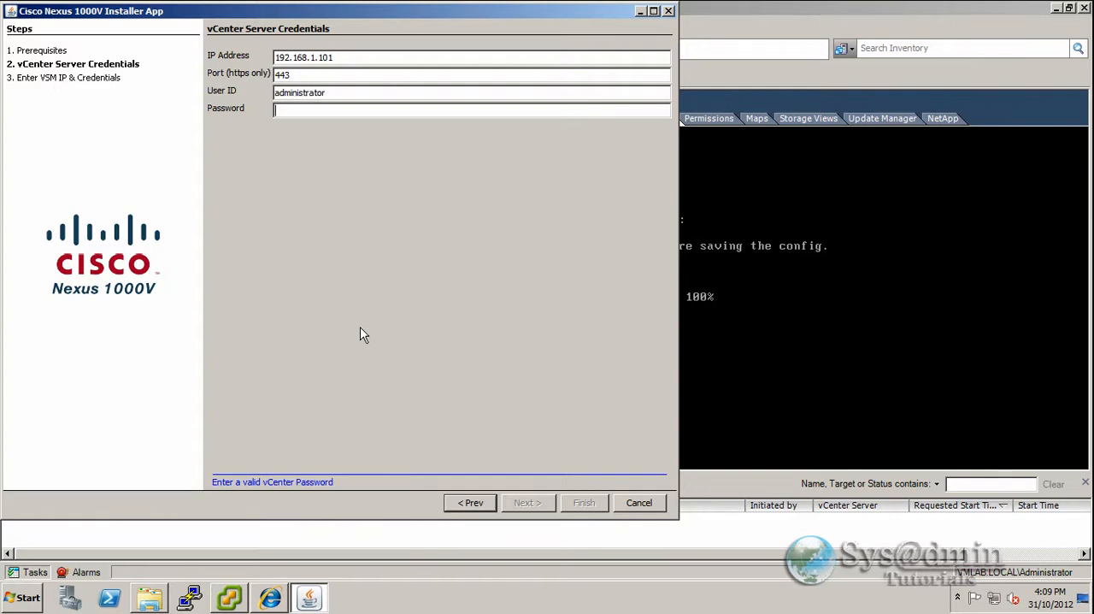
pyautogui.write('********')
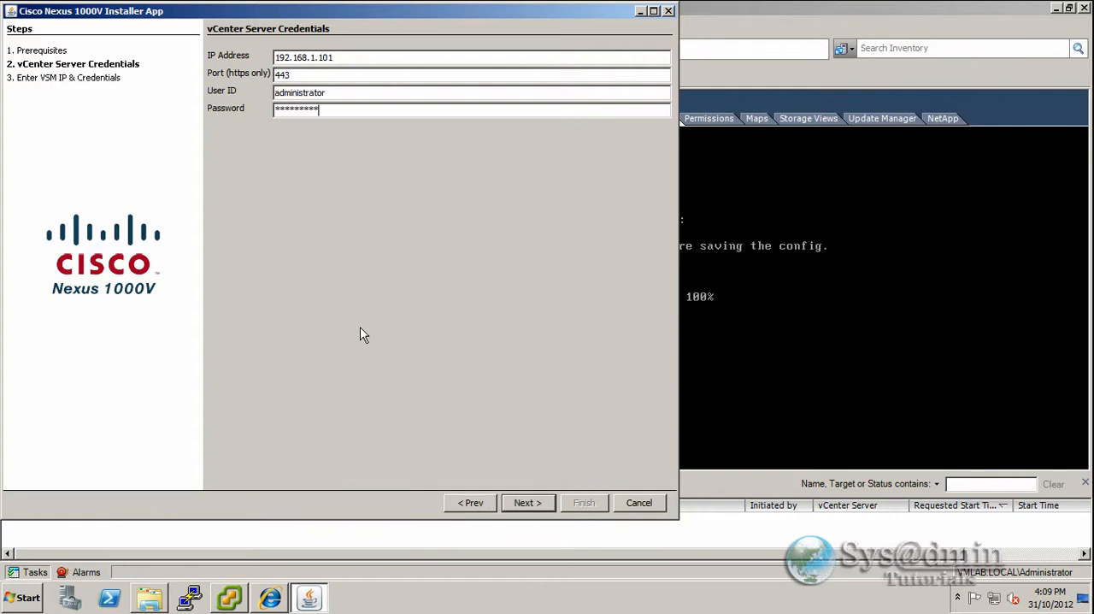
pyautogui.write('*')
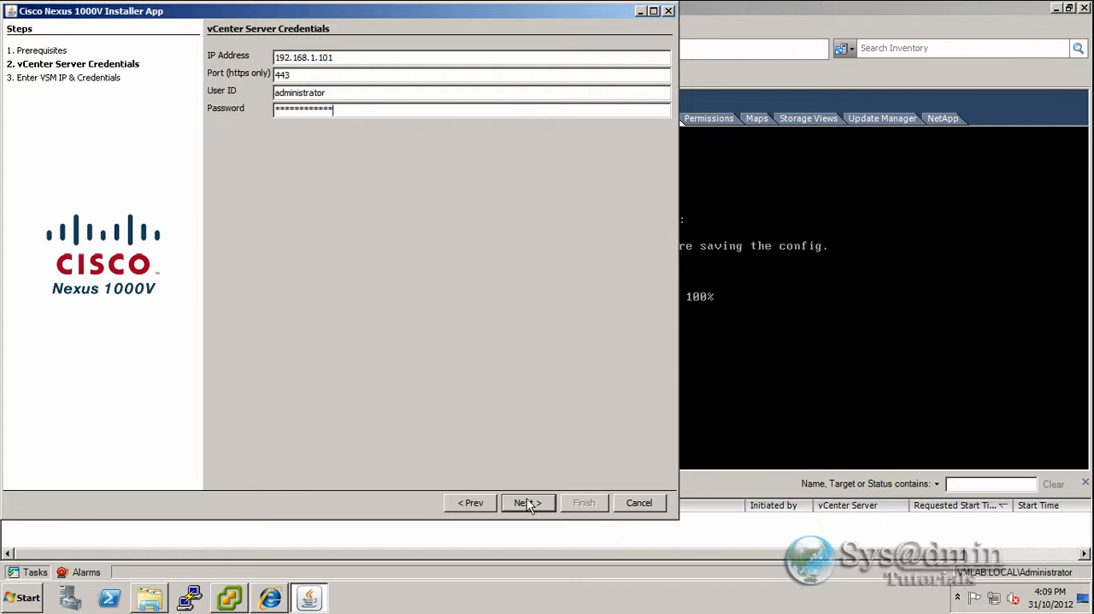
pyautogui.click(527, 502)
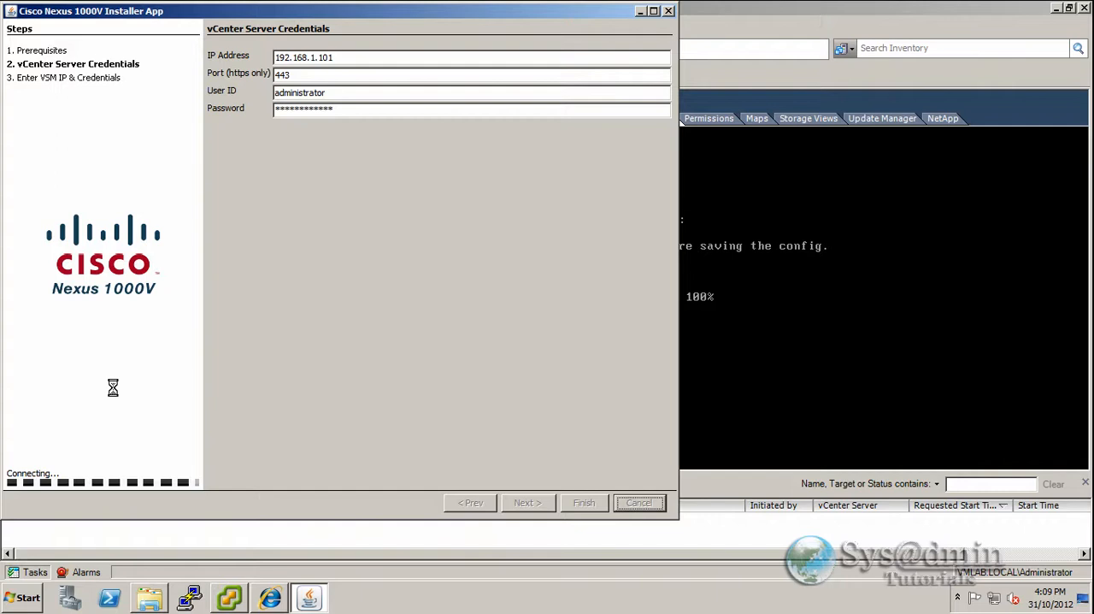
pyautogui.click(528, 502)
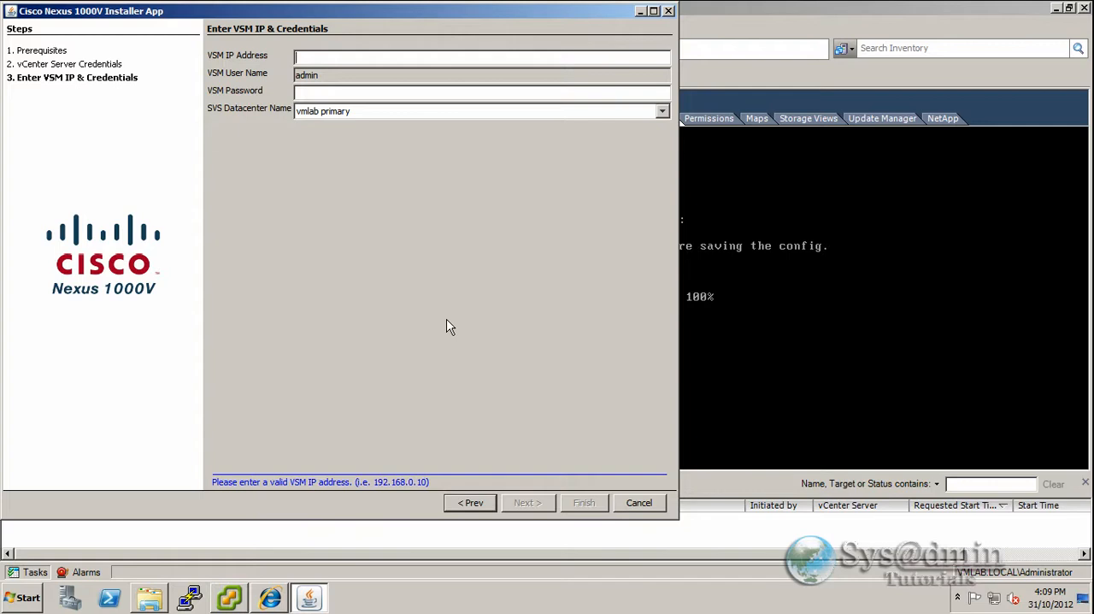
# Step: Connect VSM 192.168.1.150 to vmlab primary, finish, and close the installer
pyautogui.write('192.168.1.150')
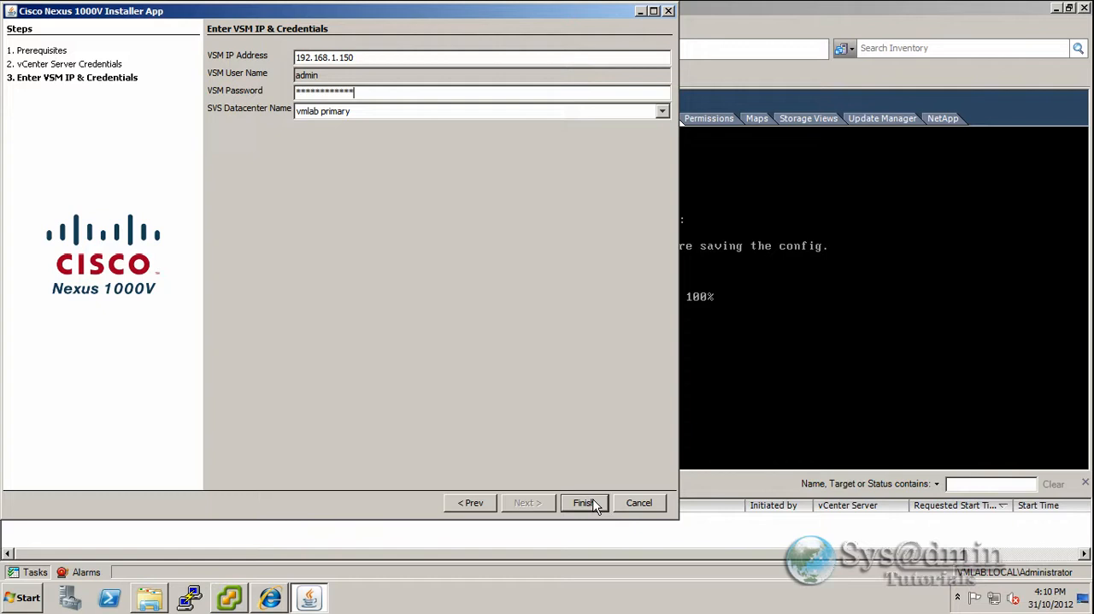
pyautogui.click(583, 502)
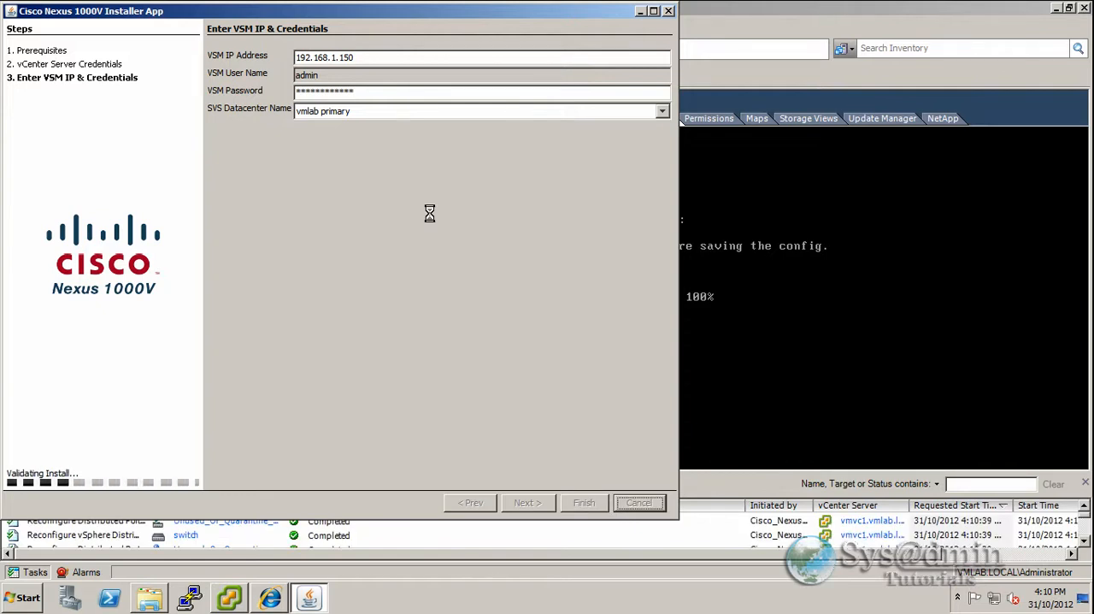
pyautogui.click(527, 503)
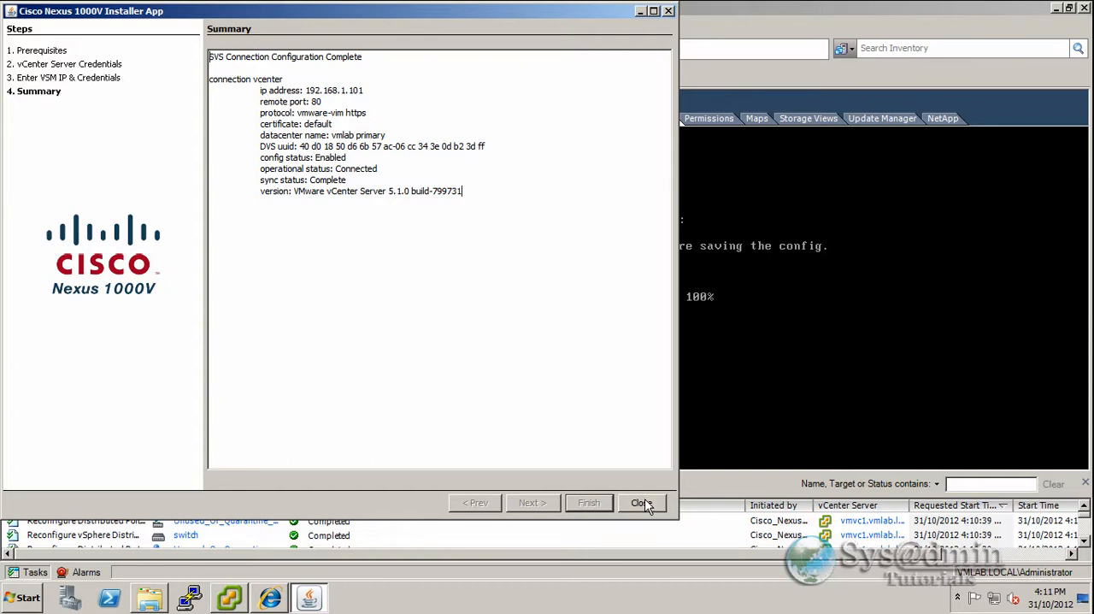
pyautogui.click(640, 502)
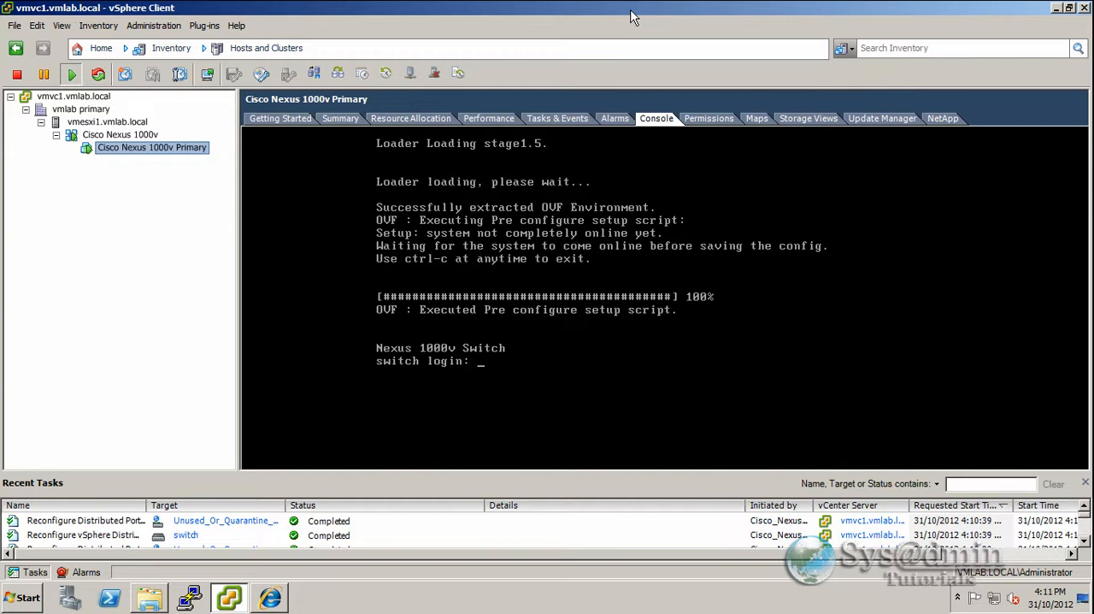
pyautogui.moveTo(97, 283)
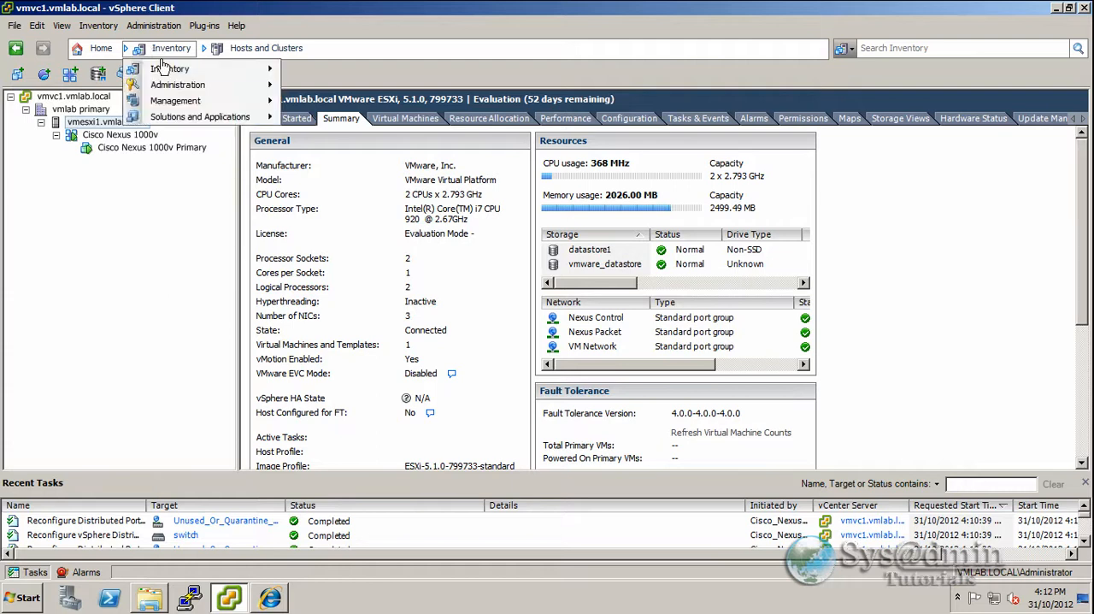
# Step: View the vmesxi1 host summary and open the Inventory views menu
pyautogui.click(169, 68)
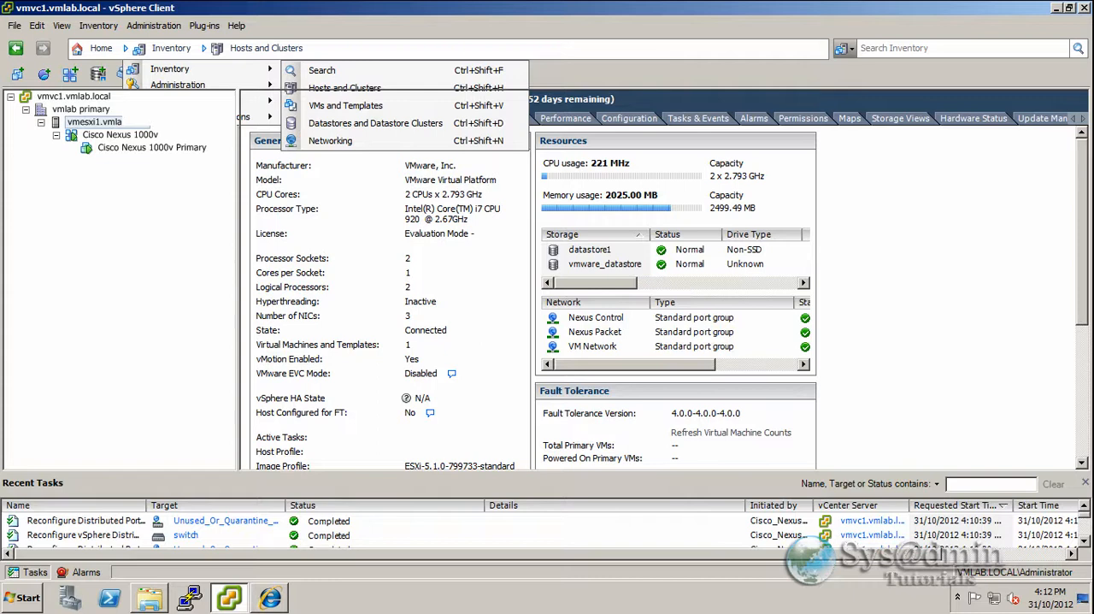
# Step: In Networking view, expand vmlab primary and select the 'switch' distributed switch
pyautogui.click(330, 140)
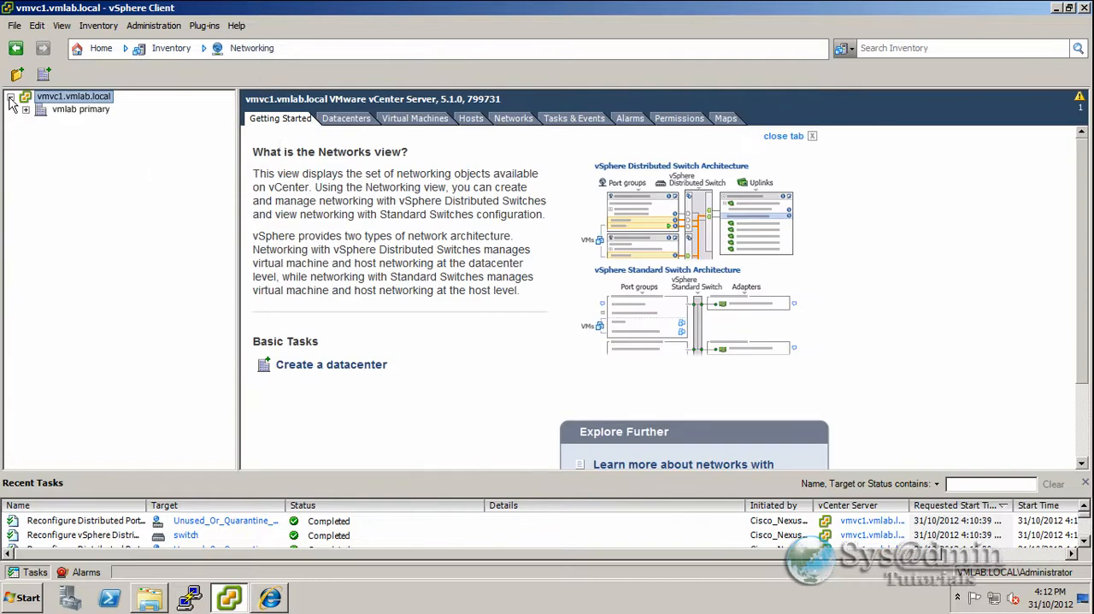
pyautogui.click(27, 109)
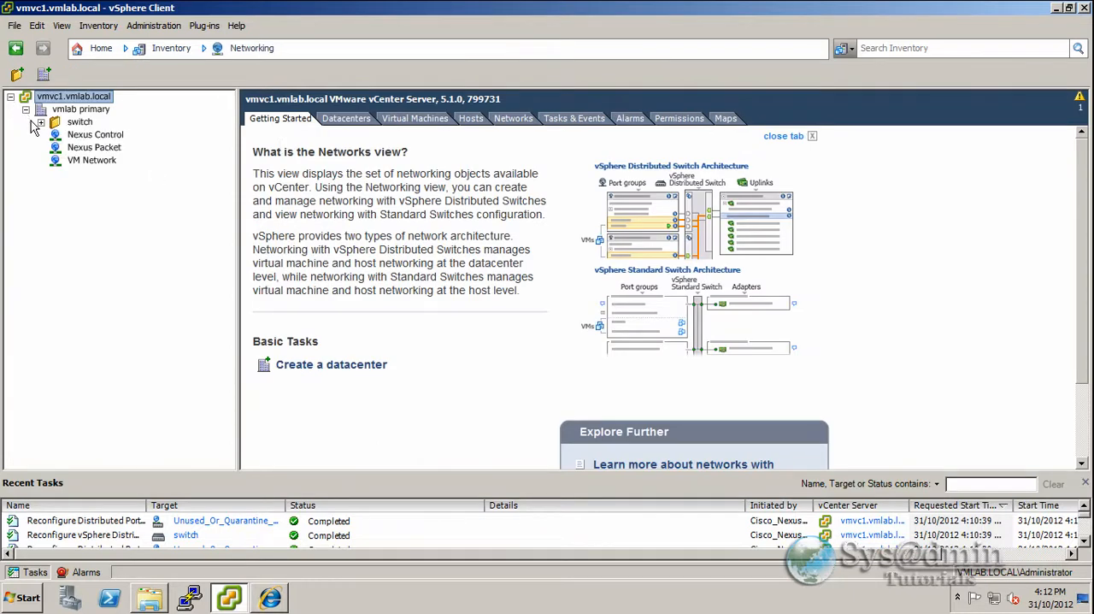
pyautogui.click(41, 122)
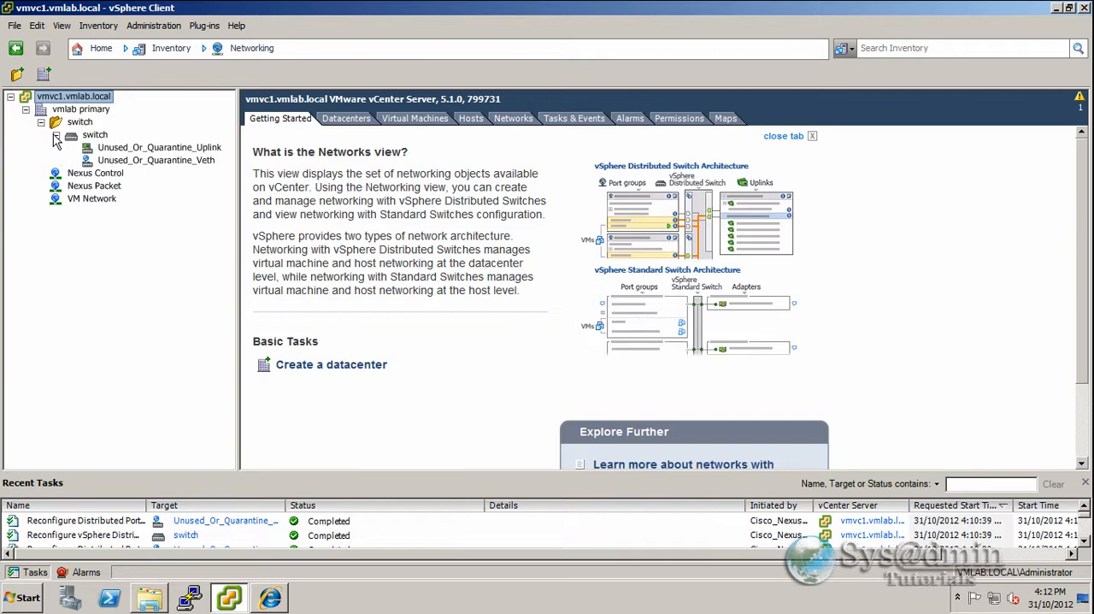
pyautogui.click(79, 134)
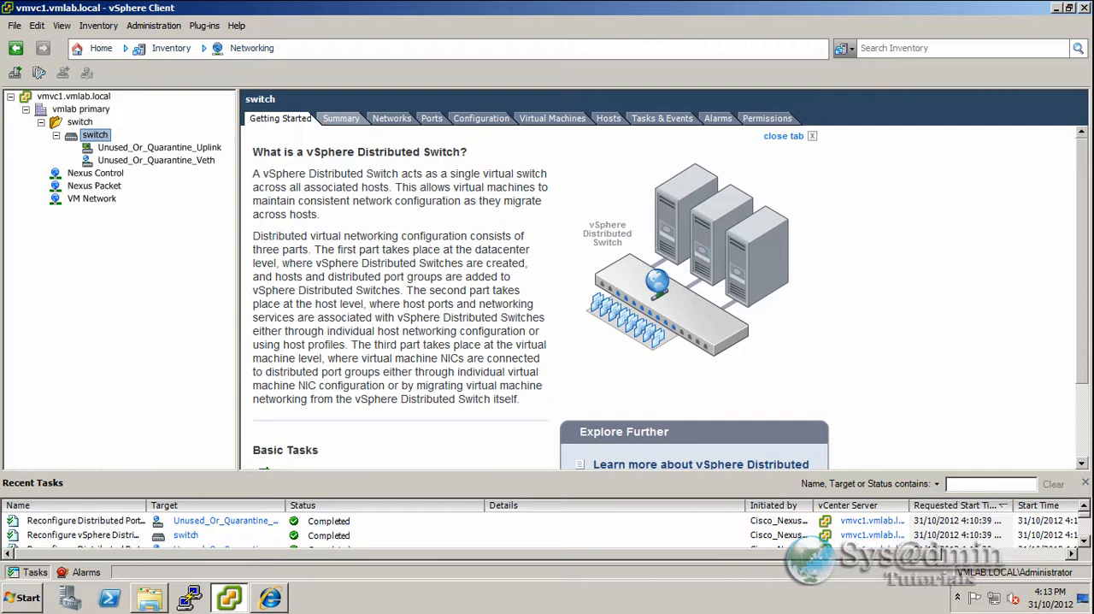
# Step: Review the switch summary, then list its two Unused_Or_Quarantine port groups
pyautogui.click(340, 118)
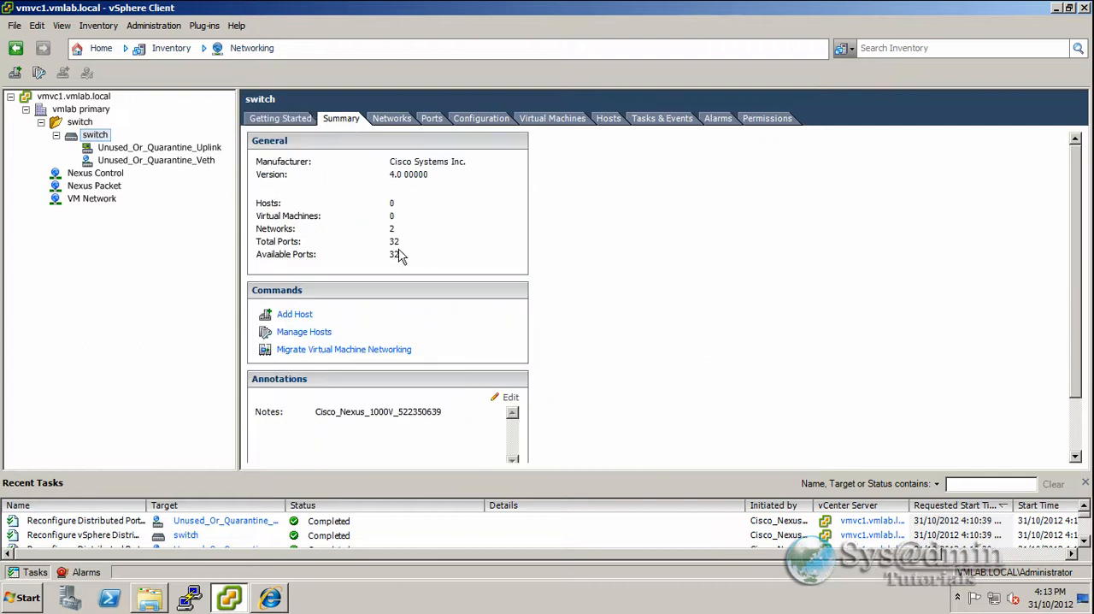
pyautogui.moveTo(355, 313)
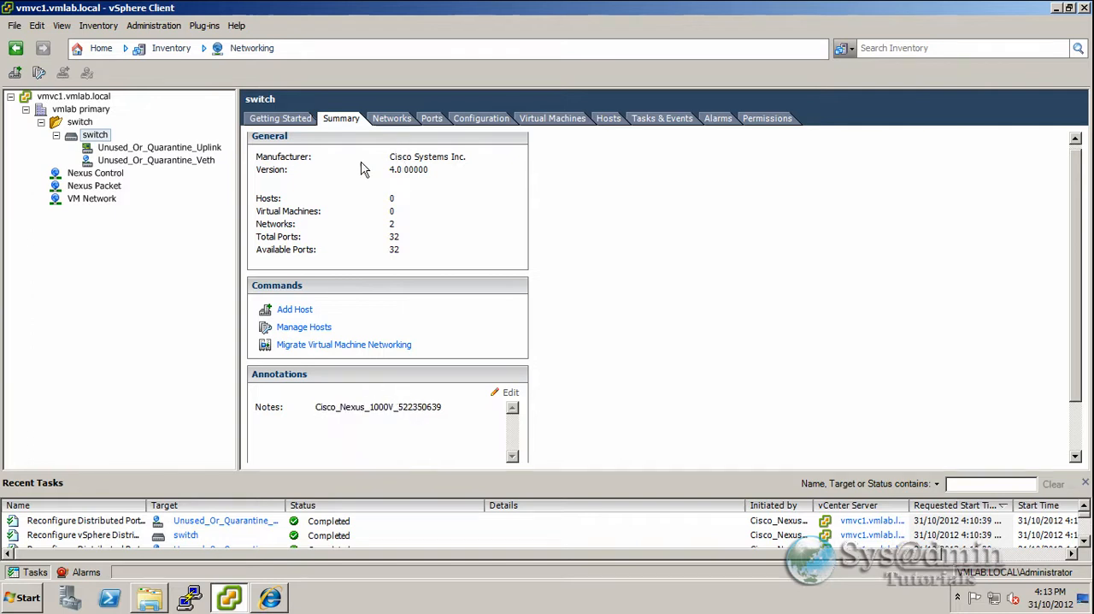
pyautogui.click(391, 117)
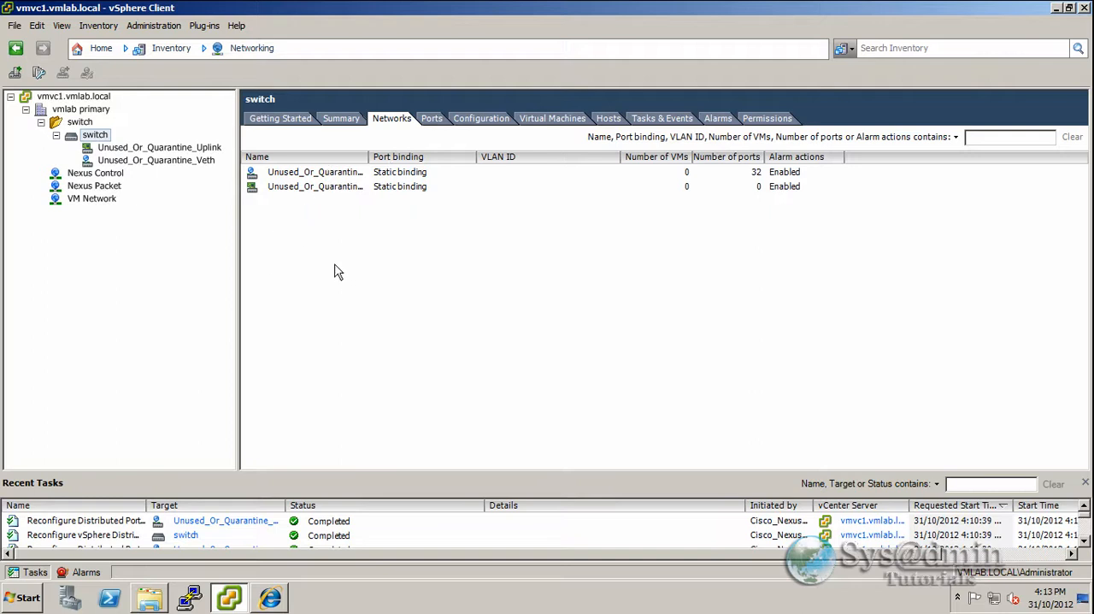
pyautogui.moveTo(477, 300)
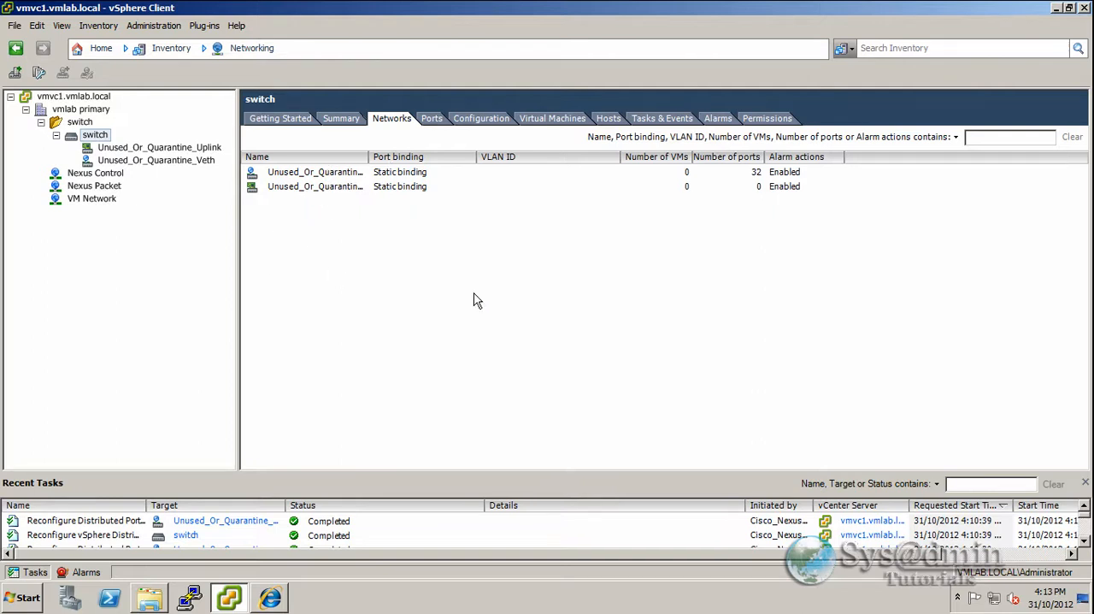
pyautogui.moveTo(369, 355)
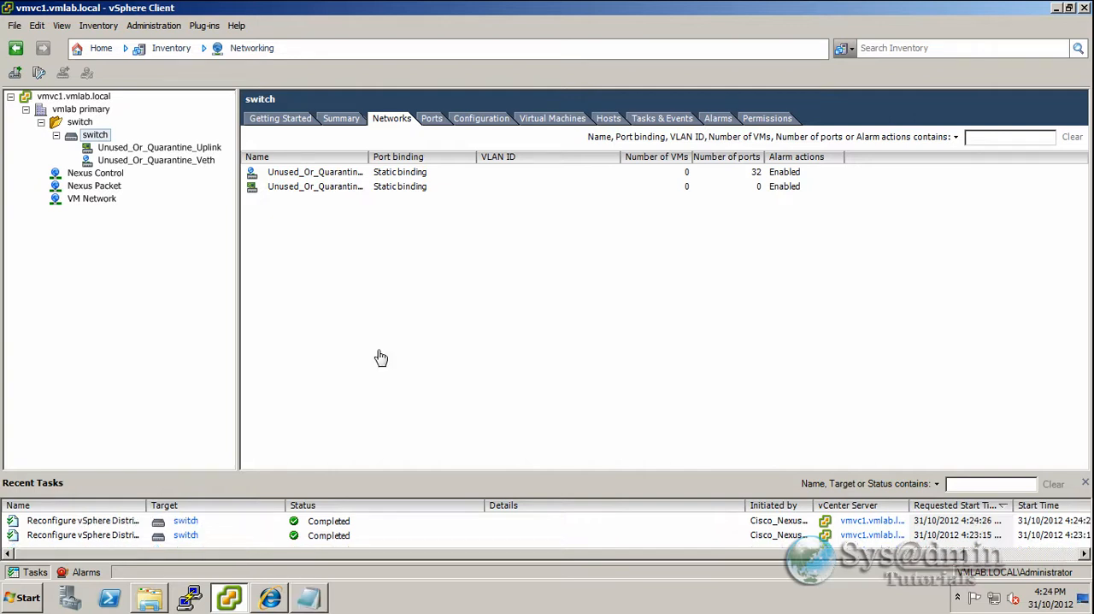
pyautogui.moveTo(212, 528)
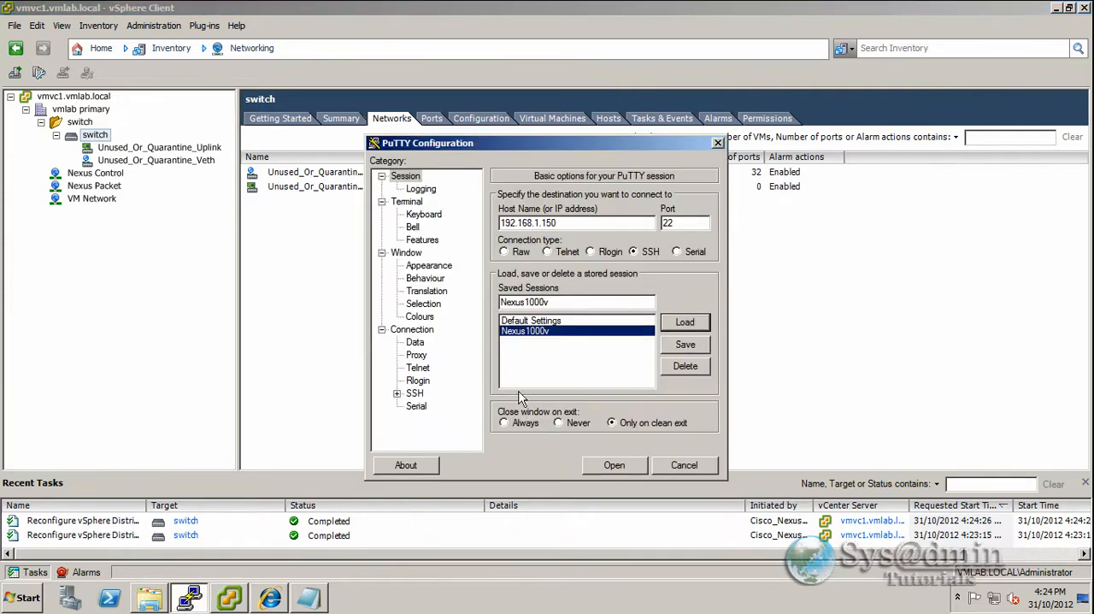
pyautogui.moveTo(611, 380)
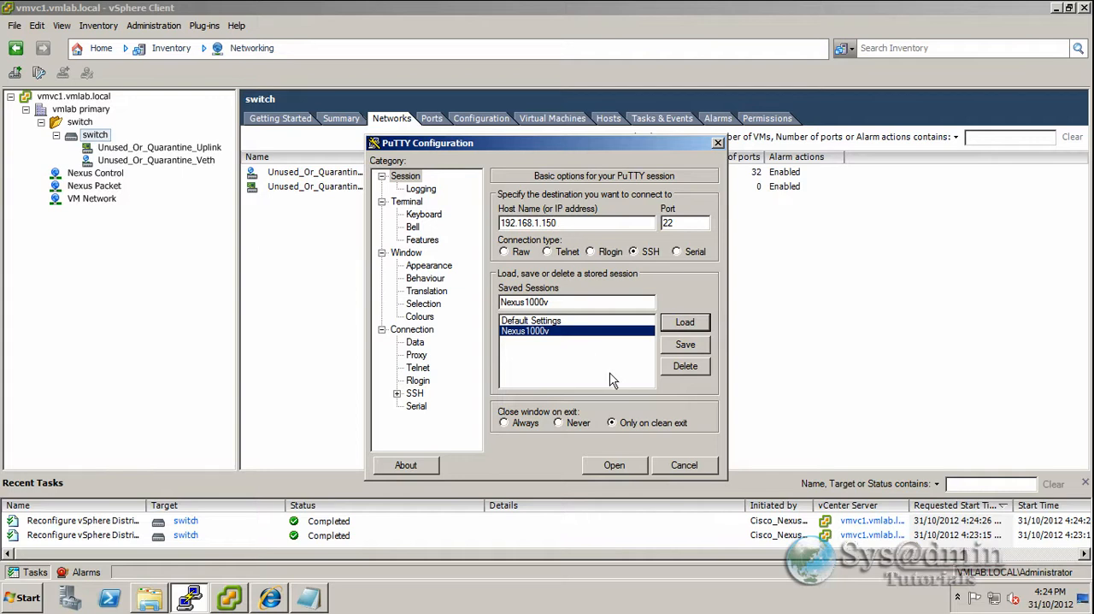
# Step: SSH to VSM 192.168.1.150 via the Nexus1000v session and log in as admin
pyautogui.click(613, 464)
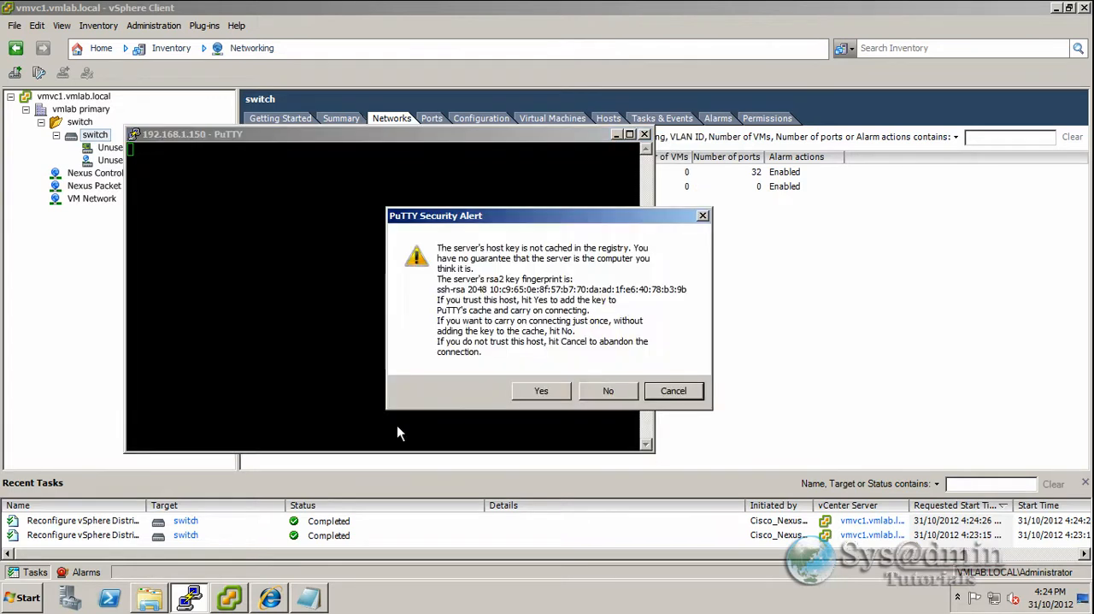
pyautogui.click(540, 391)
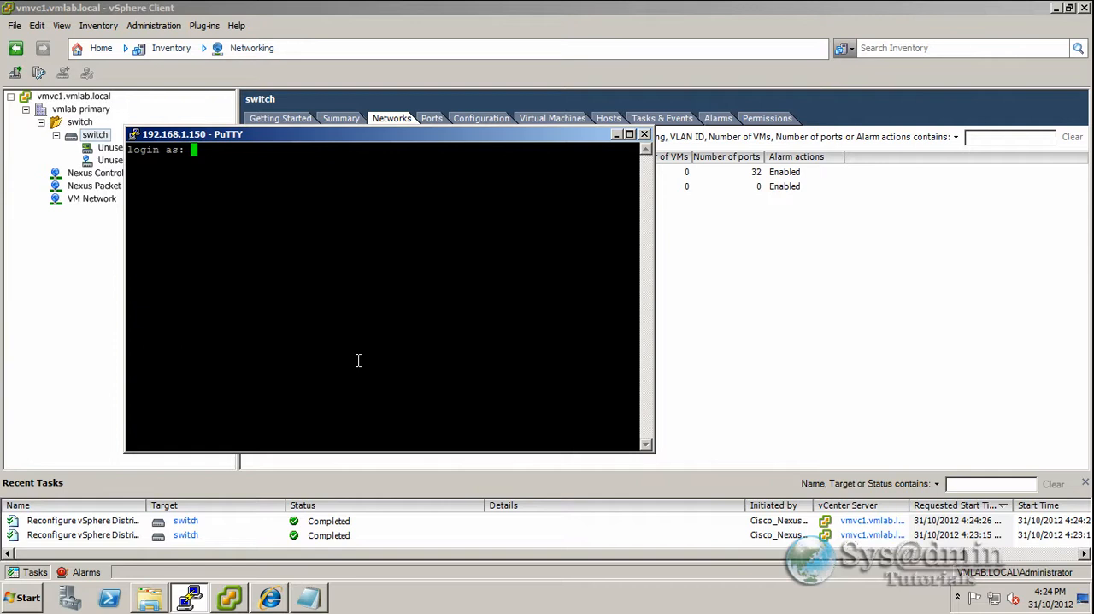
pyautogui.write('admin')
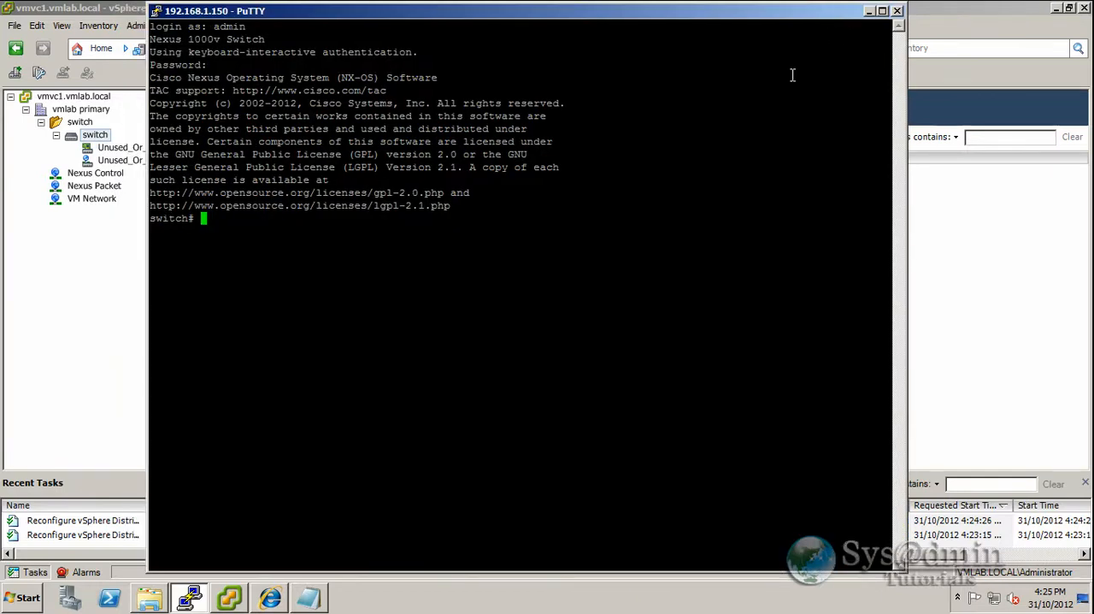
# Step: Run 'show ver' and 'show run' to view version 4.2(1)SV2(1.1) and configuration
pyautogui.write('show ver')
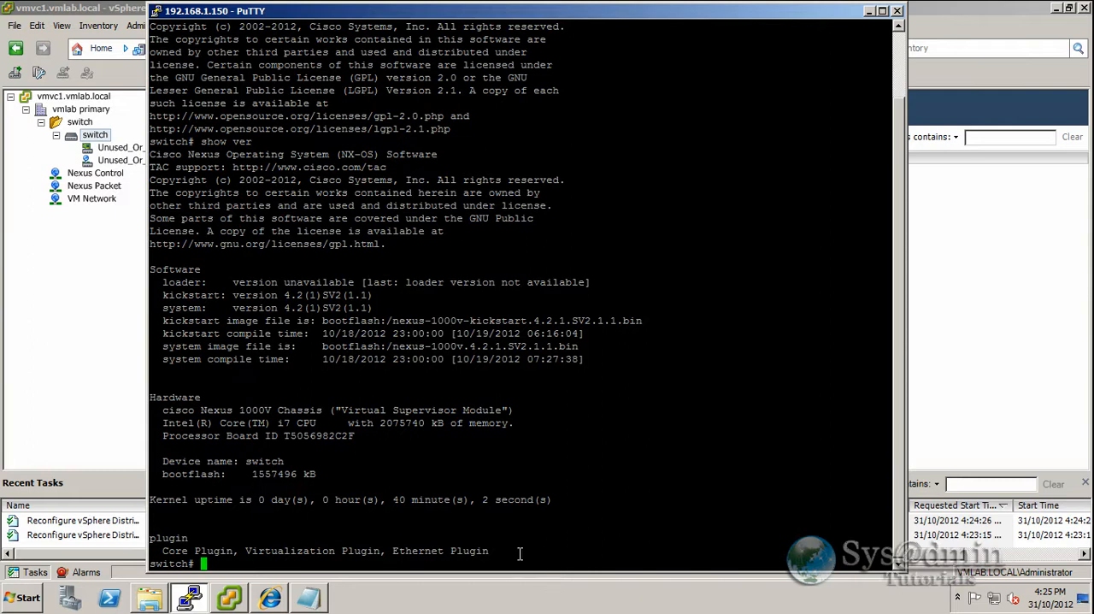
pyautogui.moveTo(424, 326)
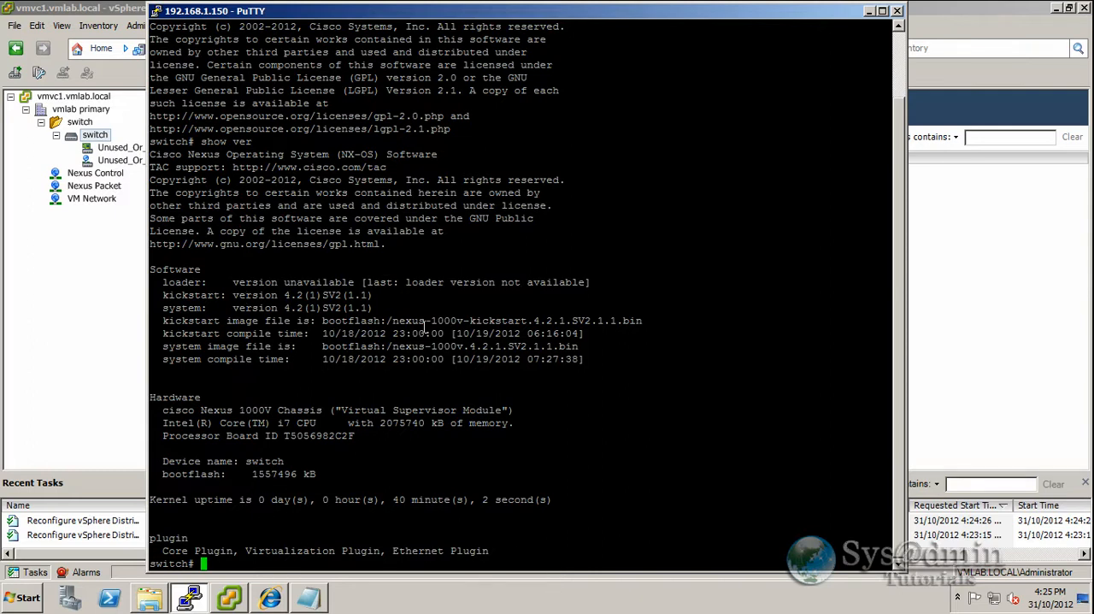
pyautogui.moveTo(656, 489)
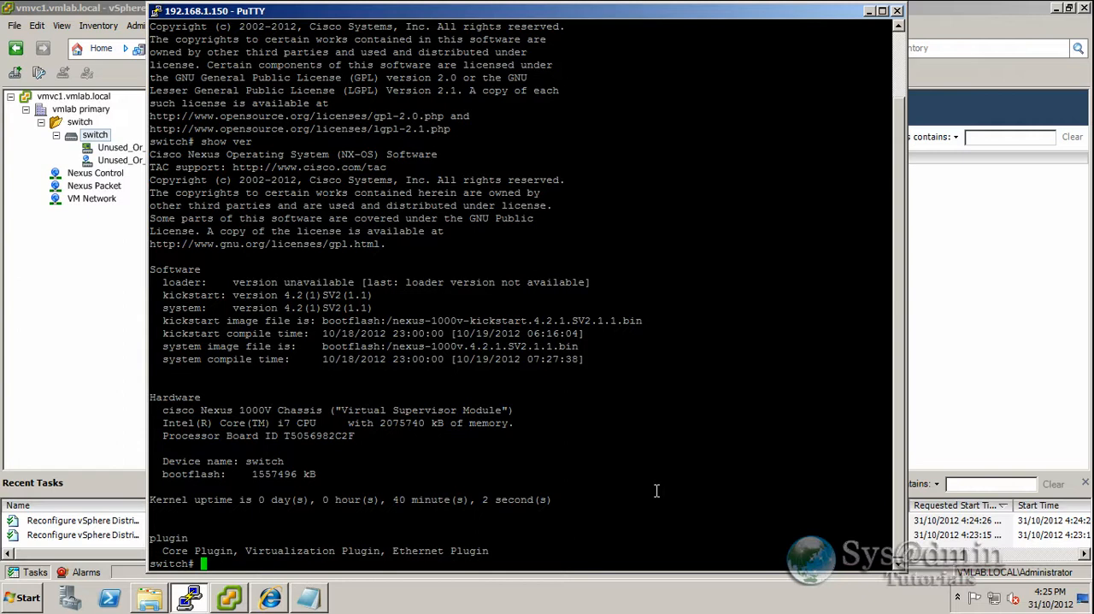
pyautogui.write('show run')
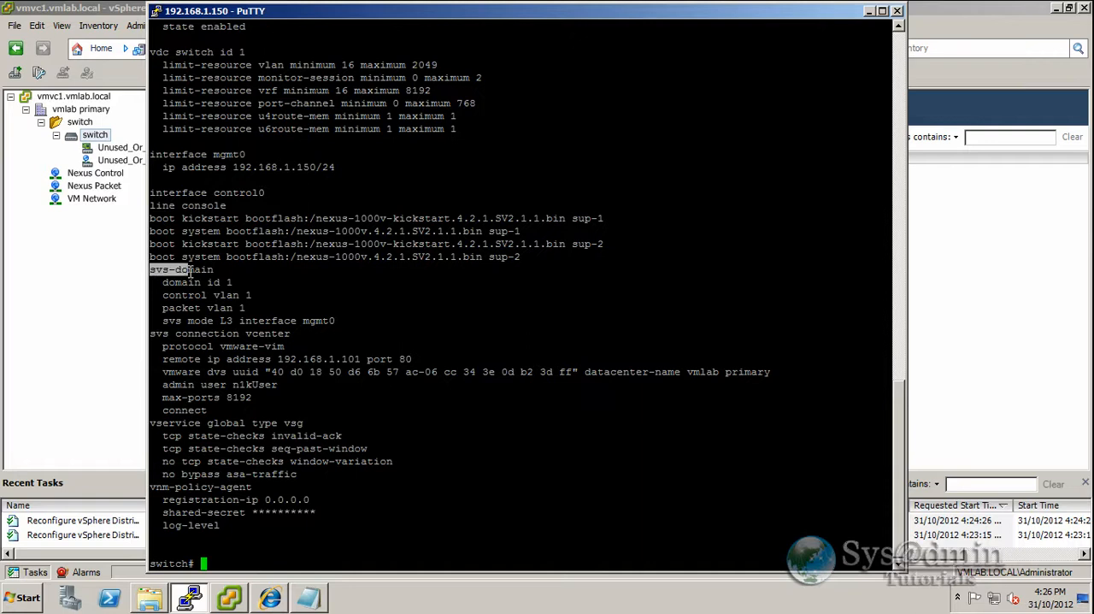
# Step: In the svs-domain configuration, switch the Nexus 1000V transport mode from L3 to L2
pyautogui.doubleClick(180, 268)
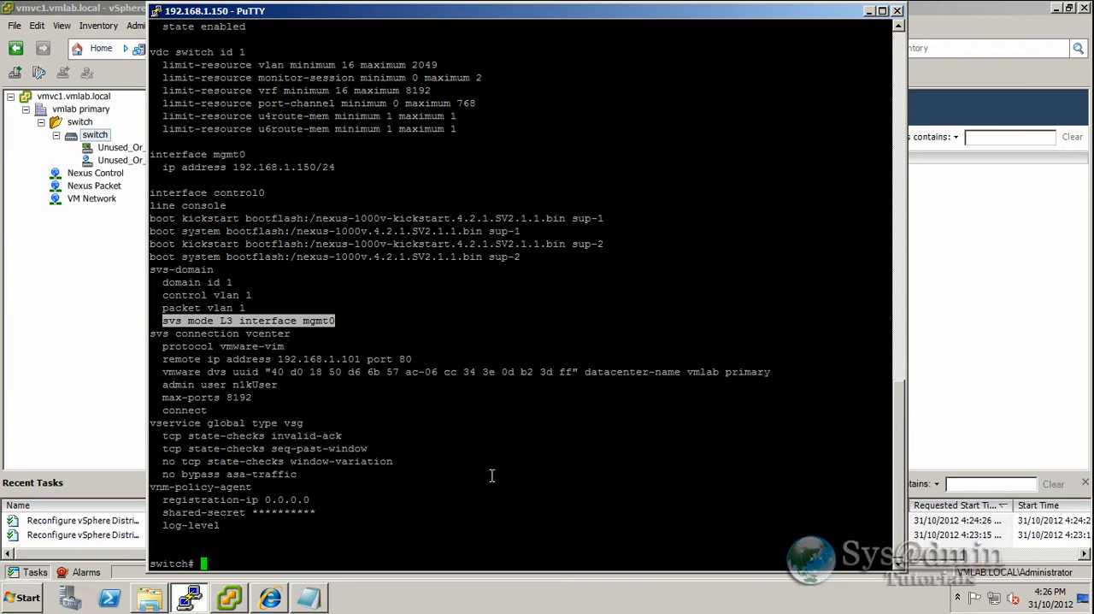
pyautogui.write('conf t')
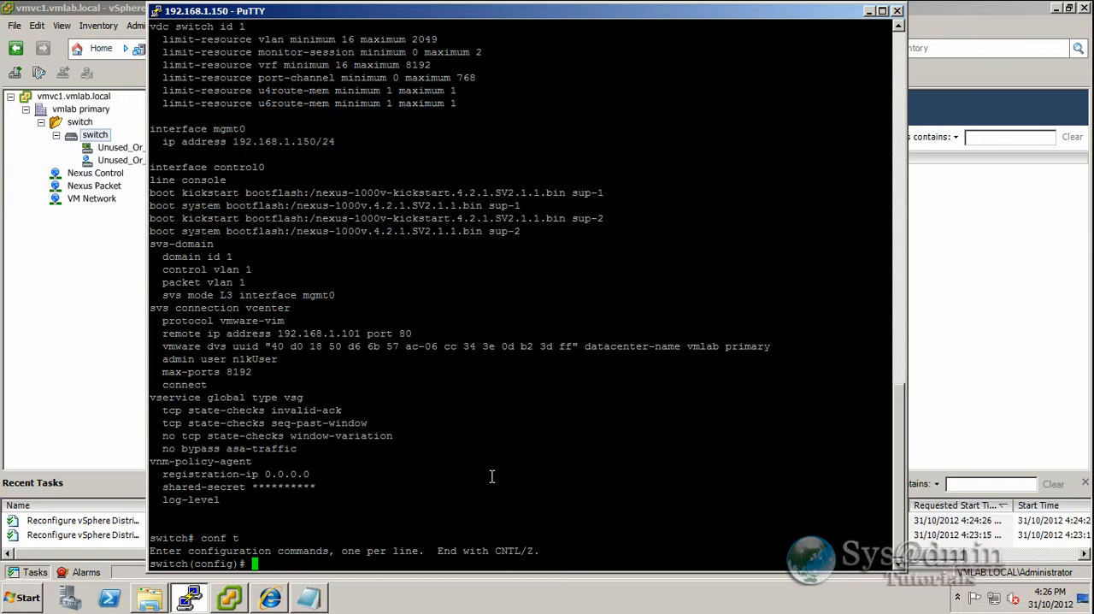
pyautogui.write('svs-domain')
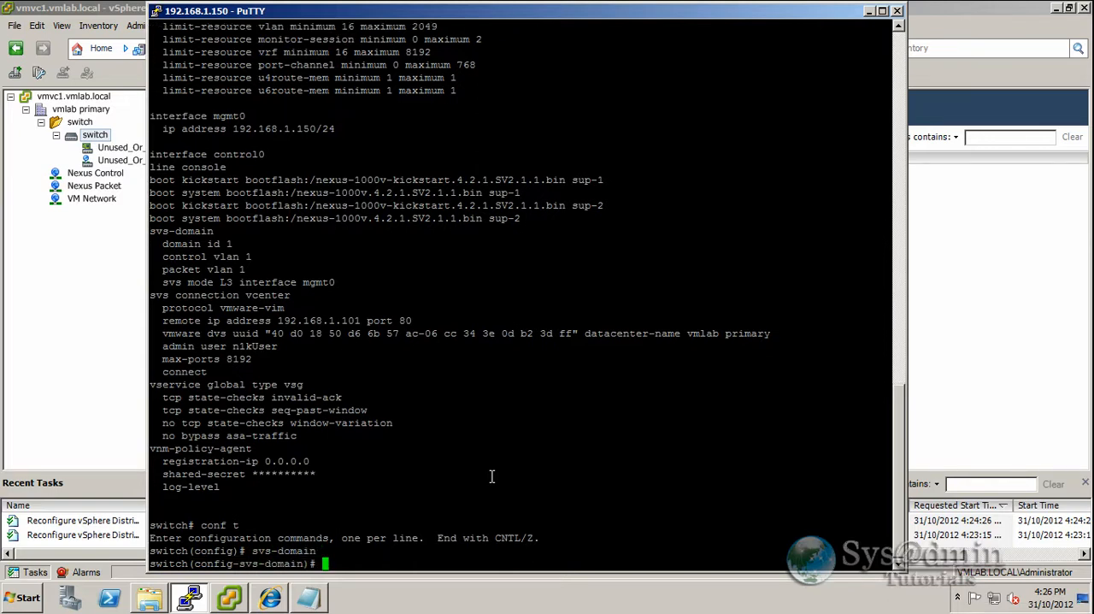
pyautogui.write('svs mode l2')
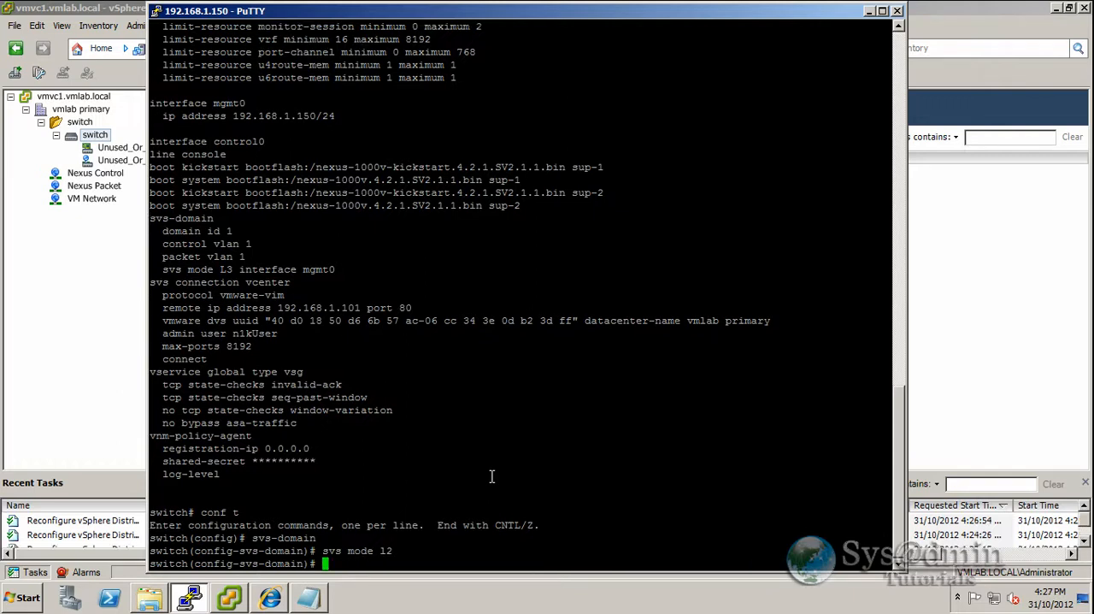
pyautogui.press('Return')
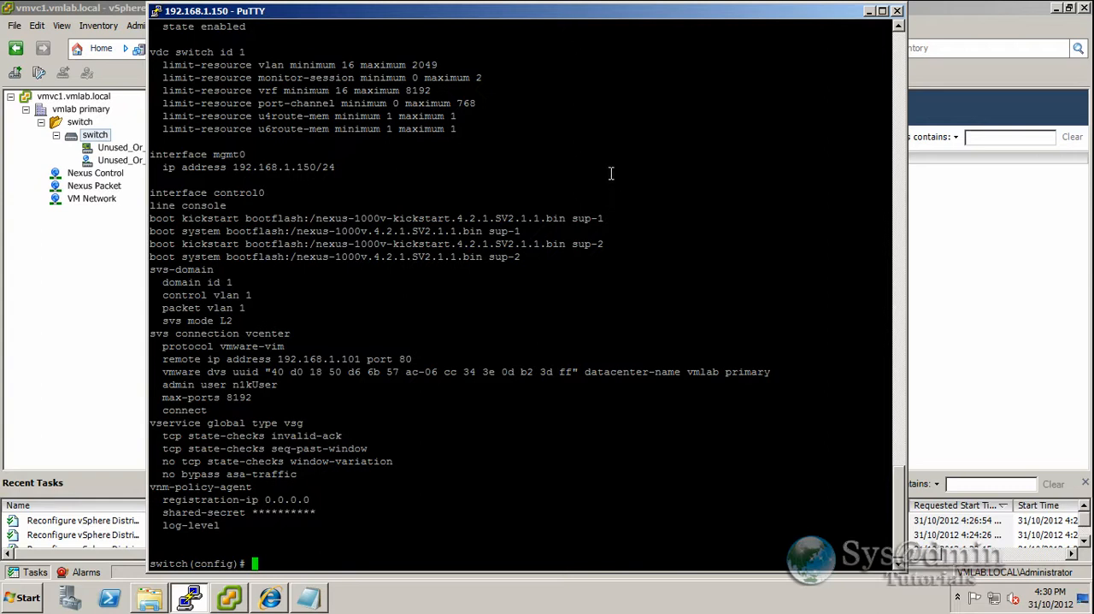
pyautogui.moveTo(642, 191)
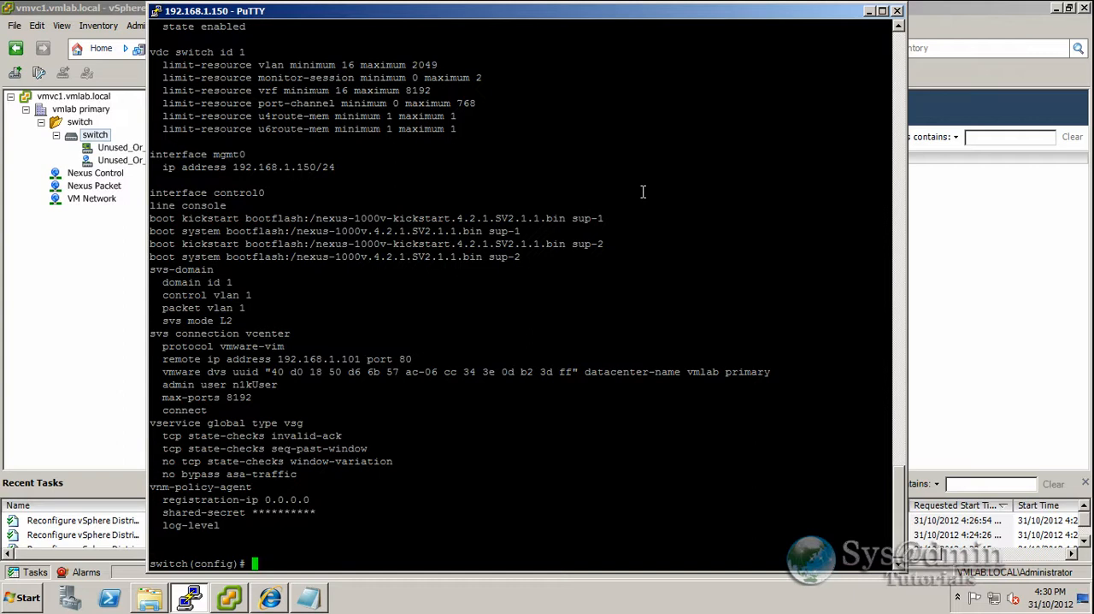
# Step: Create the Ethernet port profile 'vmware-uplinks' and publish it as a VMware port group
pyautogui.write('port-profile typ')
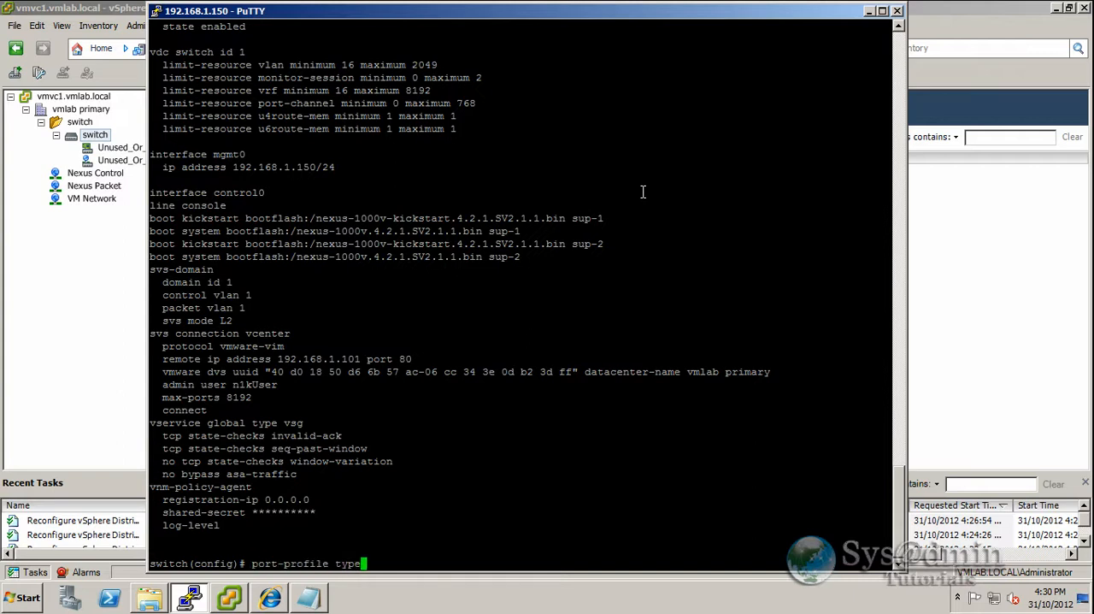
pyautogui.write('ethernet')
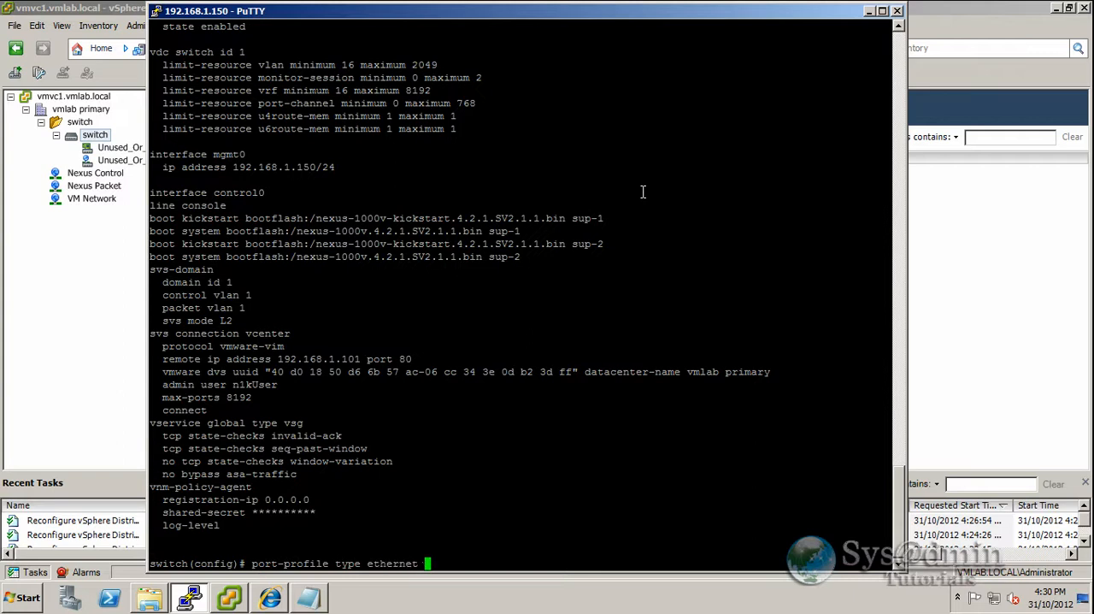
pyautogui.write('vmware')
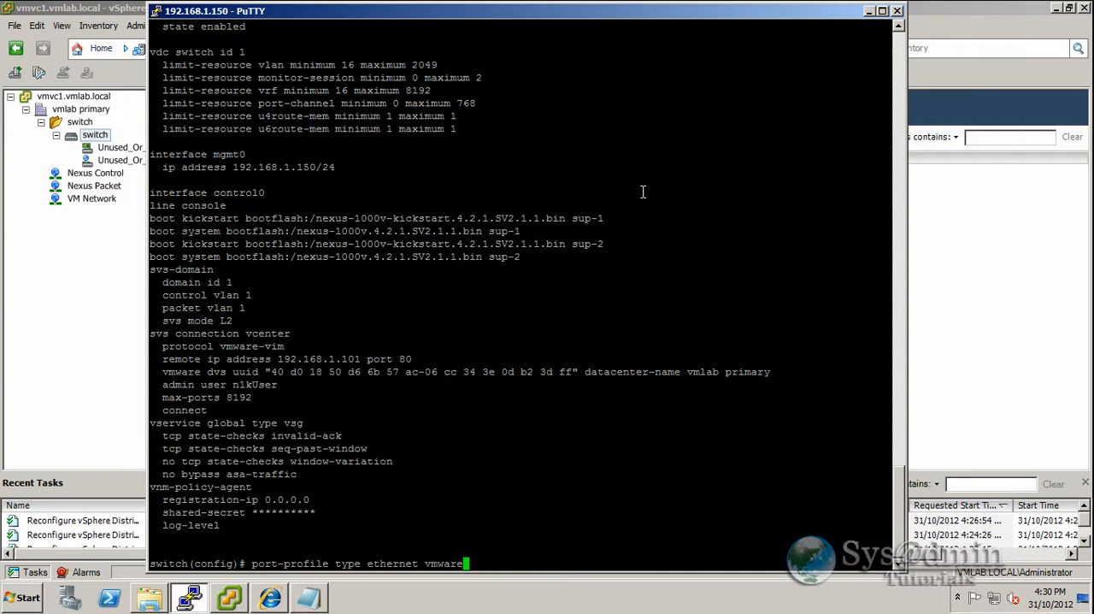
pyautogui.write('-uplin')
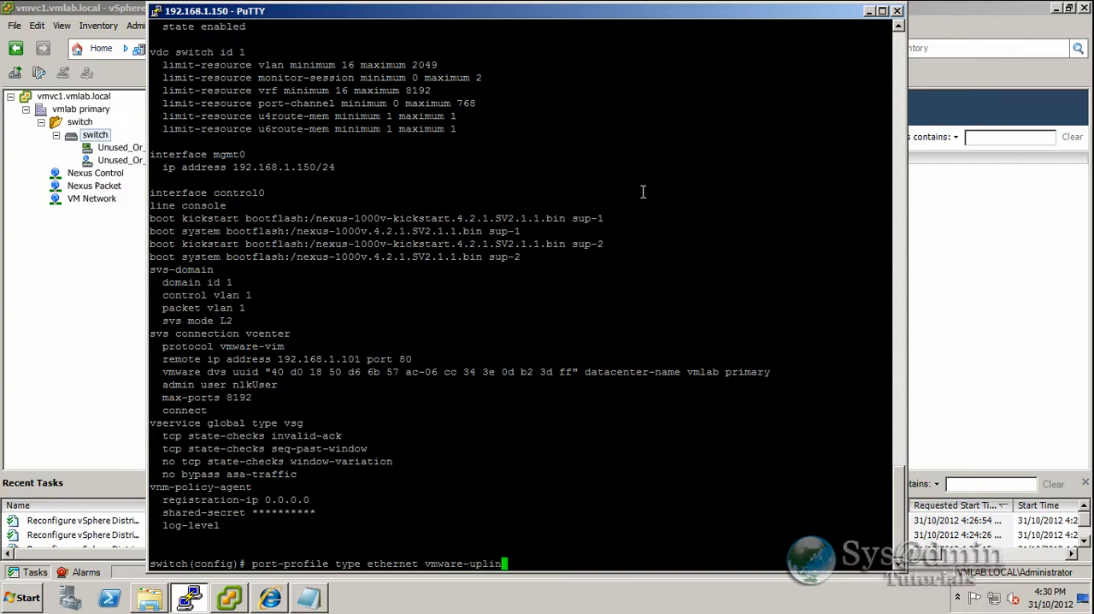
pyautogui.write('s')
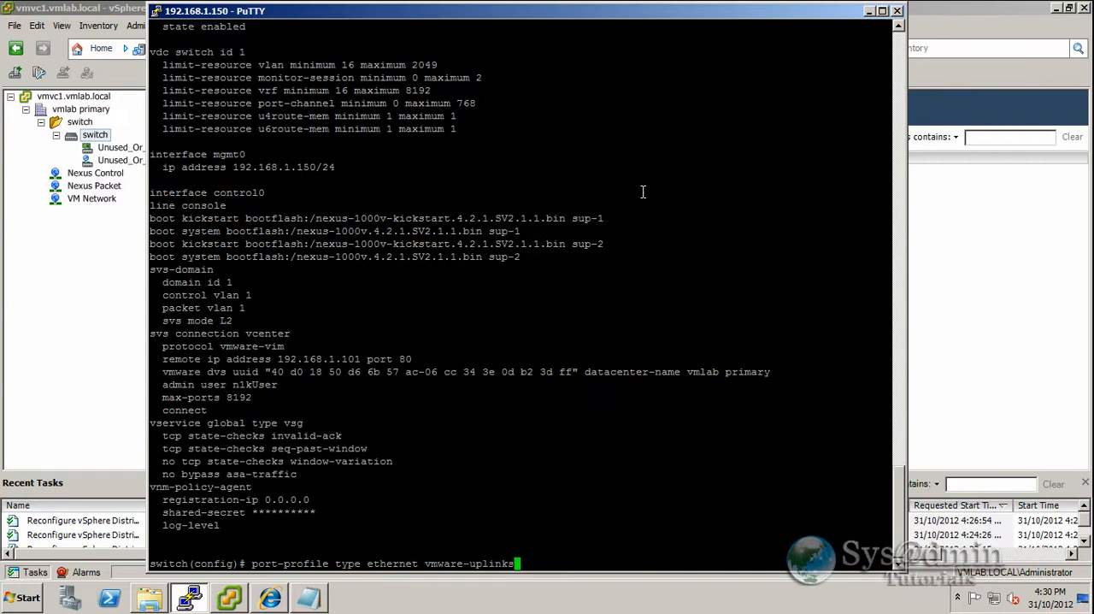
pyautogui.write('vmware')
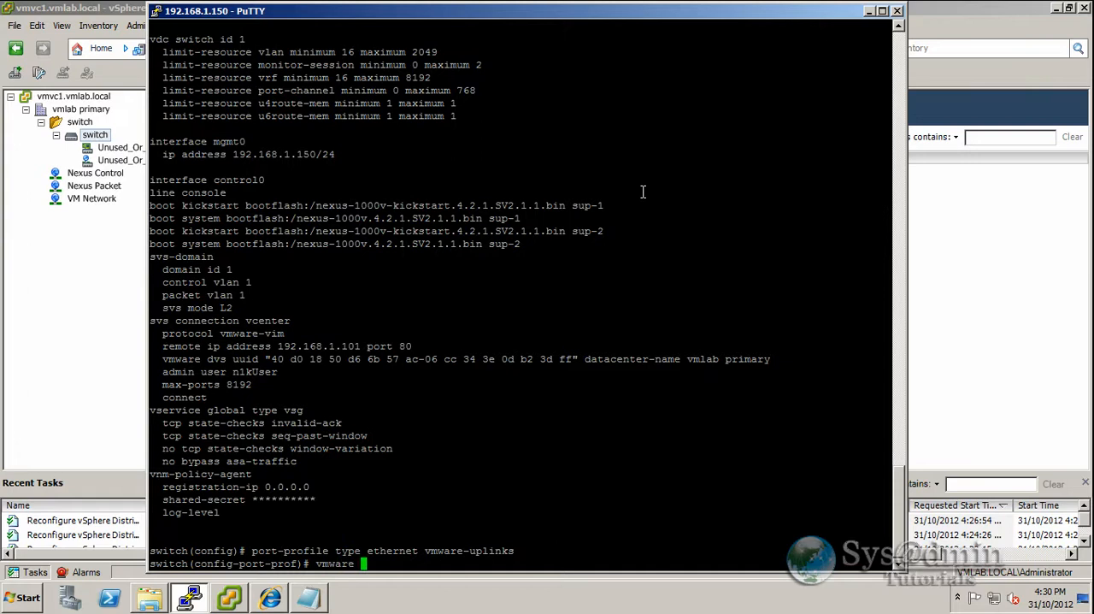
pyautogui.write('port-group')
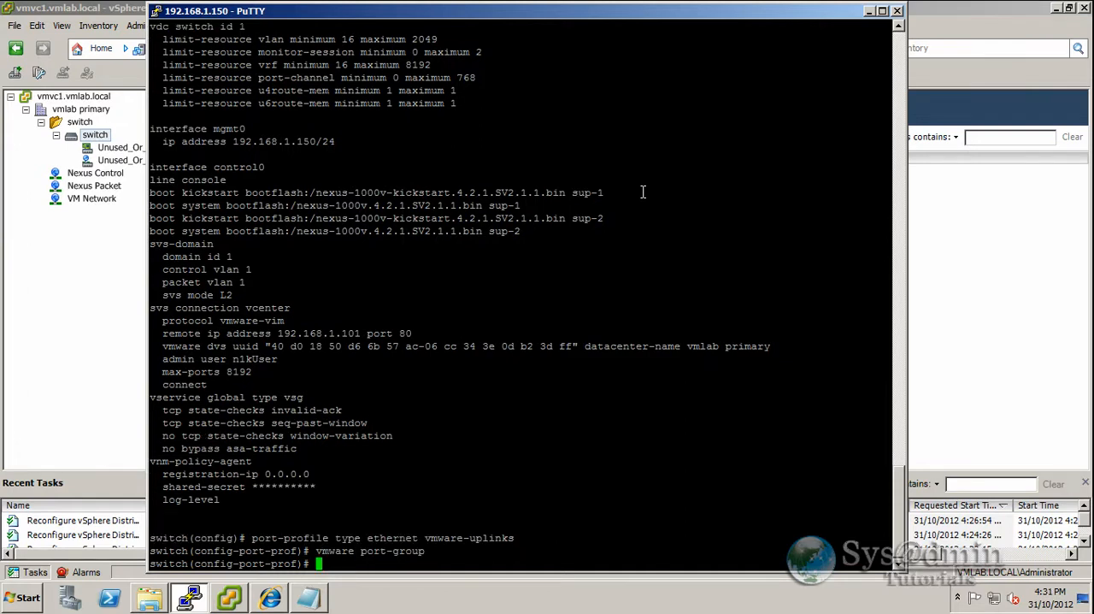
# Step: Set vmware-uplinks to trunk mode, MTU 9000, no shutdown, channel-group auto mode on, enabled
pyautogui.write('switchport')
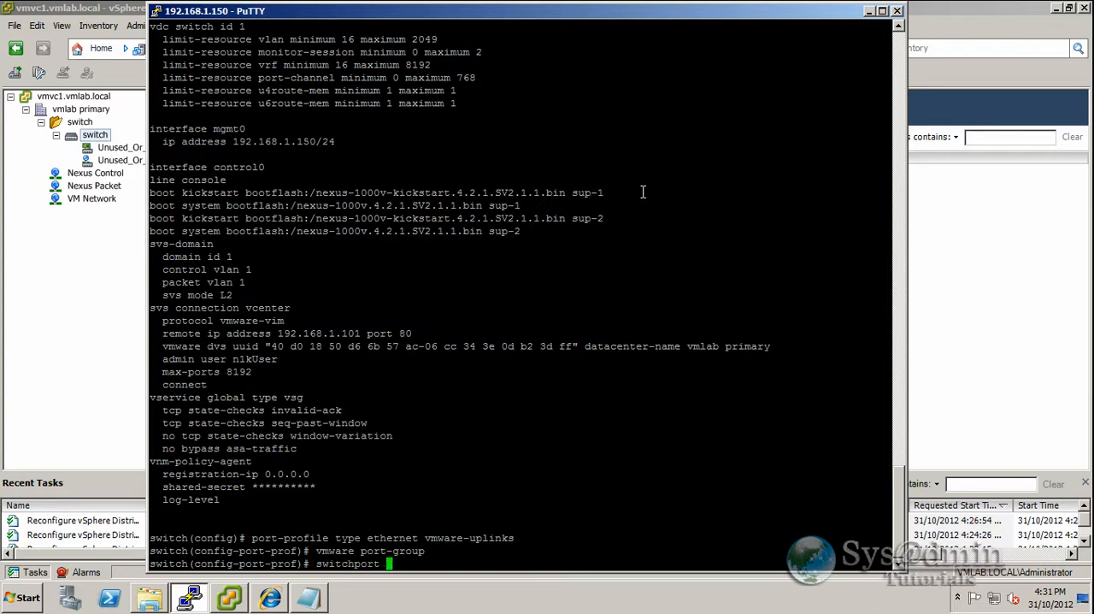
pyautogui.write('mode trunk')
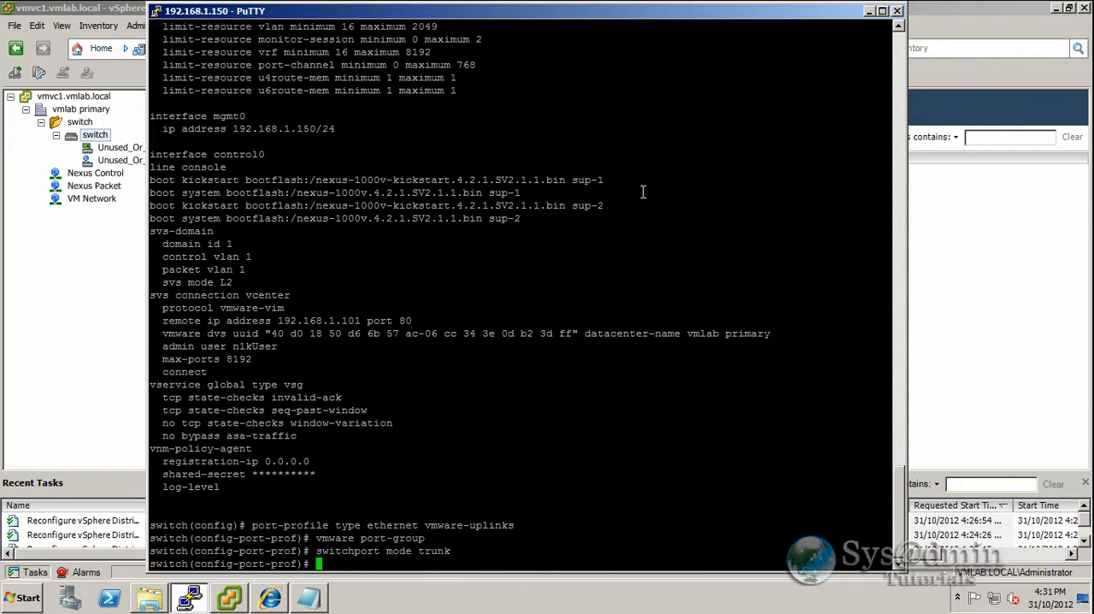
pyautogui.write('mtu 9000')
pyautogui.write('no')
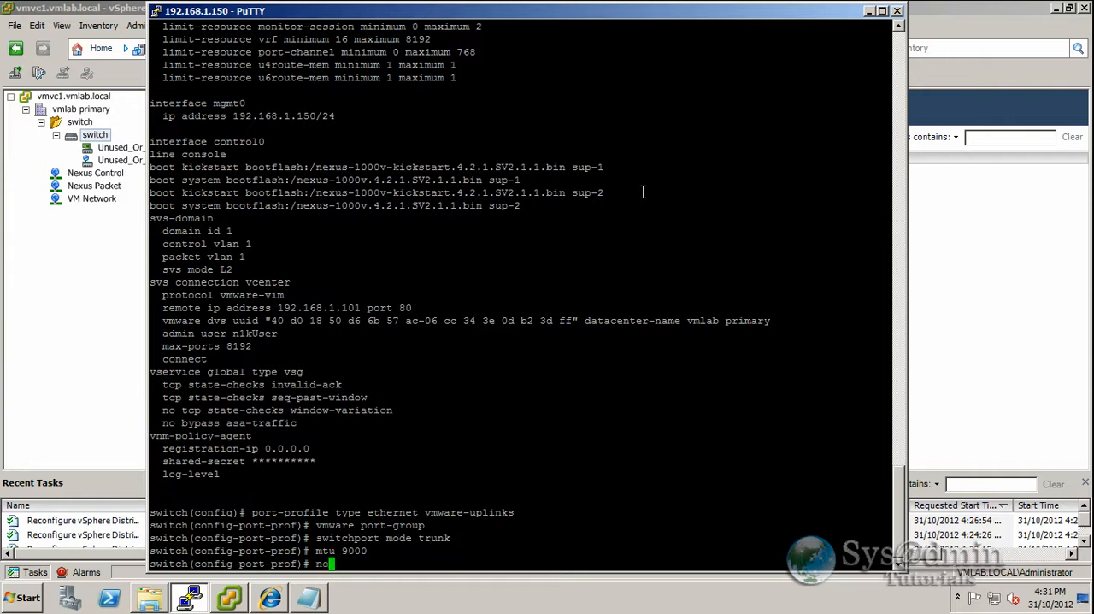
pyautogui.write('shutdown')
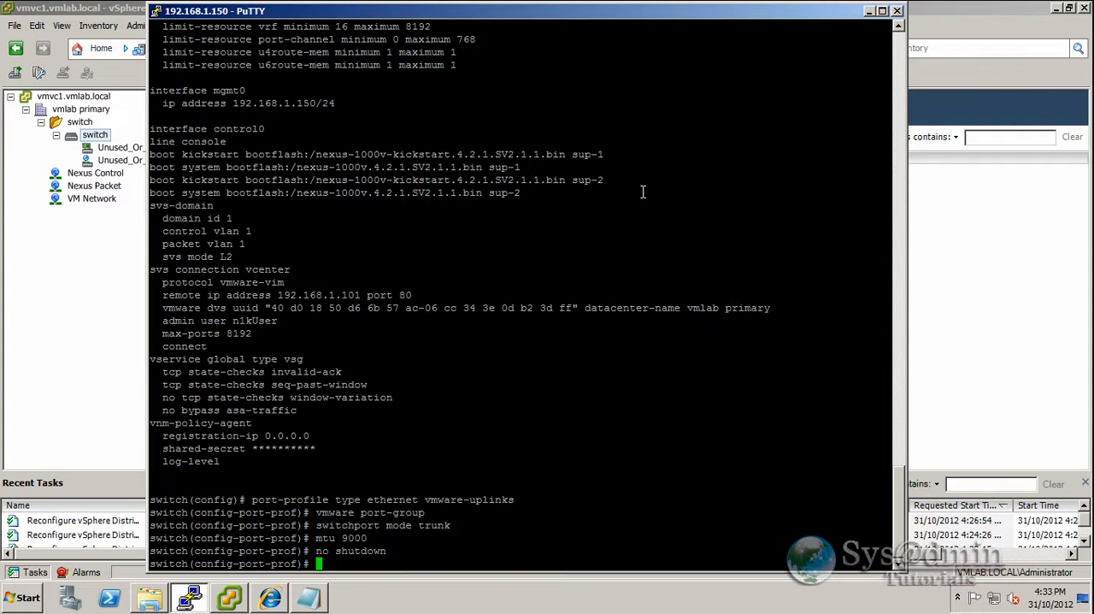
pyautogui.write('channel-group')
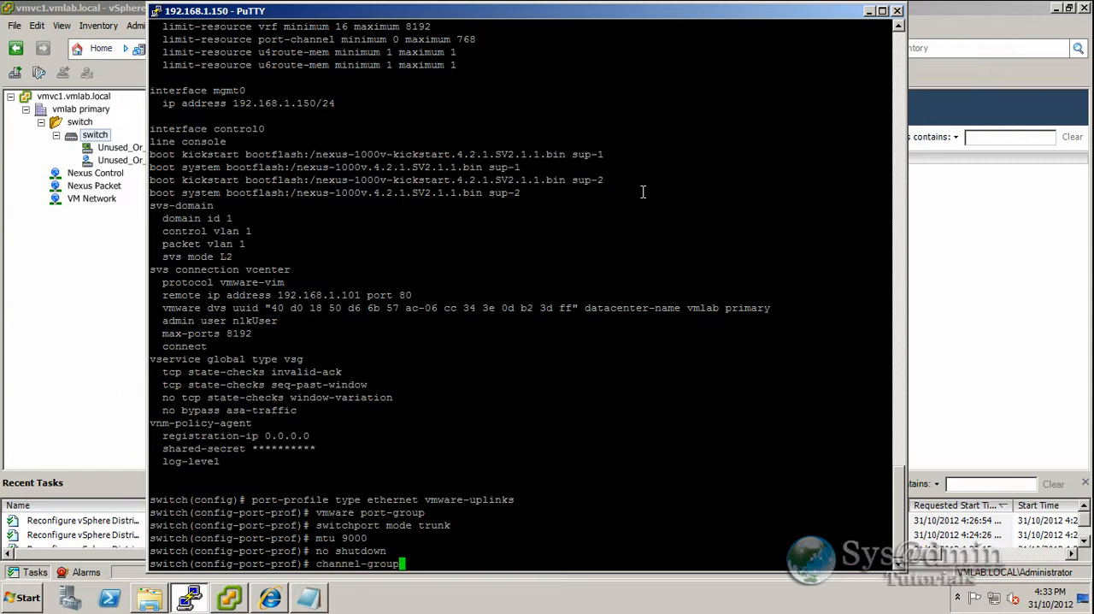
pyautogui.write('auto')
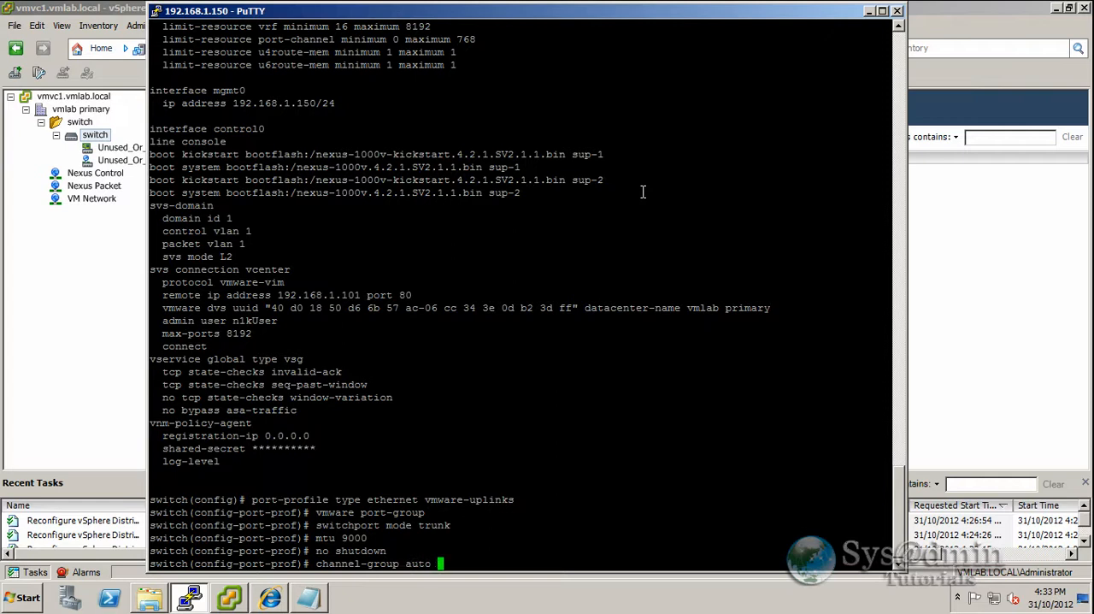
pyautogui.write('mode on ?')
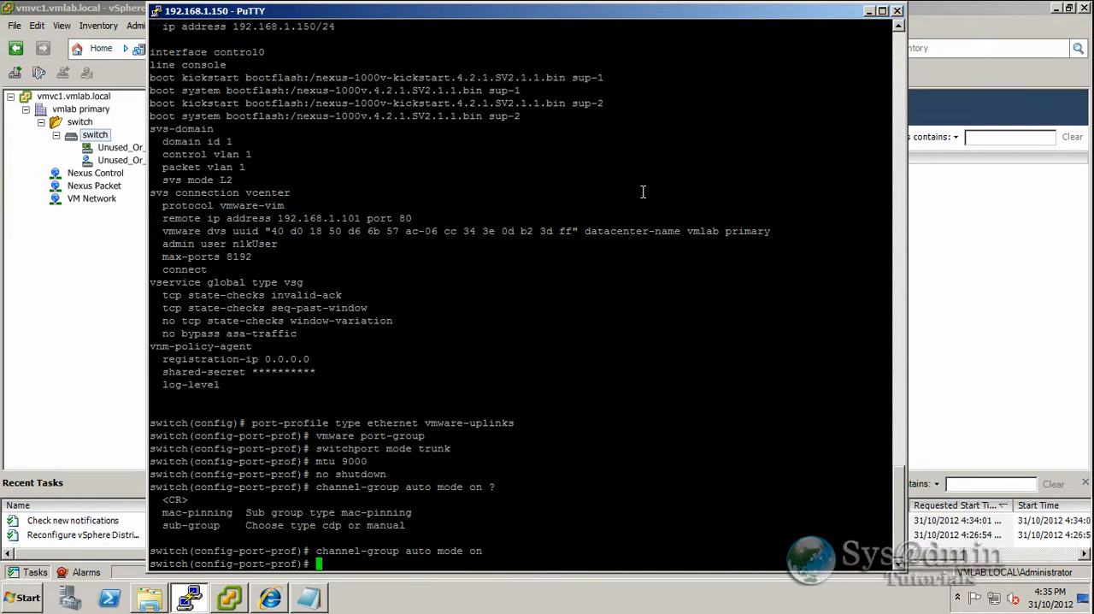
pyautogui.write('state enabled')
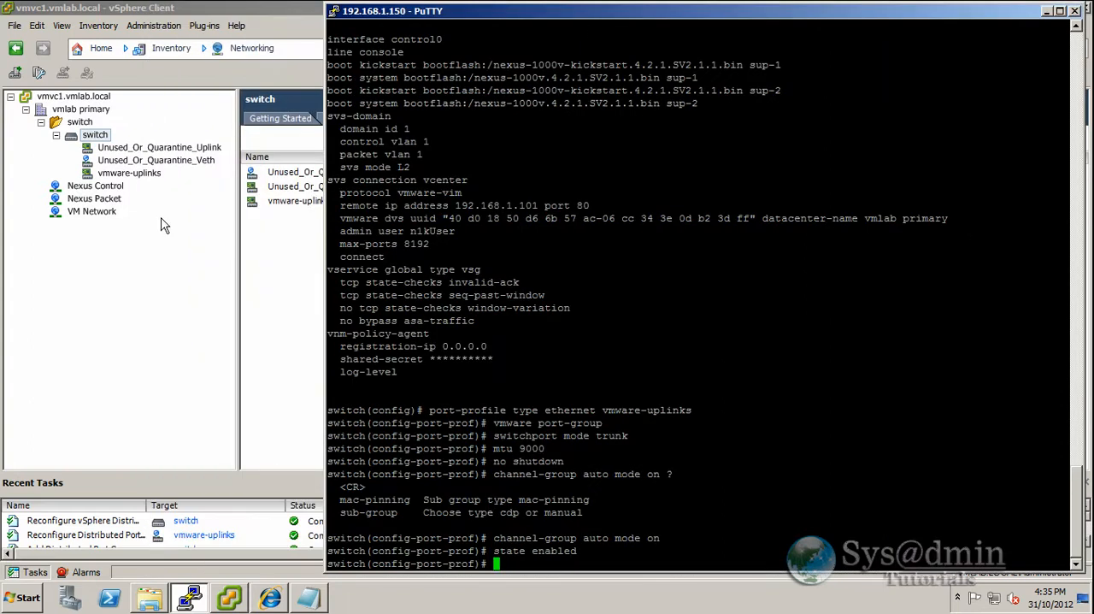
pyautogui.moveTo(128, 180)
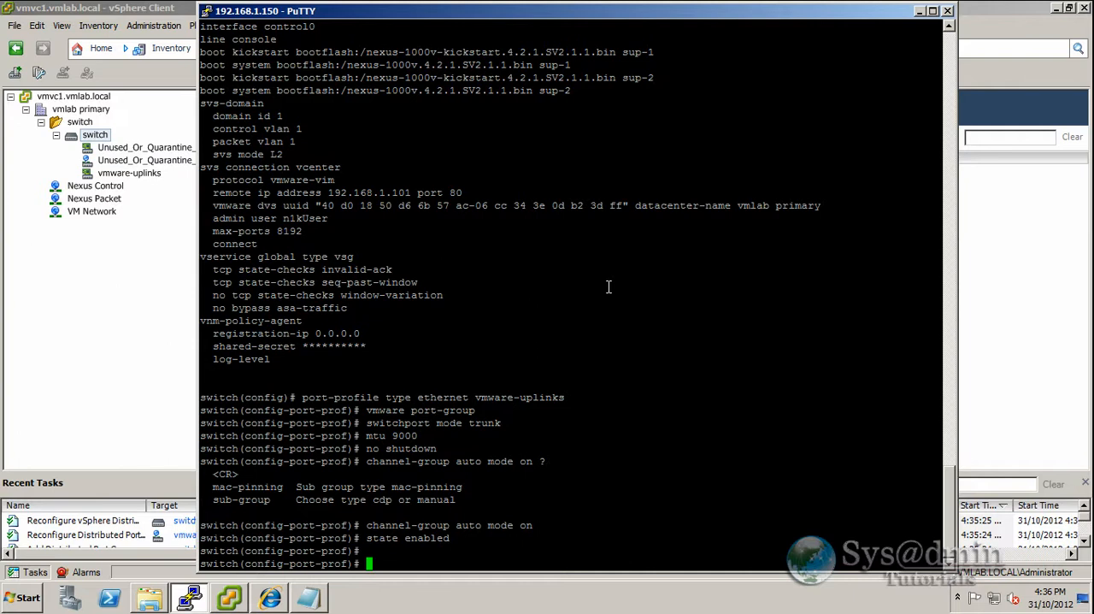
# Step: Create the vEthernet port profile 'Management' and publish it as a VMware port group
pyautogui.write('port')
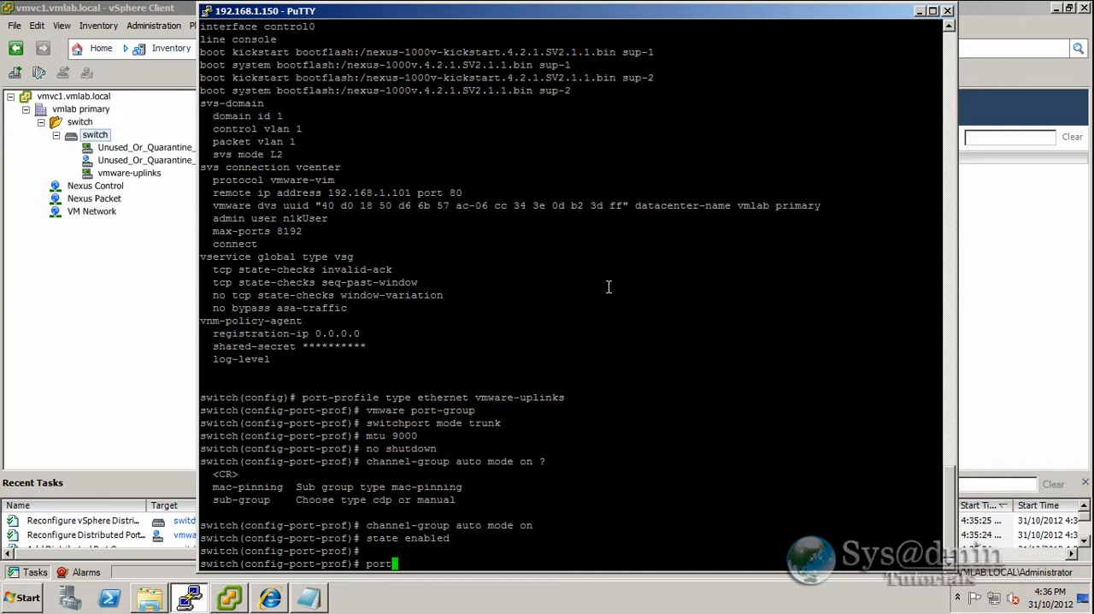
pyautogui.write('-profile')
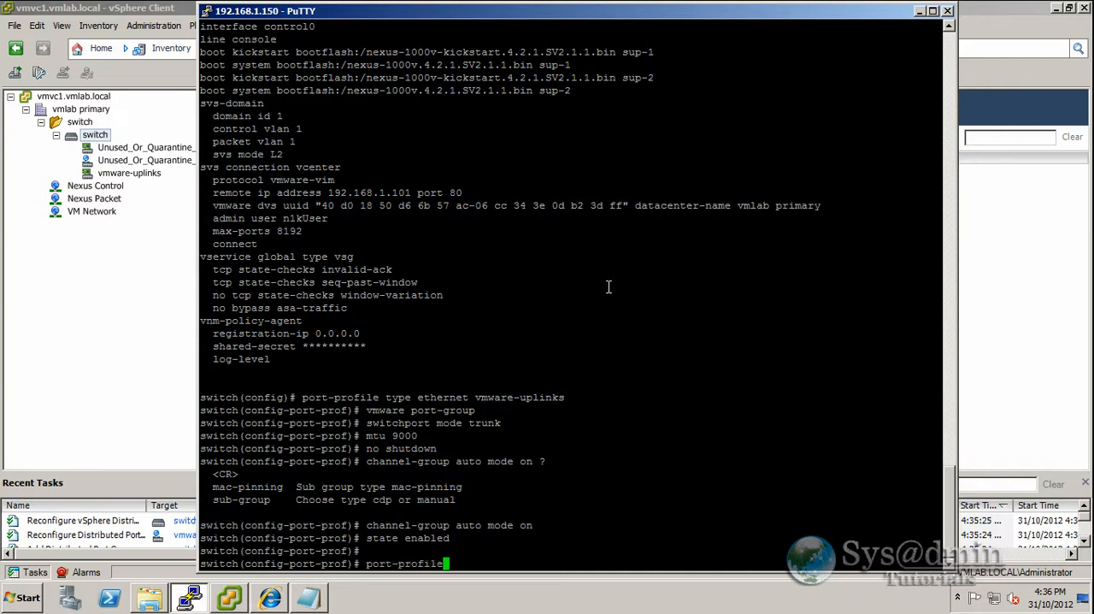
pyautogui.write('type vet')
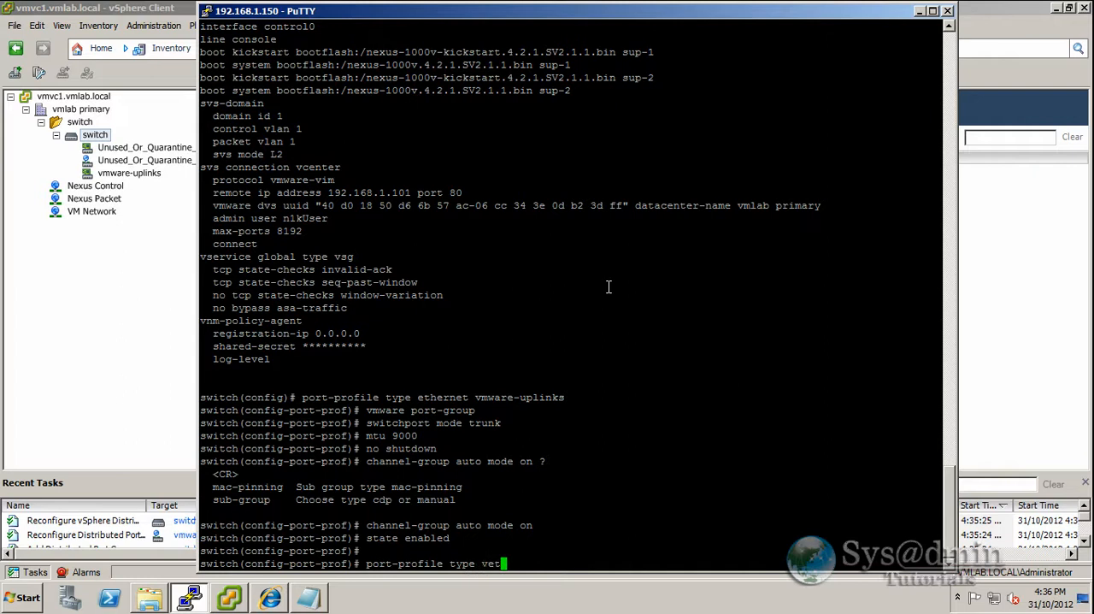
pyautogui.write('hernet')
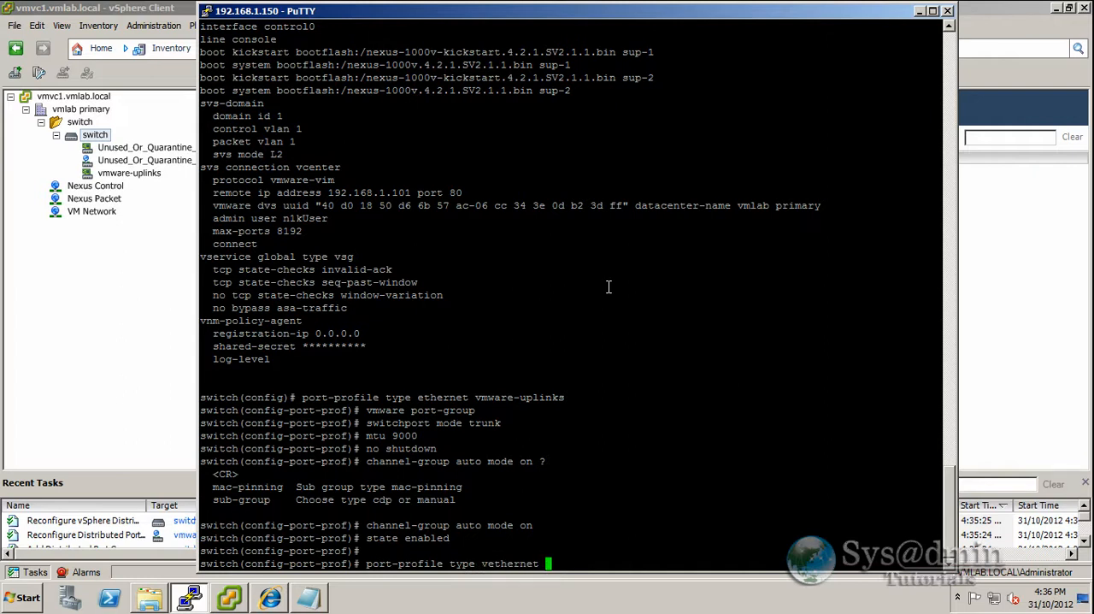
pyautogui.write('Management')
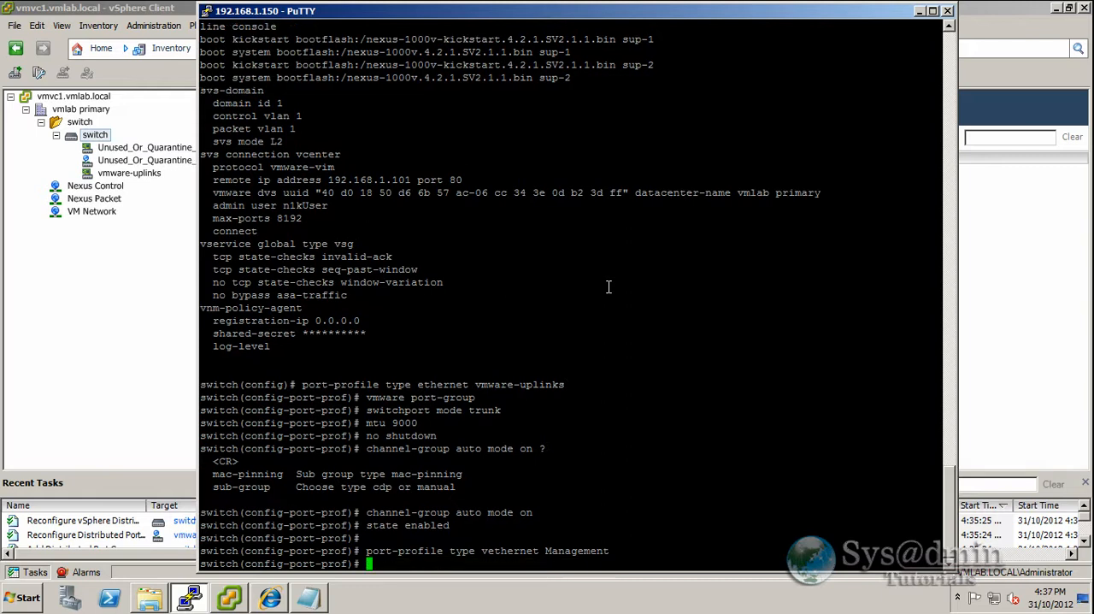
pyautogui.write('vmware')
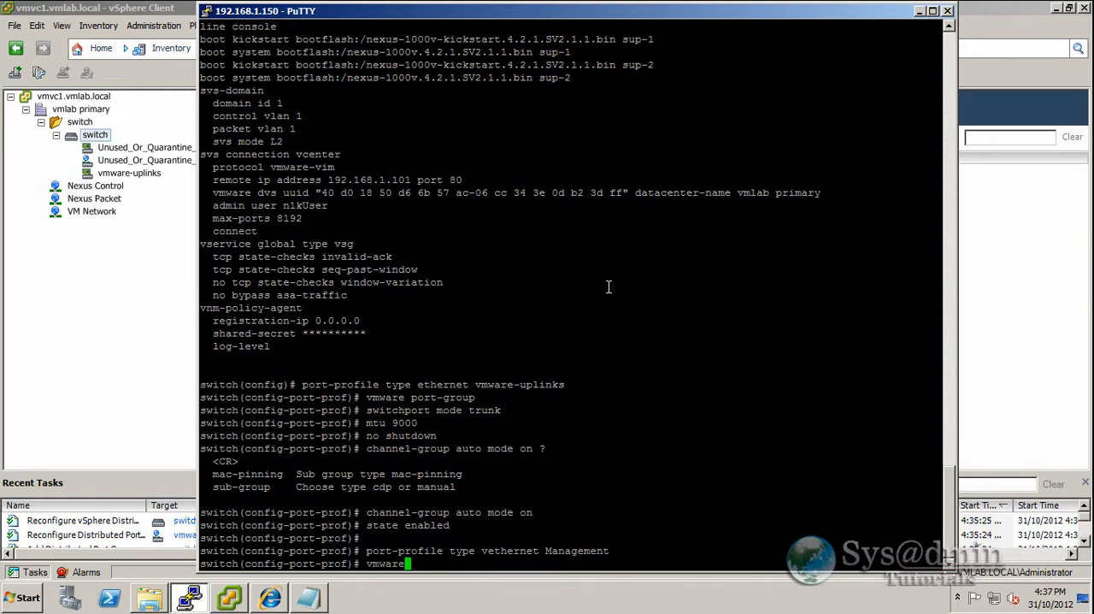
pyautogui.write('port-group')
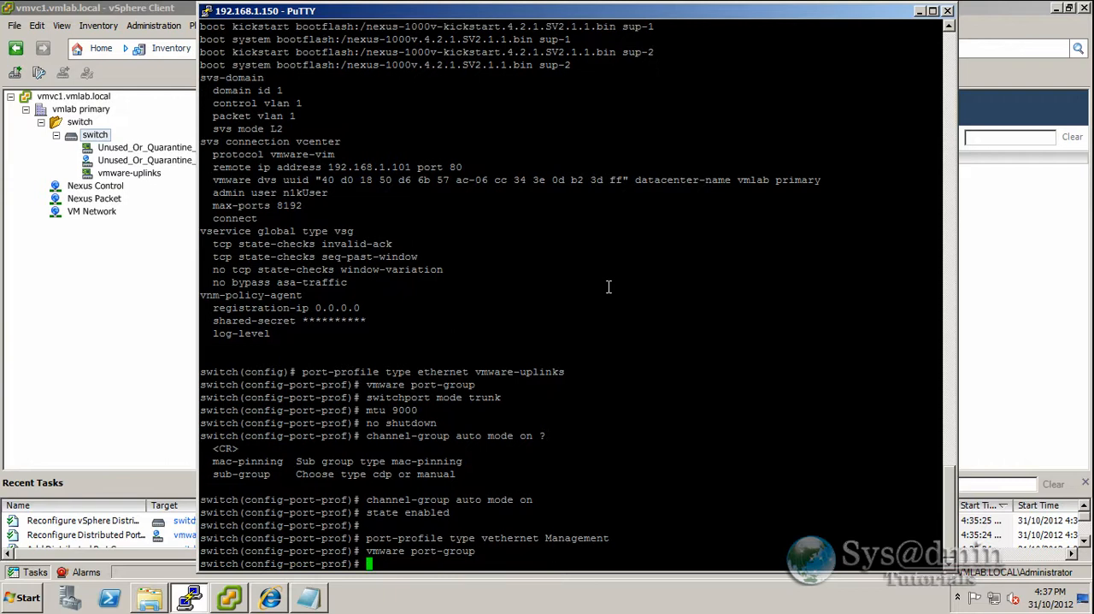
# Step: Make Management an access port, bring it up, and check it in vSphere
pyautogui.write('switch')
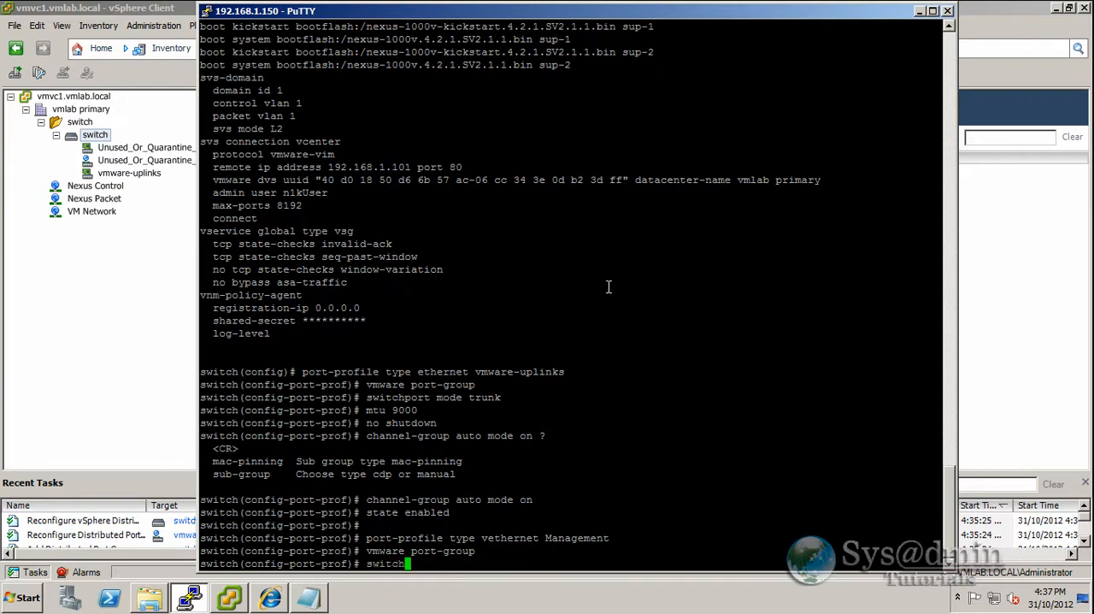
pyautogui.write('switchport mode access')
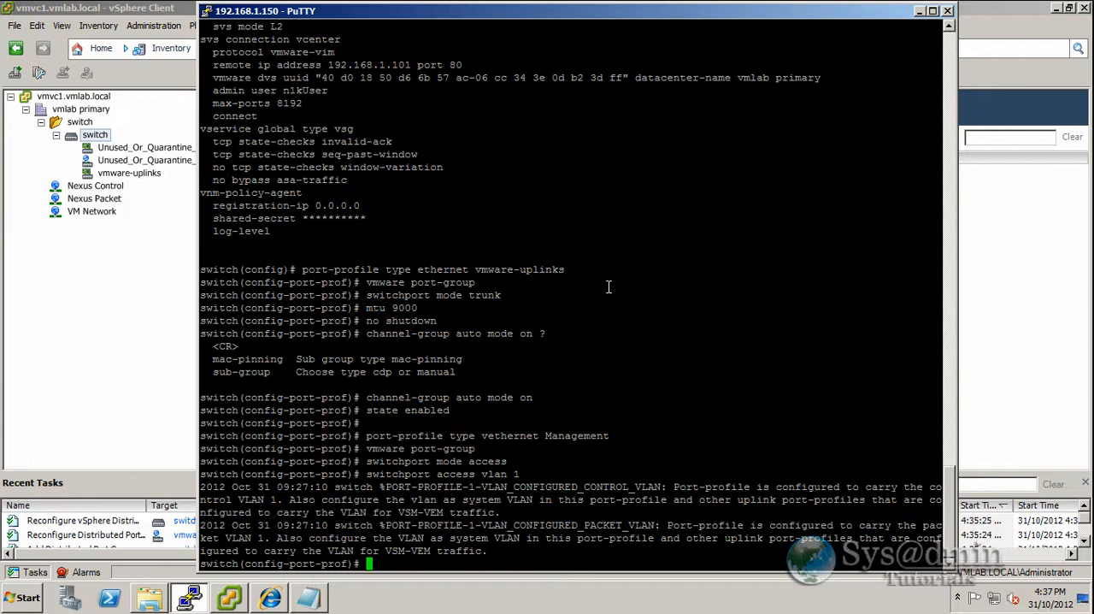
pyautogui.write('no shutdown')
pyautogui.write('state enabled')
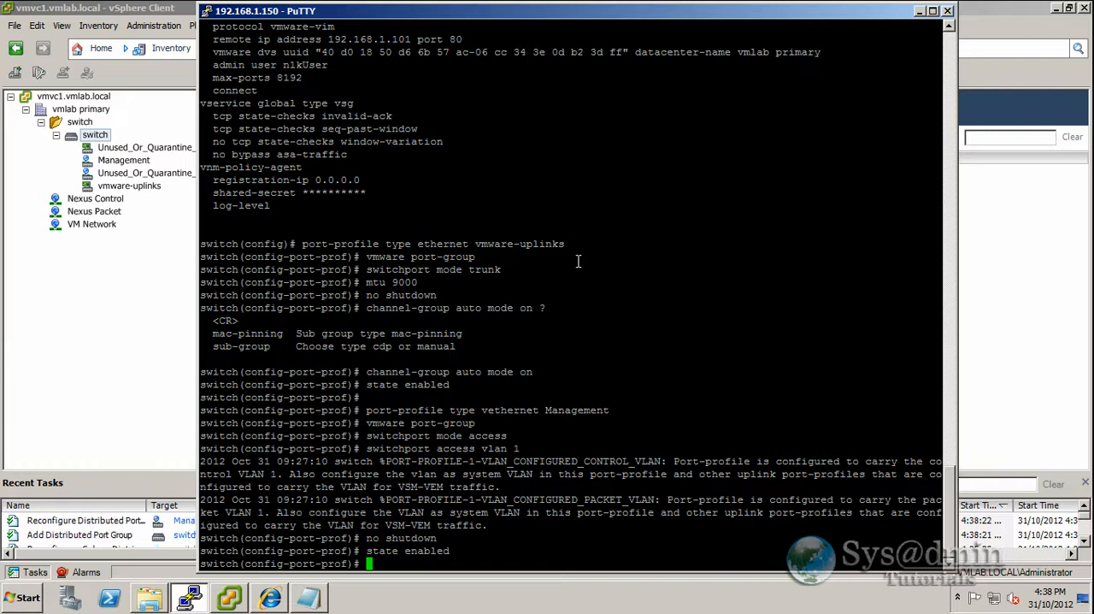
pyautogui.click(124, 160)
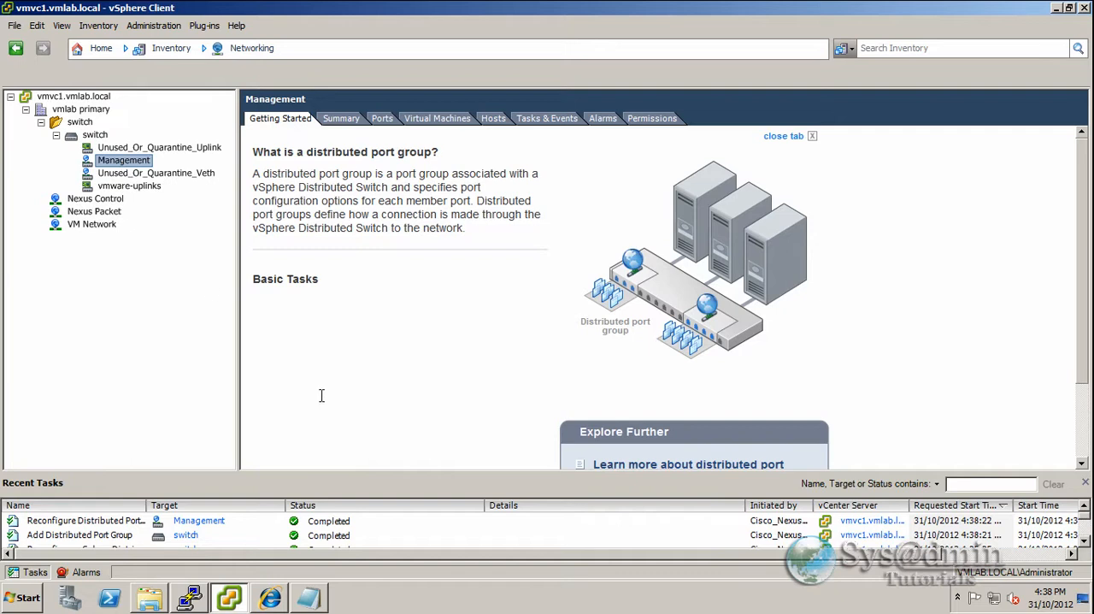
# Step: Select the Management port group in the vSphere Networking tree to view its details
pyautogui.click(187, 596)
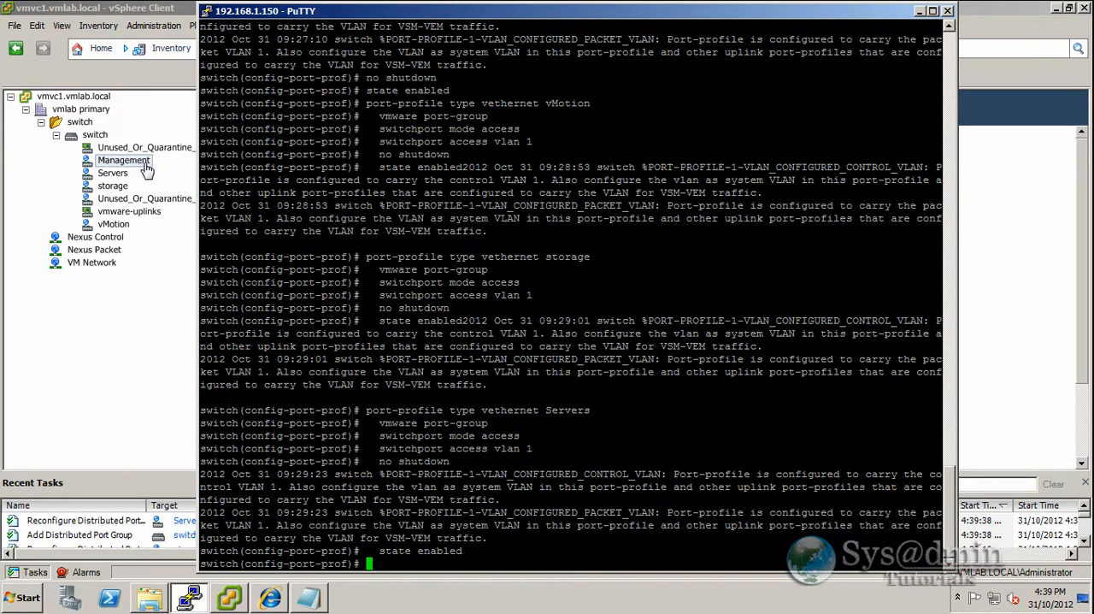
pyautogui.moveTo(126, 196)
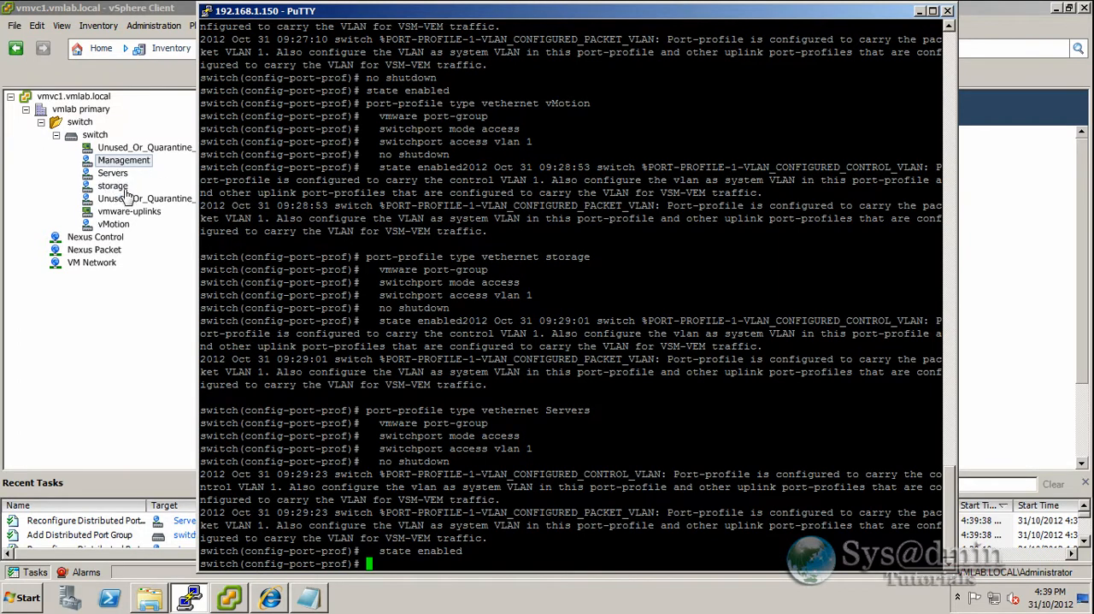
pyautogui.moveTo(619, 298)
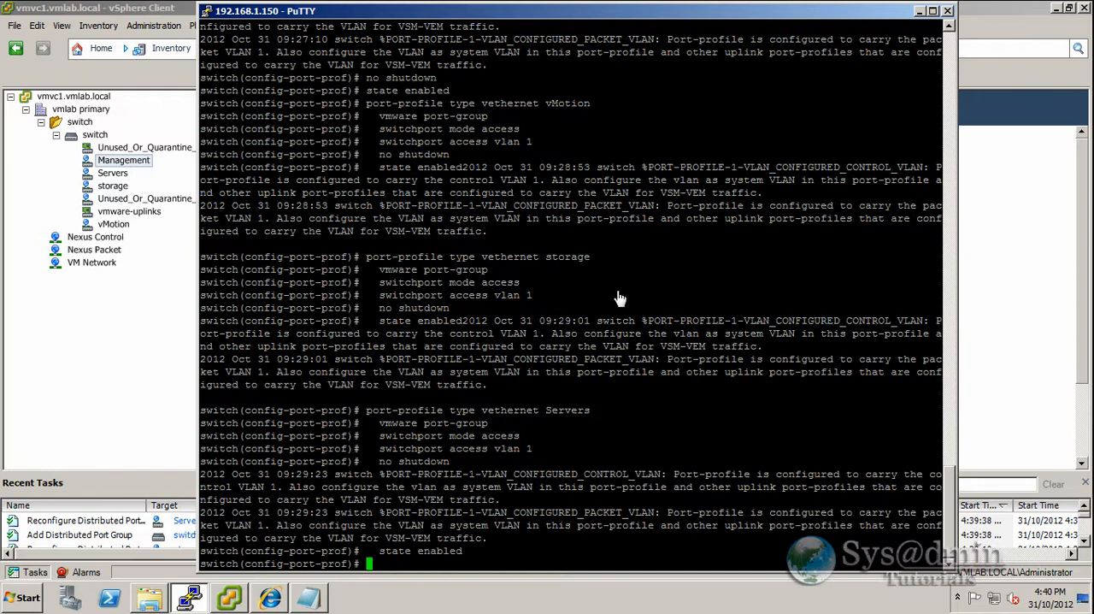
pyautogui.moveTo(621, 333)
pyautogui.write('port-profile type ethernet vmware-uplink')
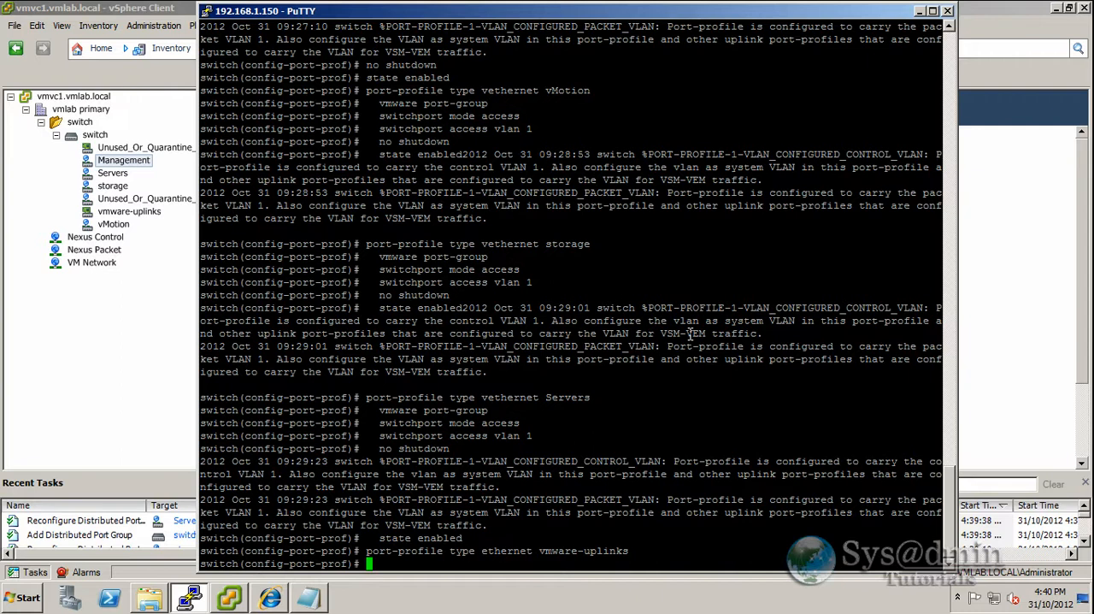
# Step: After 'system vlan 1' is rejected, allow VLANs 1-3967,4048-4093 on the vmware-uplinks trunk
pyautogui.write('system vlan 1')
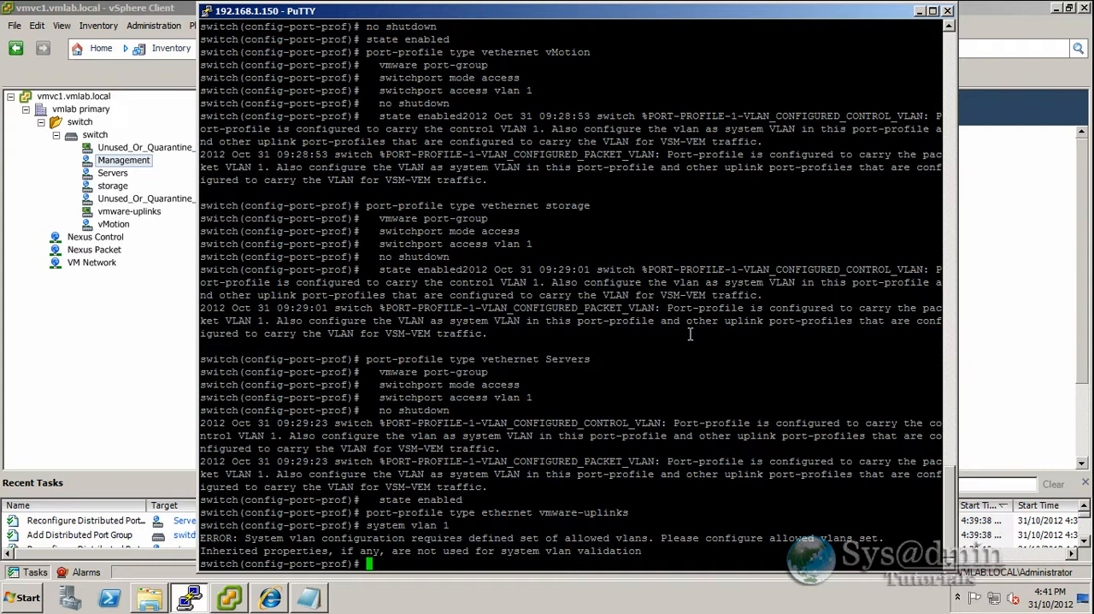
pyautogui.write('switchport')
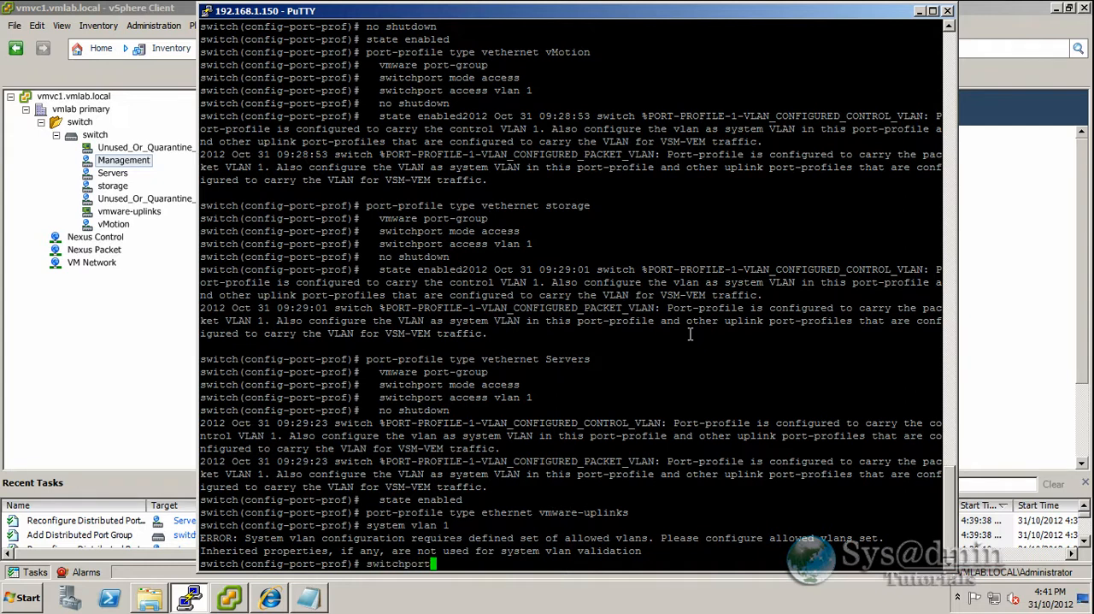
pyautogui.write('trunk a')
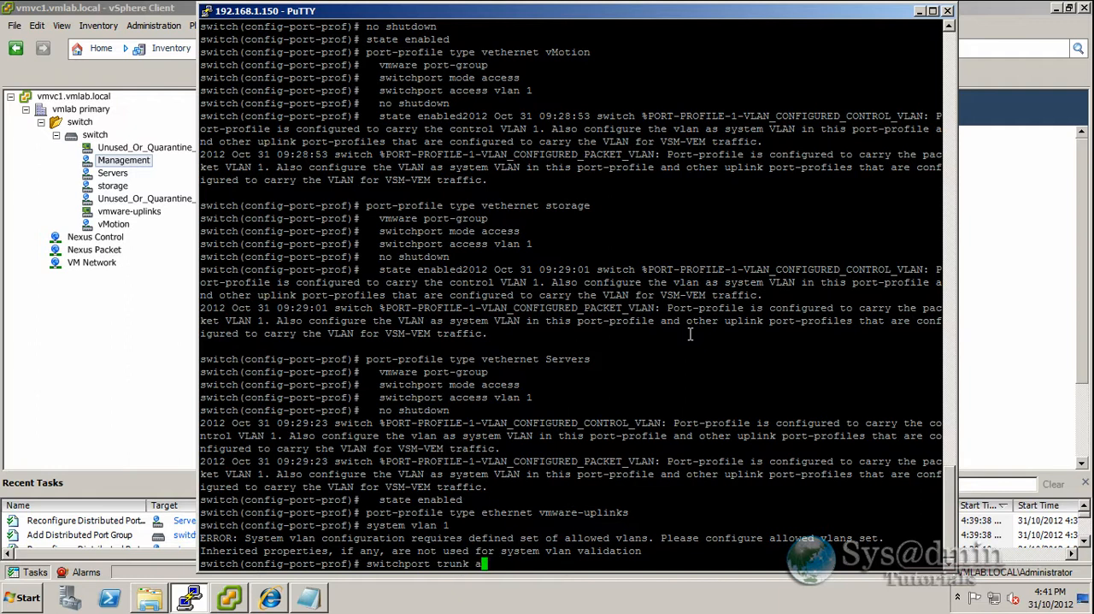
pyautogui.write('llowed vlan')
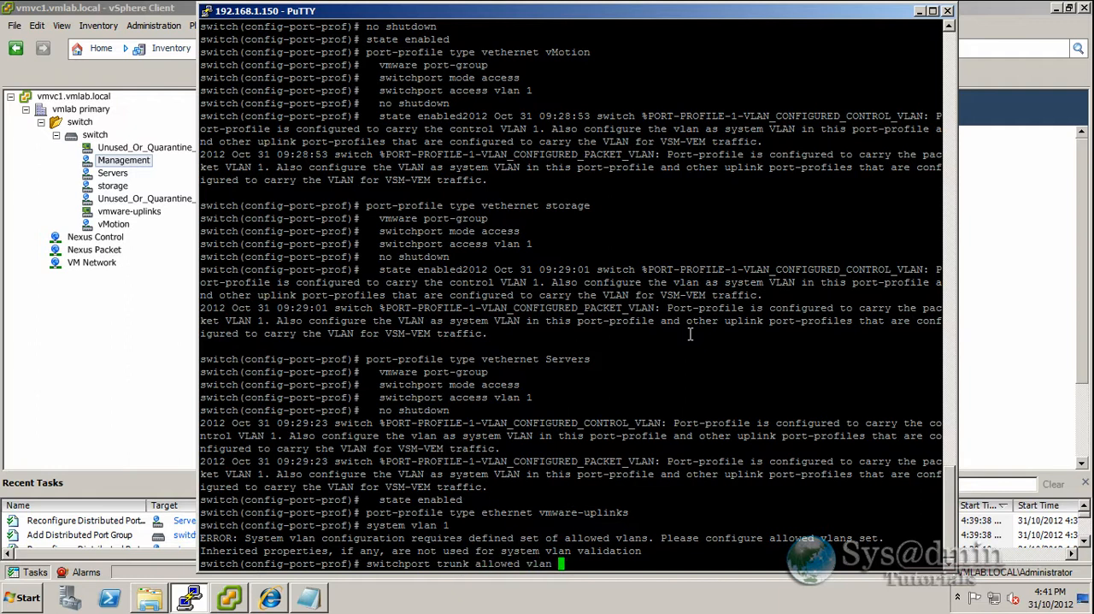
pyautogui.write('1-65535')
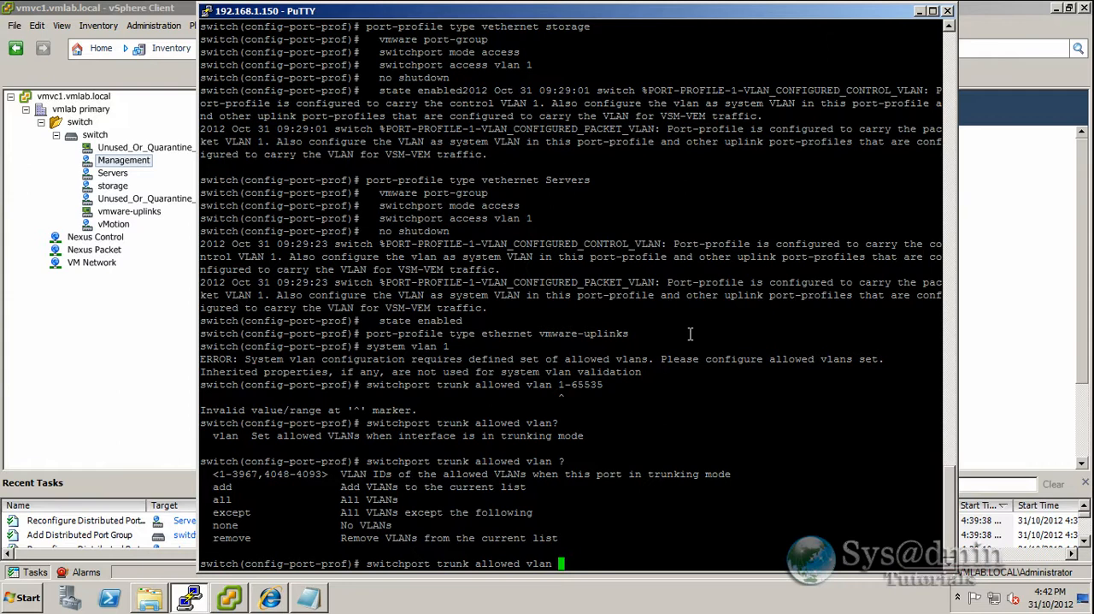
pyautogui.write('1-3')
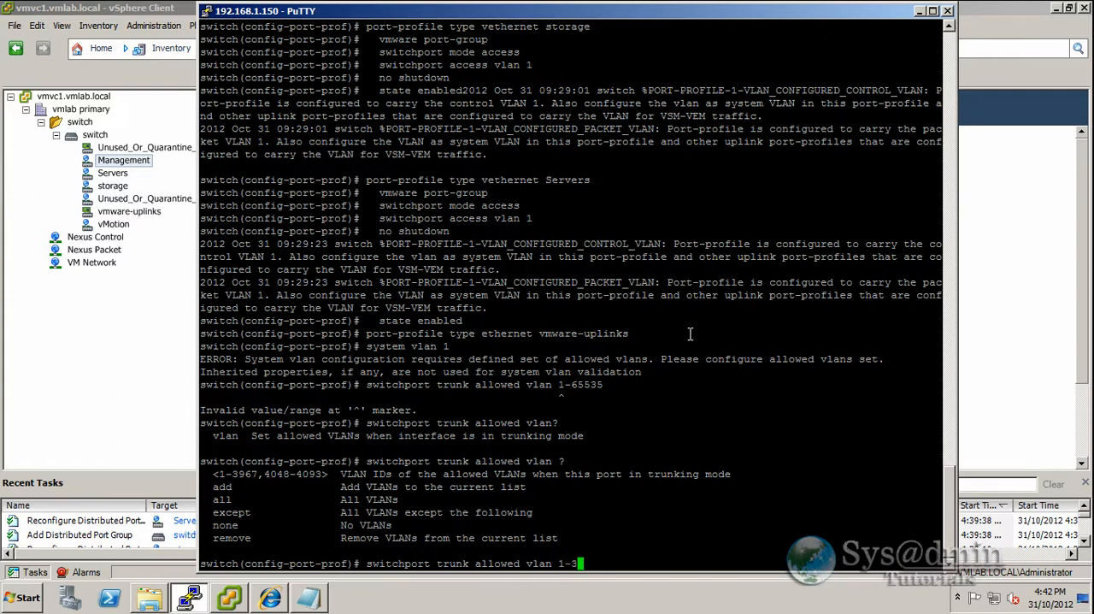
pyautogui.write('967')
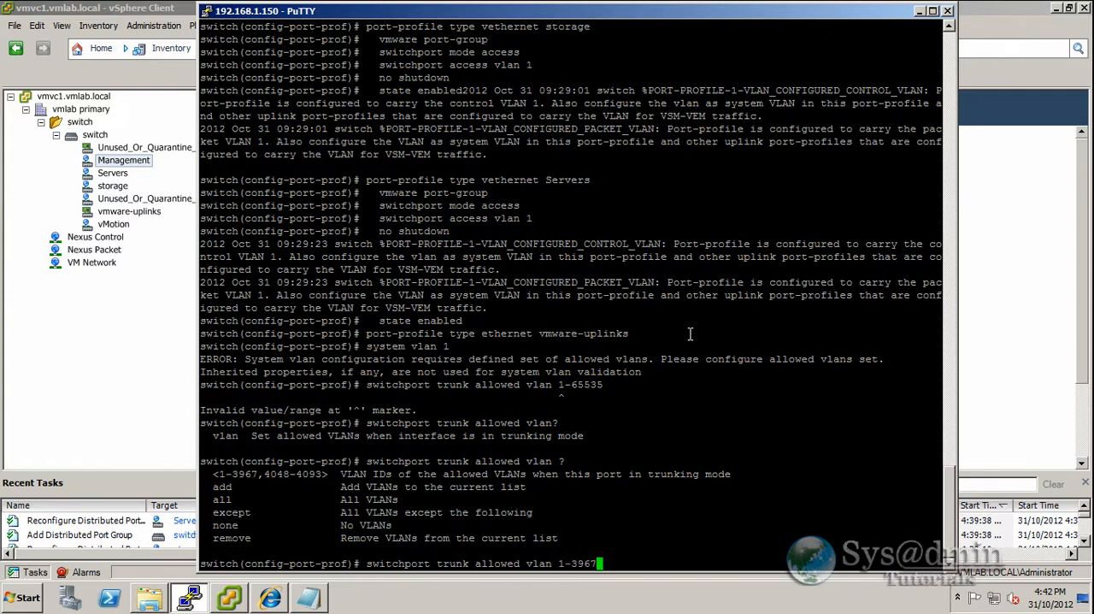
pyautogui.write(',4048')
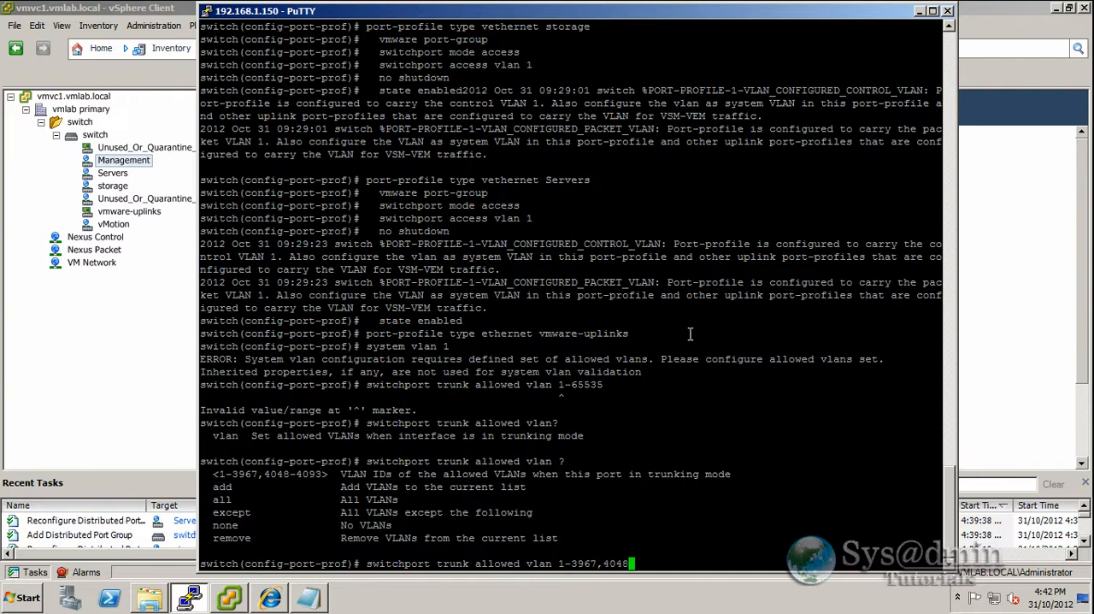
pyautogui.write('93')
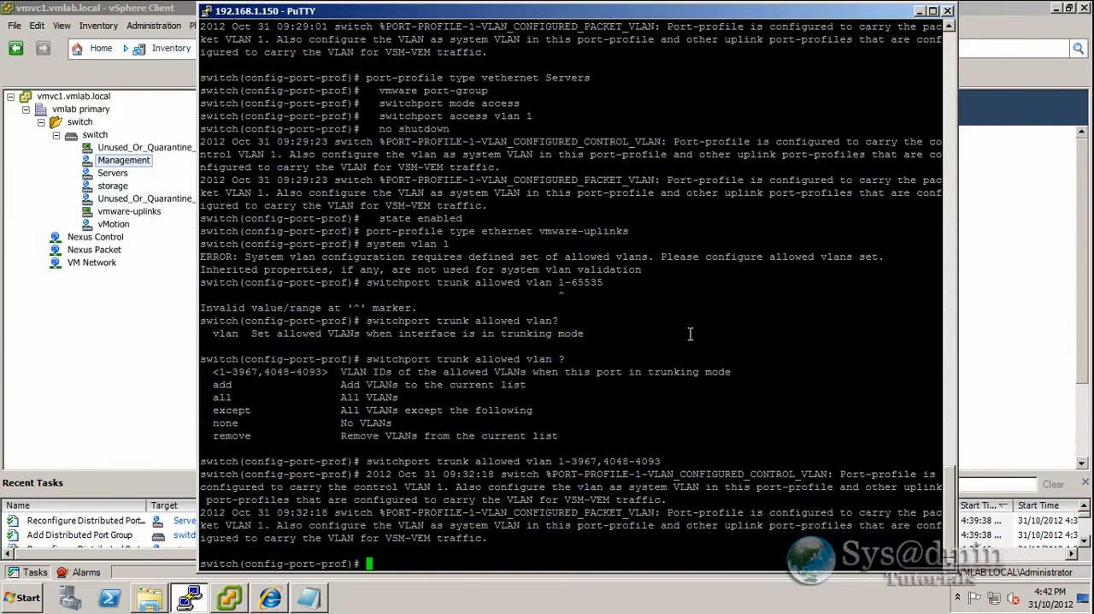
# Step: Add system VLAN 1 to vmware-uplinks and show its running port-profile configuration
pyautogui.write('s')
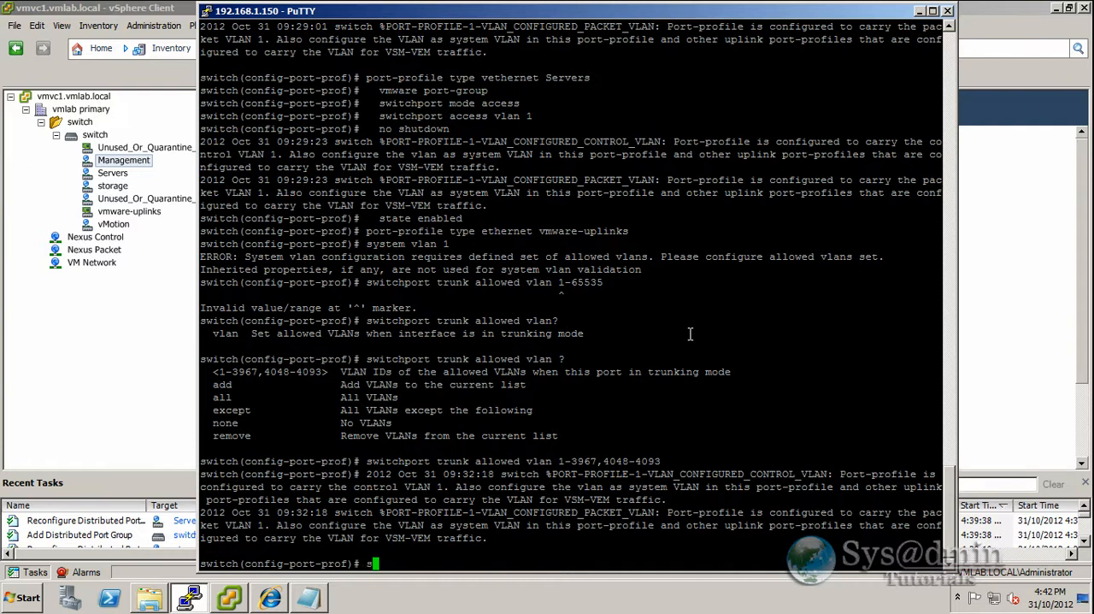
pyautogui.write('ystem vlan 1')
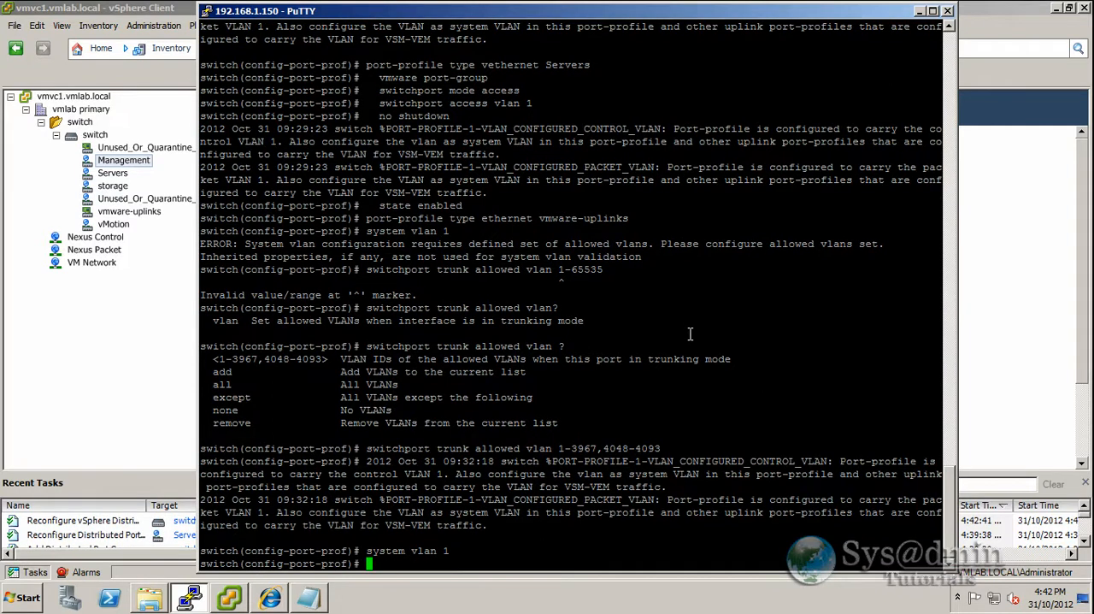
pyautogui.write('show run')
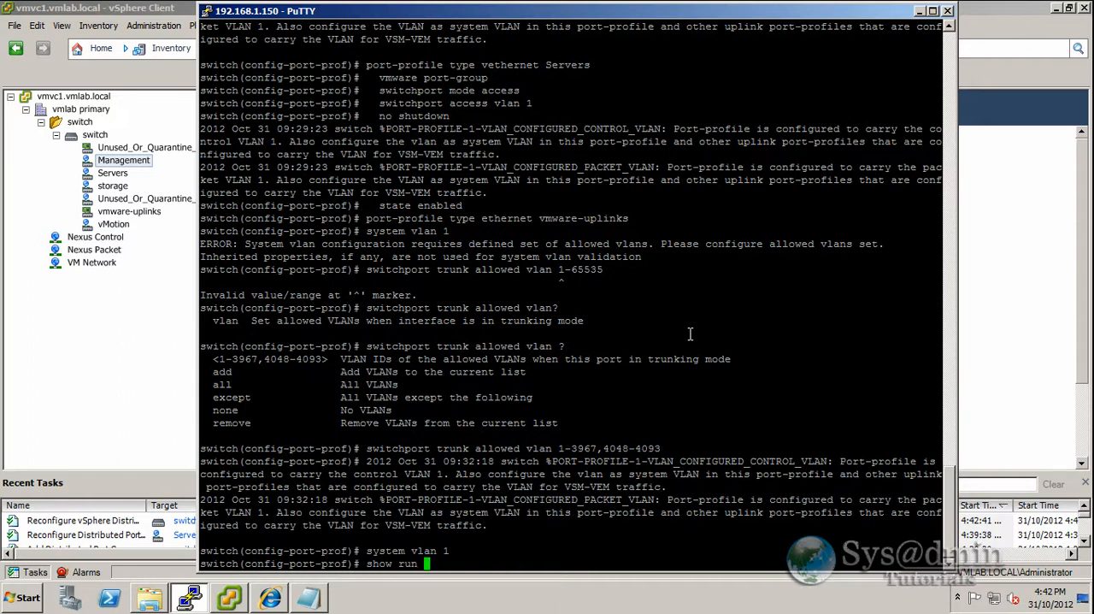
pyautogui.write('port-profile')
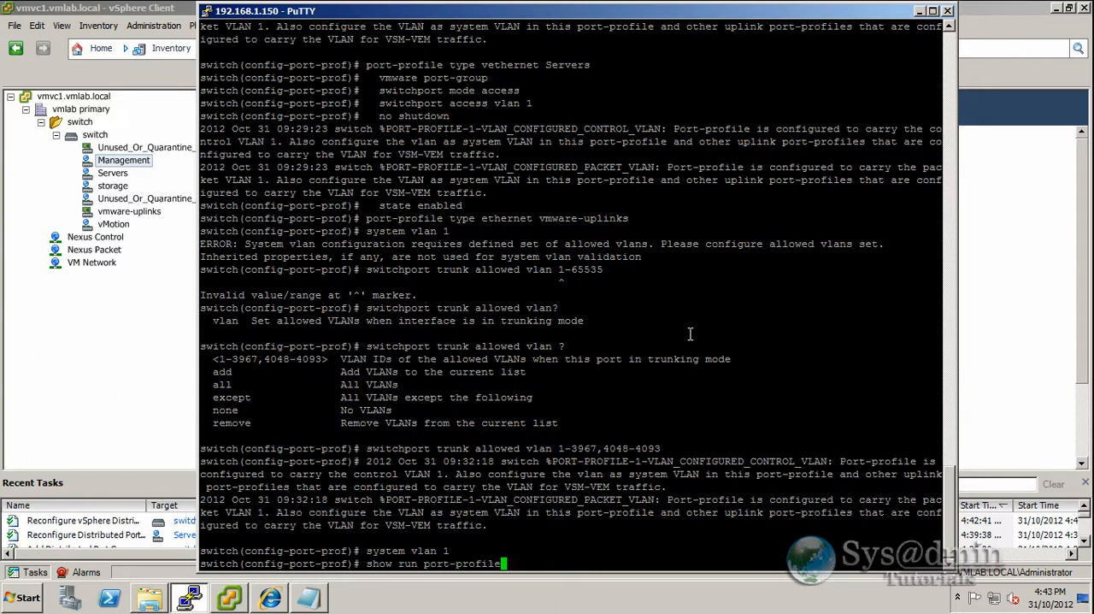
pyautogui.write('vmware-uplinks')
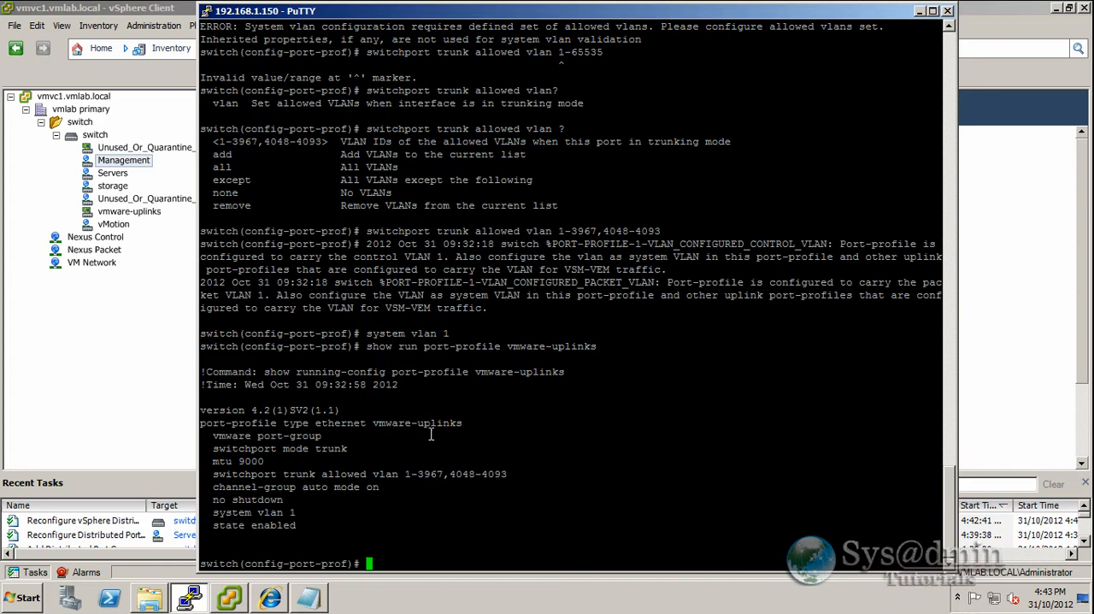
pyautogui.moveTo(436, 433)
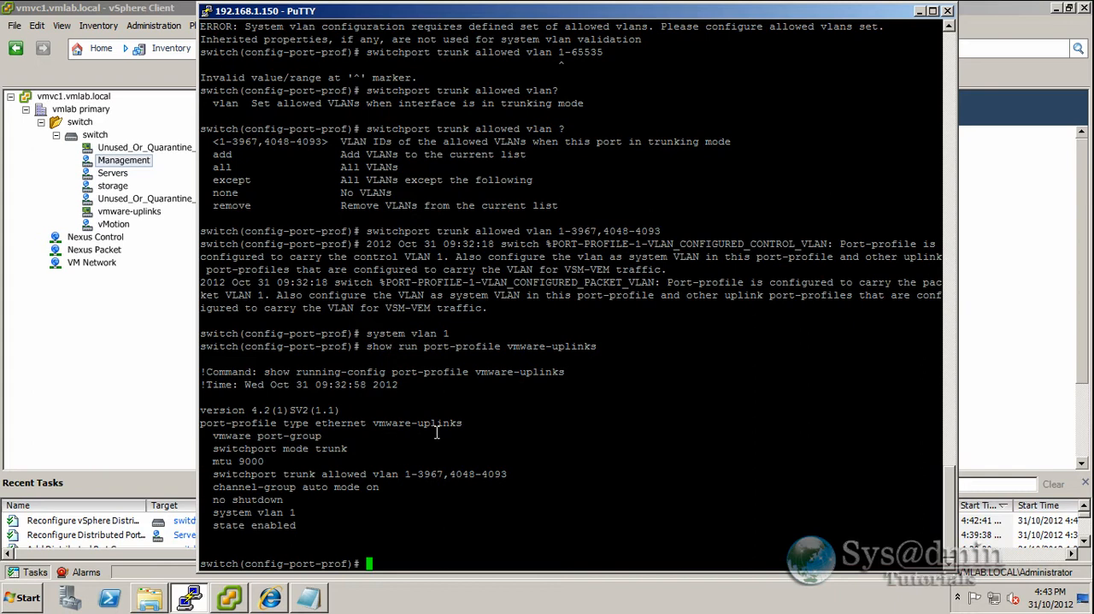